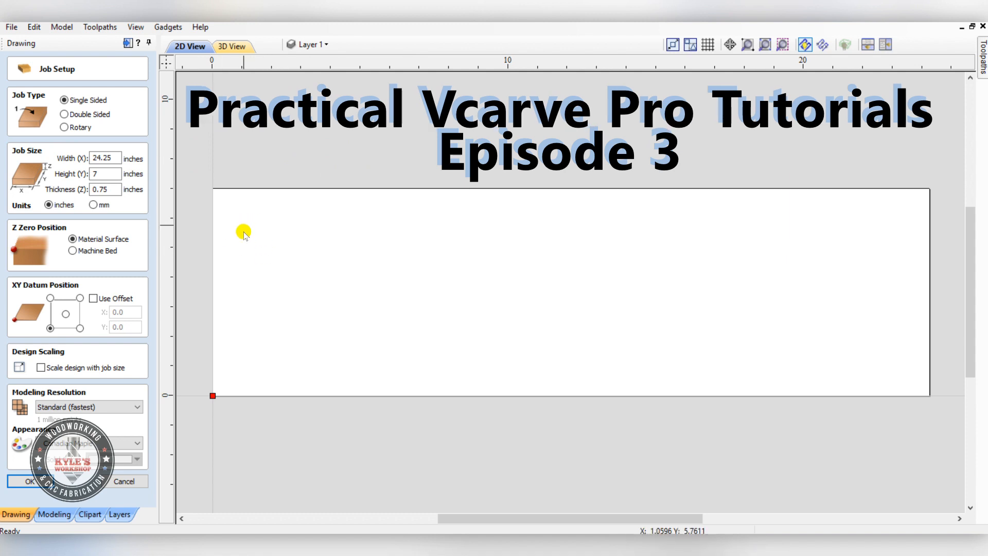
{"action": "mouse_move", "coordinate": [322, 261]}
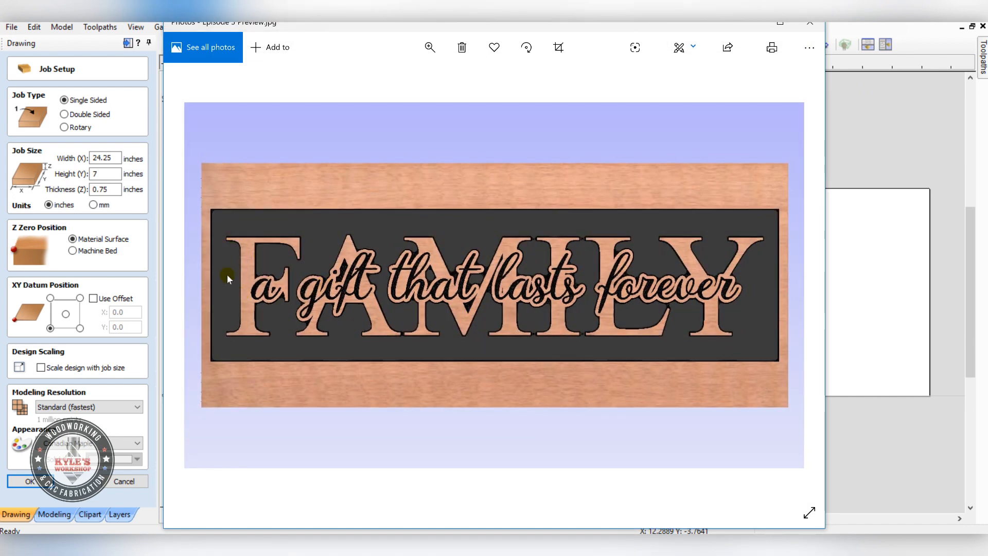
{"action": "mouse_move", "coordinate": [417, 287]}
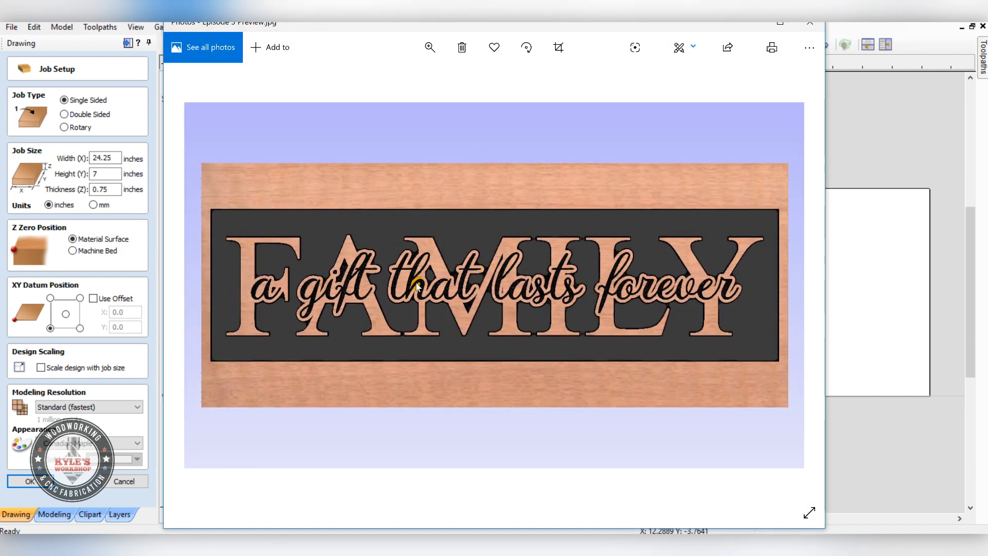
{"action": "mouse_move", "coordinate": [255, 287]}
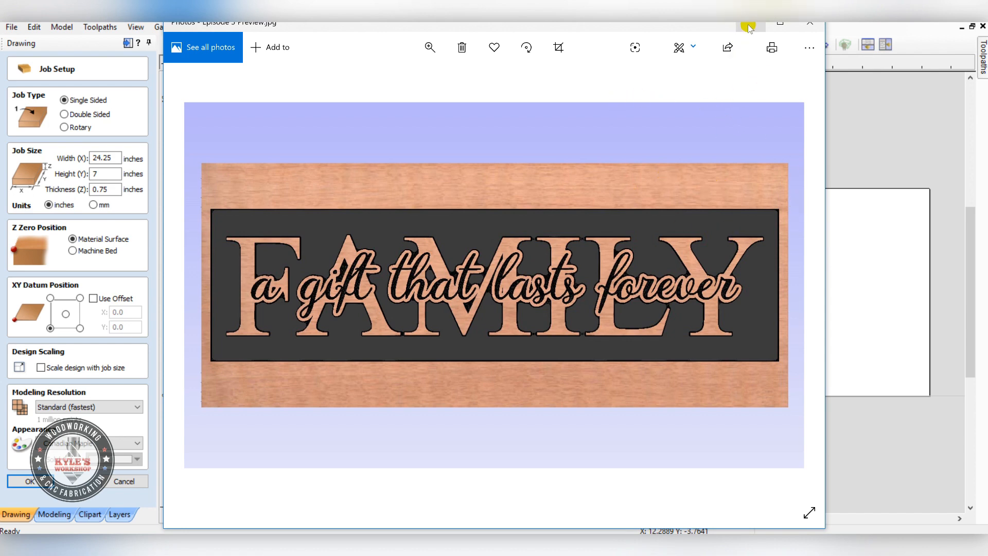
Step: Close the sign photo and download the Lovely Vibes font from dafont.com as lovely_vibes.zip
{"action": "left_click", "coordinate": [810, 23]}
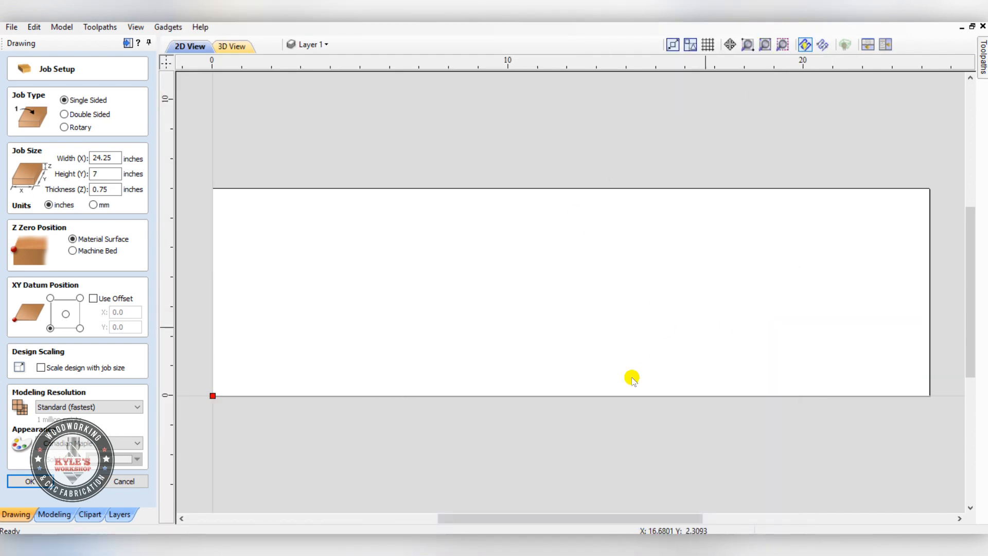
{"action": "mouse_move", "coordinate": [380, 345]}
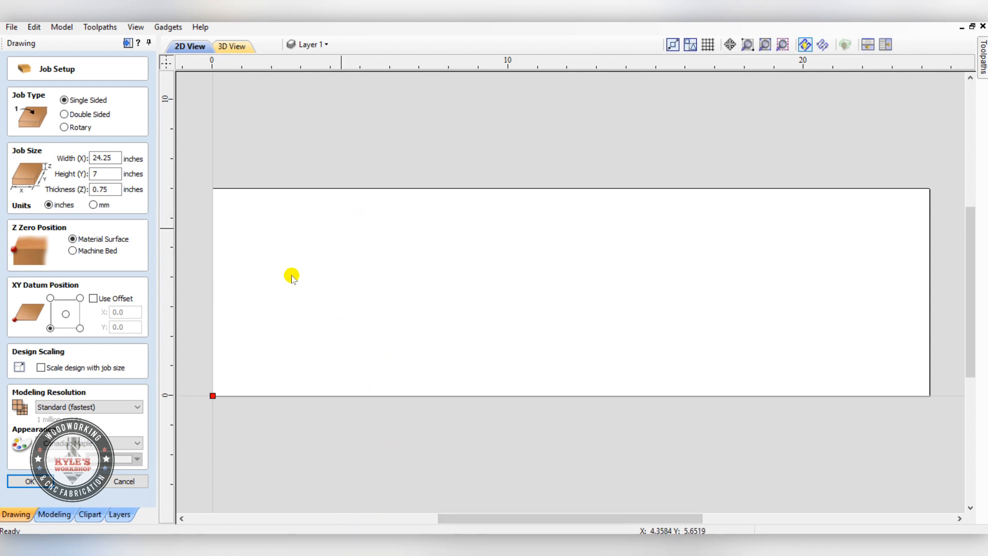
{"action": "mouse_move", "coordinate": [283, 217]}
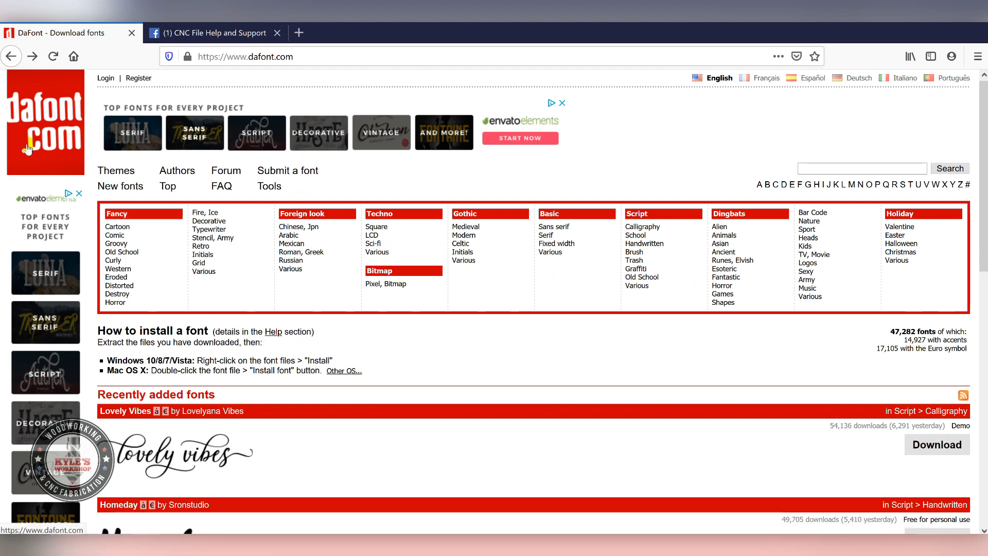
{"action": "mouse_move", "coordinate": [41, 117]}
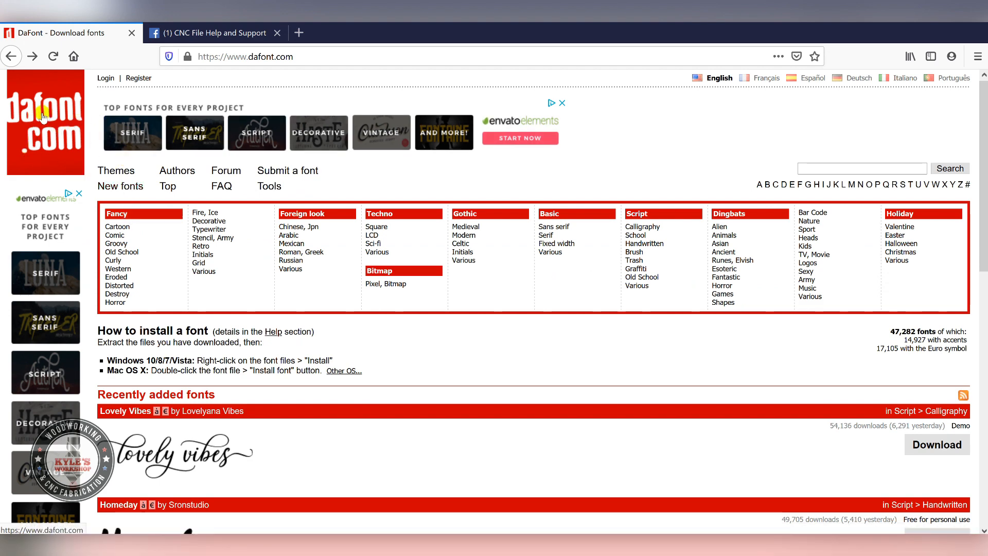
{"action": "scroll", "scroll_direction": "down", "scroll_amount": 3}
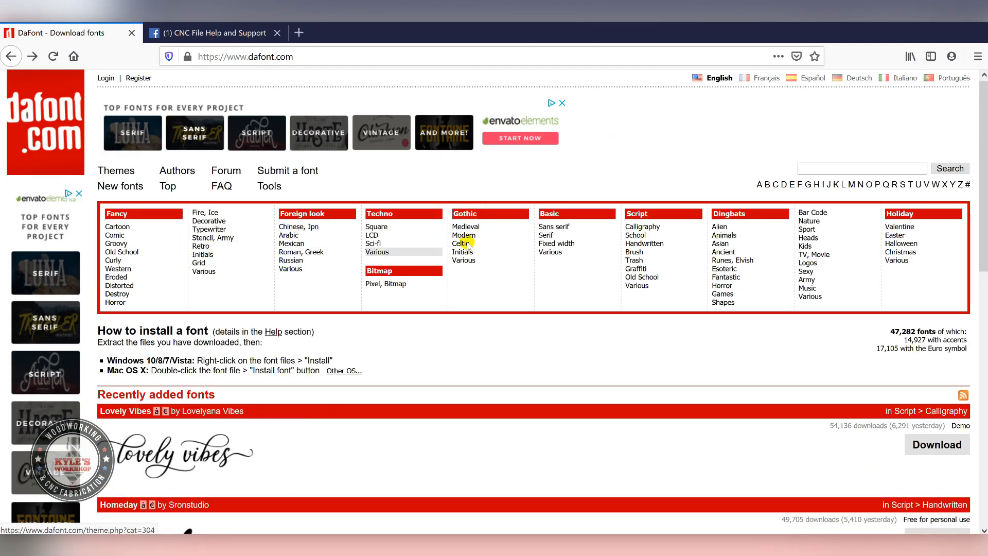
{"action": "scroll", "scroll_direction": "down", "scroll_amount": 3}
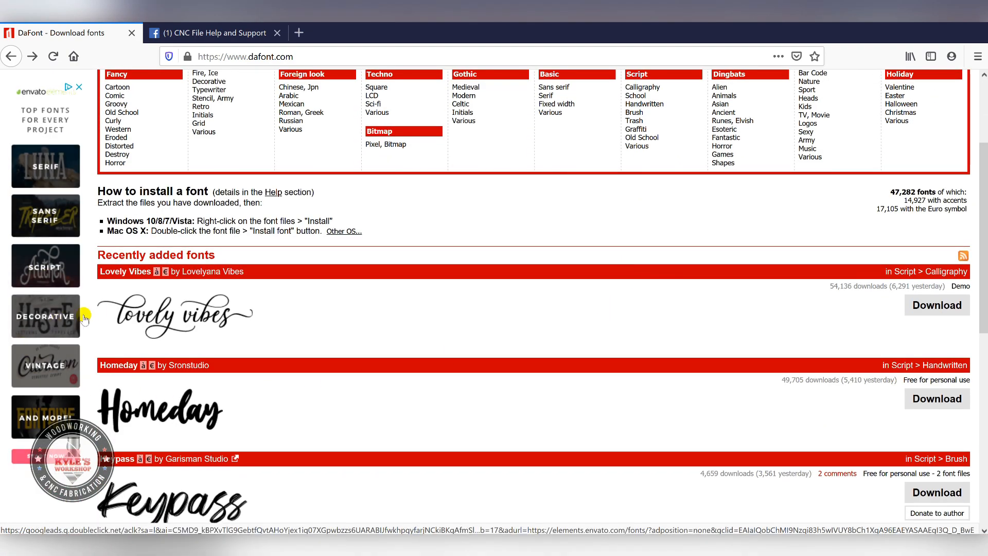
{"action": "scroll", "scroll_direction": "down", "scroll_amount": 3}
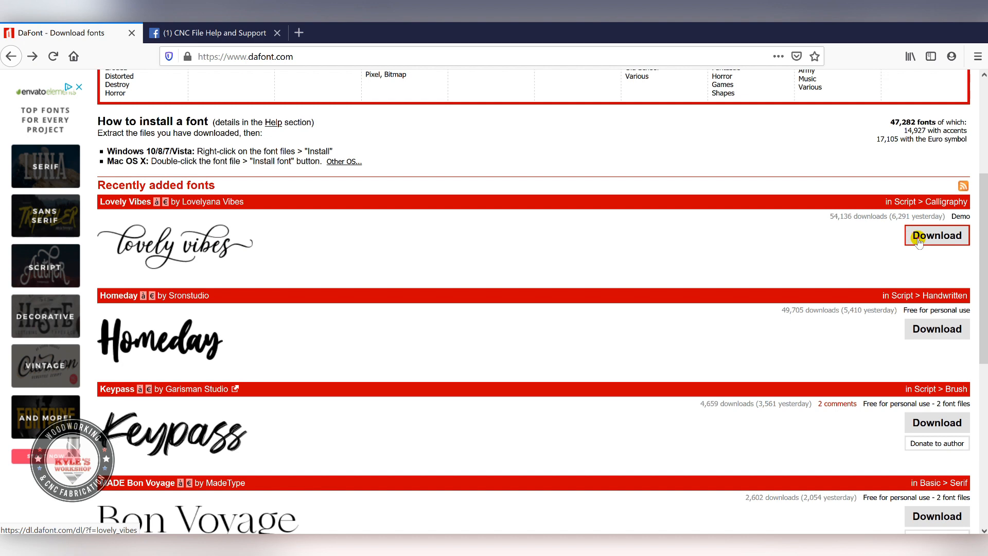
{"action": "left_click", "coordinate": [937, 235]}
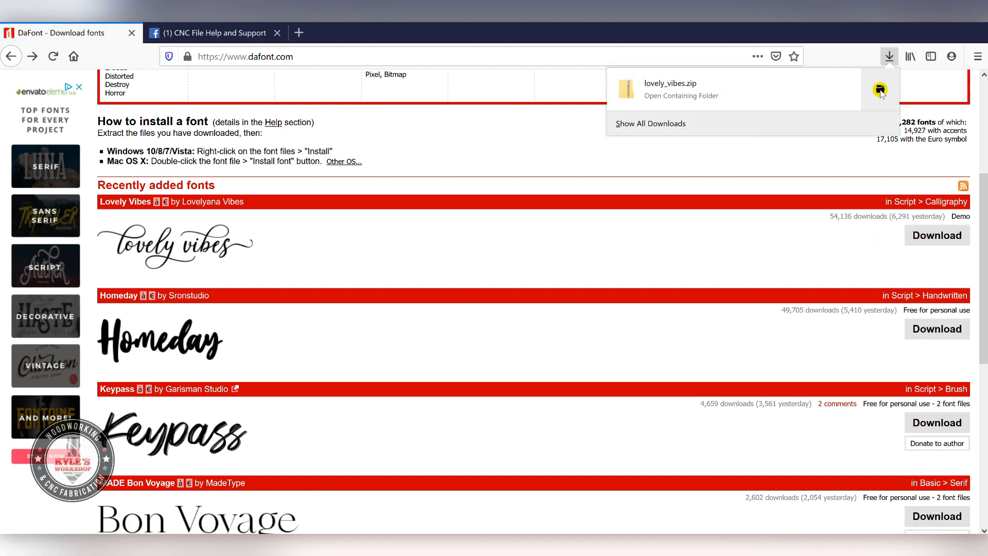
Step: Extract lovely_vibes.zip into a lovely_vibes folder in Downloads
{"action": "left_click", "coordinate": [680, 96]}
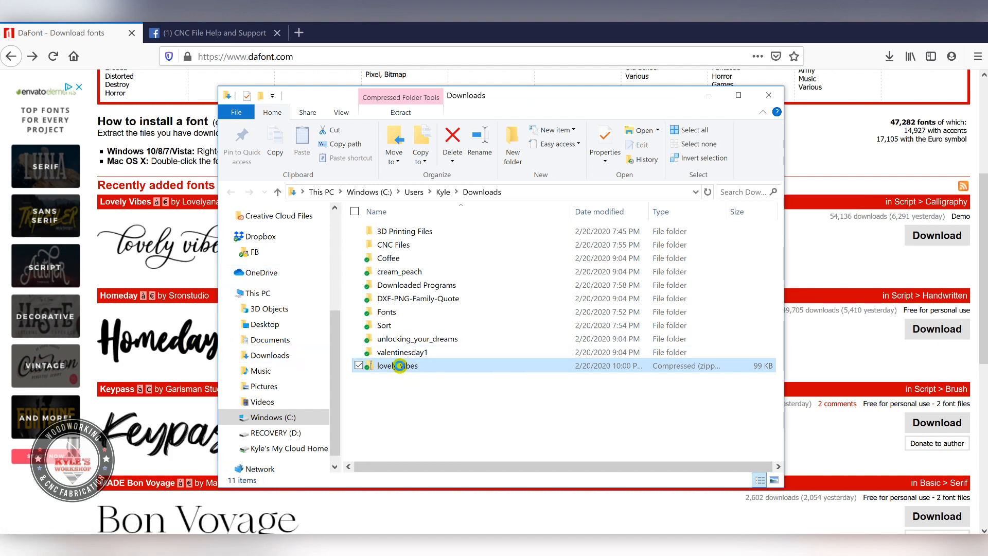
{"action": "right_click", "coordinate": [399, 366]}
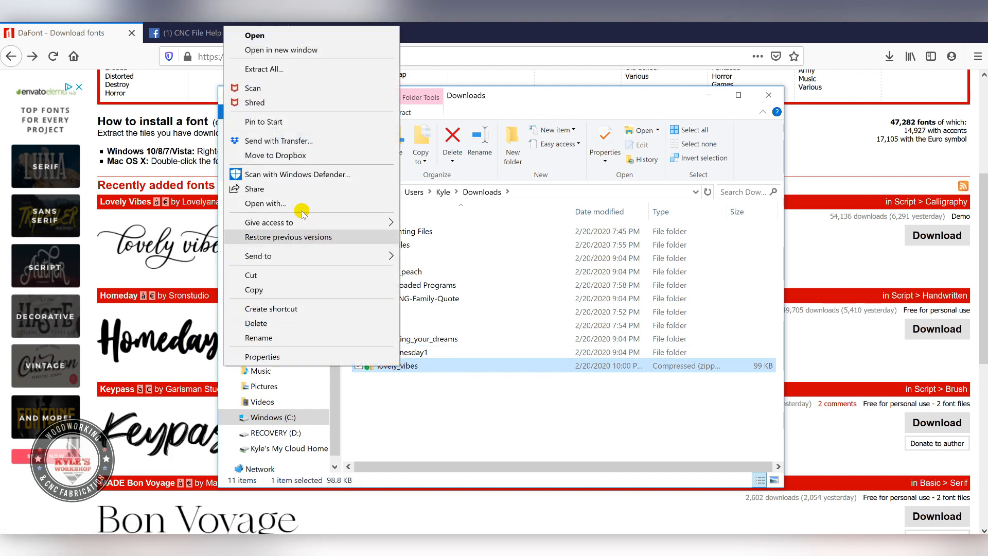
{"action": "left_click", "coordinate": [263, 69]}
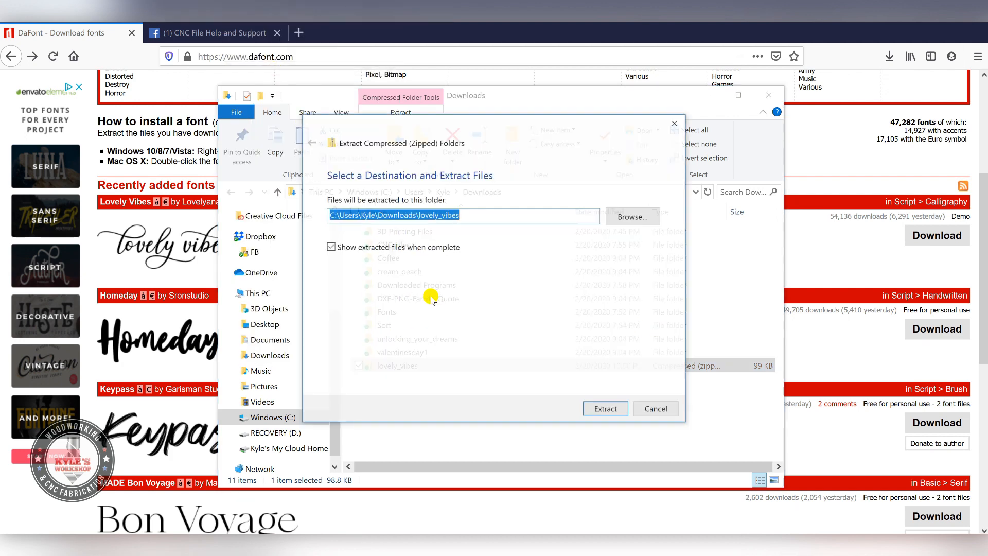
{"action": "left_click", "coordinate": [604, 409]}
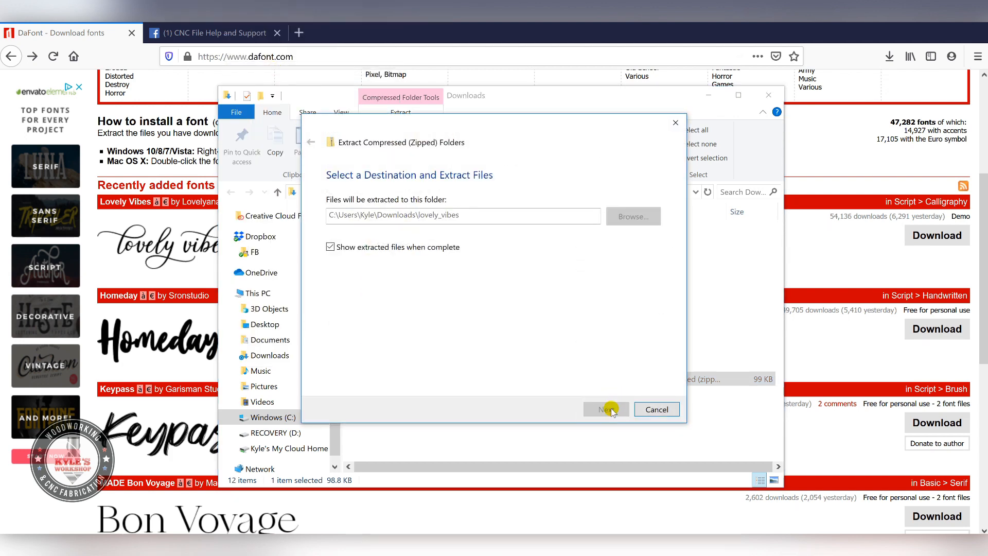
{"action": "left_click", "coordinate": [606, 409]}
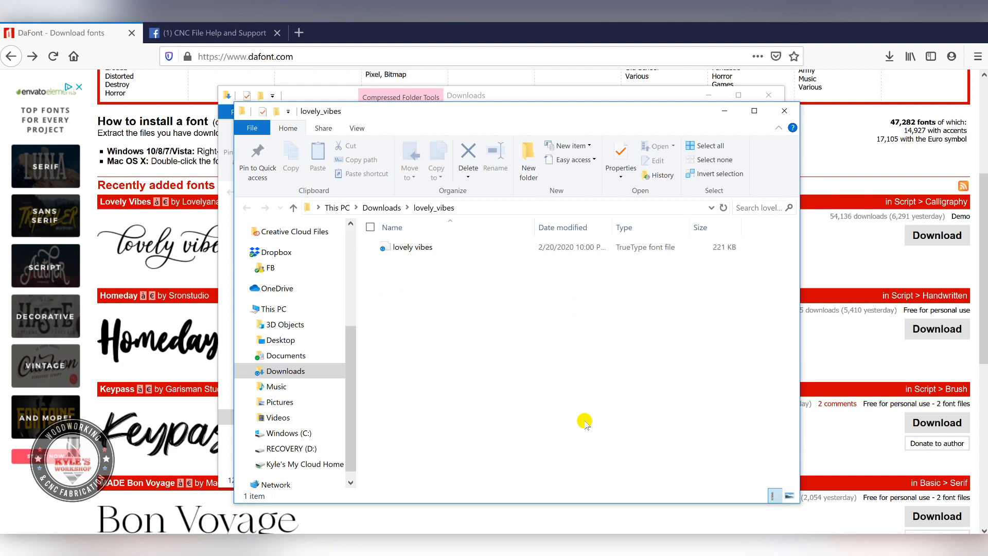
{"action": "left_click", "coordinate": [414, 246]}
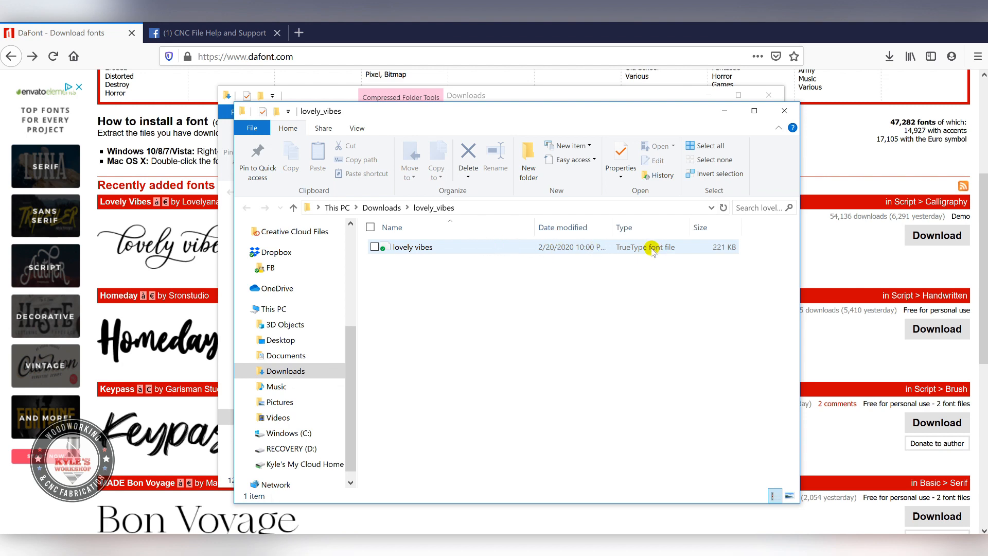
Step: Install the Lovely Vibes TrueType font and close File Explorer
{"action": "left_click", "coordinate": [415, 247]}
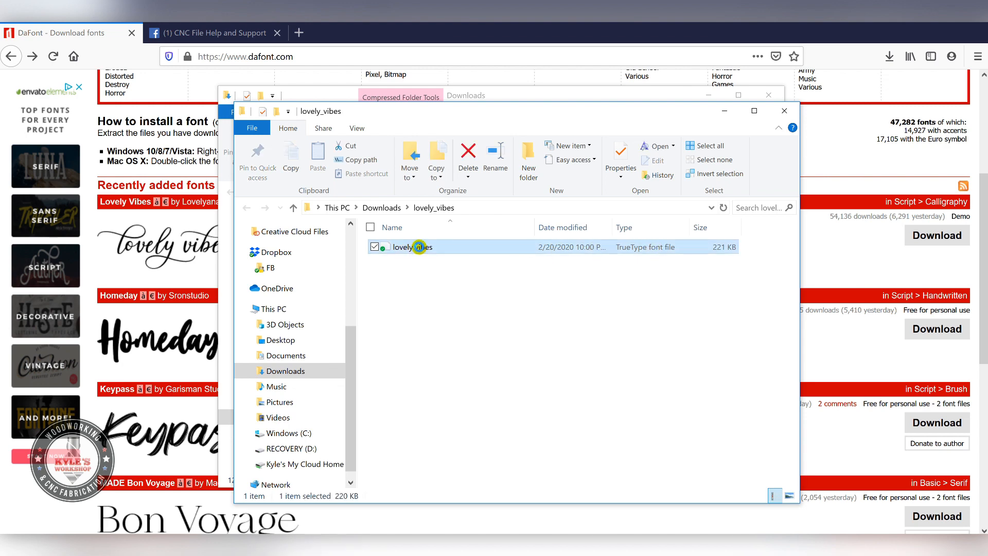
{"action": "right_click", "coordinate": [409, 247]}
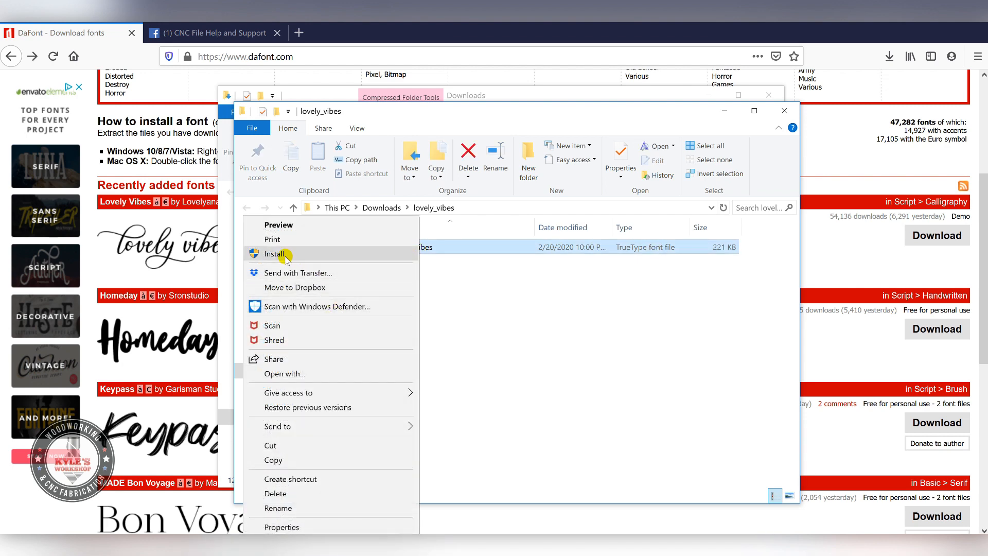
{"action": "left_click", "coordinate": [275, 254]}
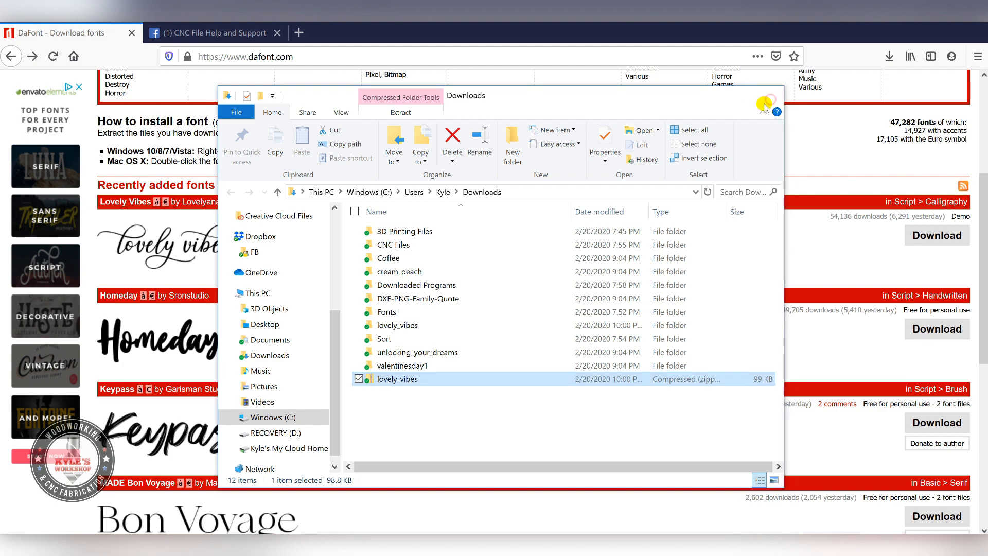
{"action": "left_click", "coordinate": [763, 105]}
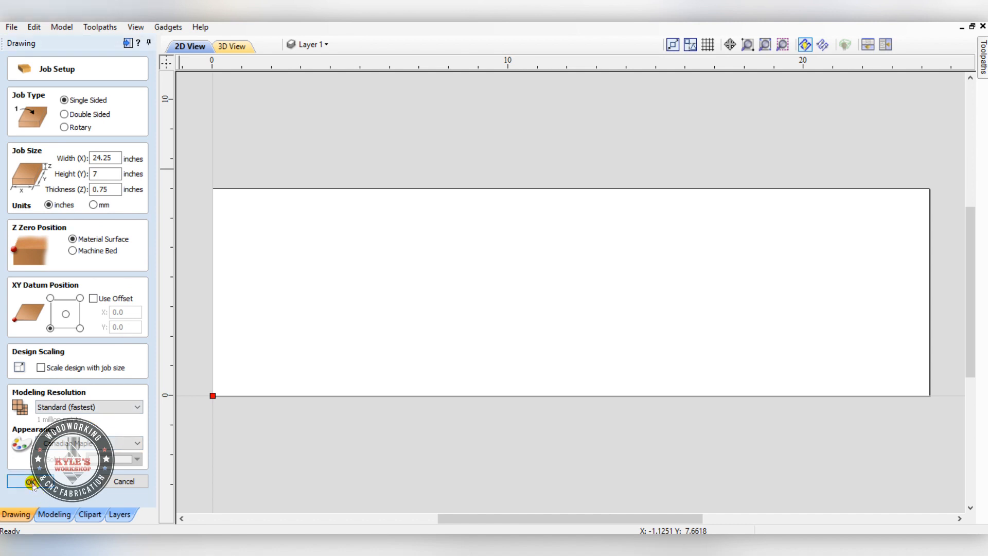
Step: Accept the 24.25 × 7 × 0.75 inch job setup and start the Draw Text tool
{"action": "left_click", "coordinate": [25, 481]}
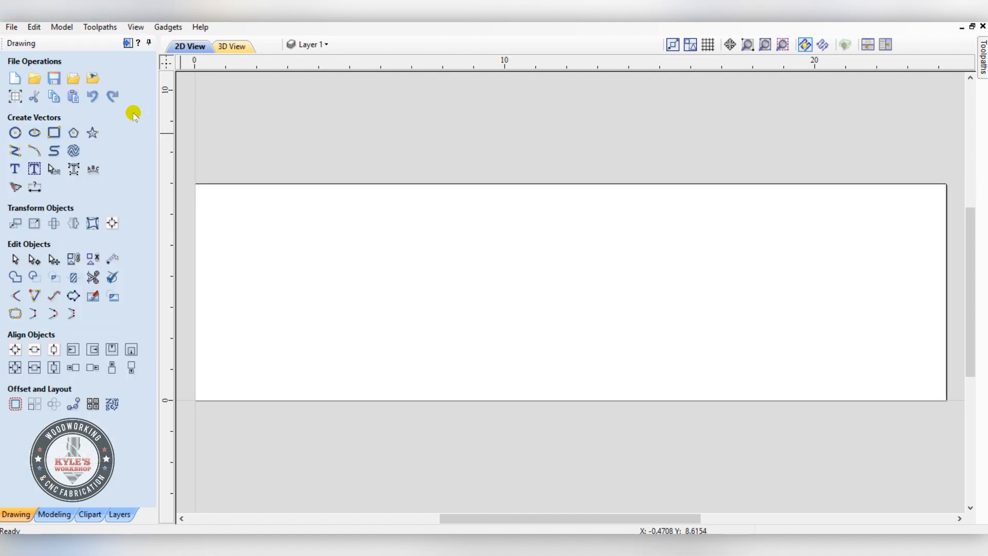
{"action": "mouse_move", "coordinate": [76, 222]}
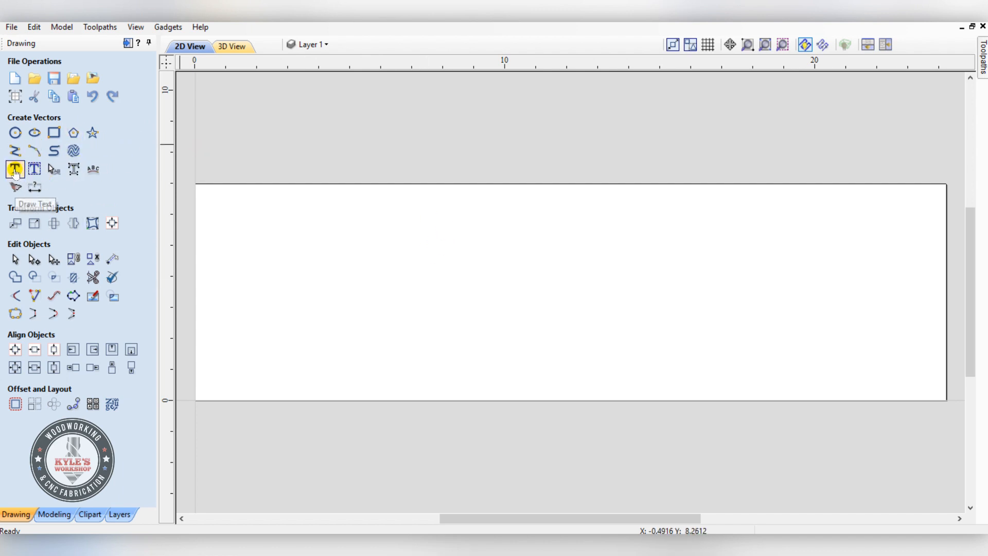
{"action": "left_click", "coordinate": [15, 168]}
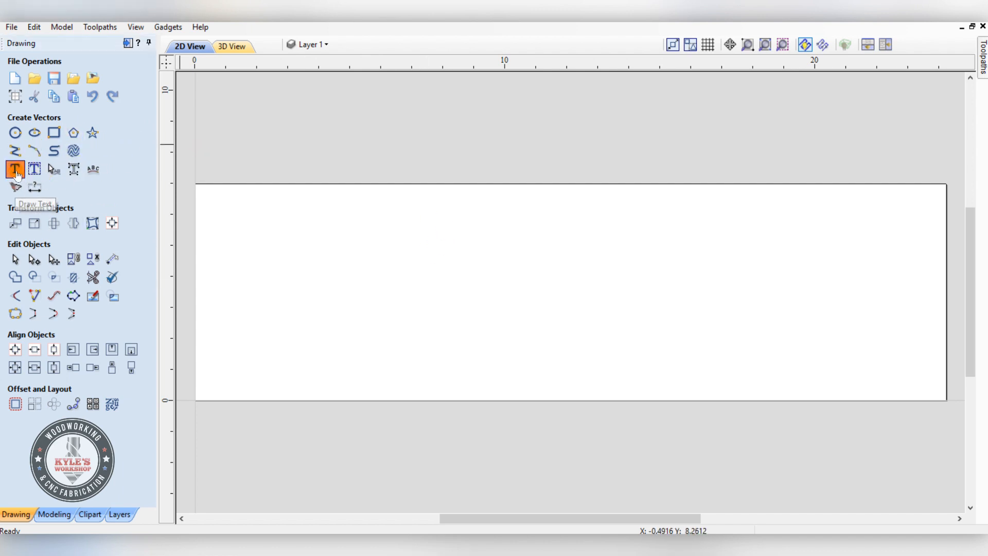
Step: Create the word FAMILY in Mongolian Baiti at 4-inch height across the board
{"action": "left_click", "coordinate": [15, 169]}
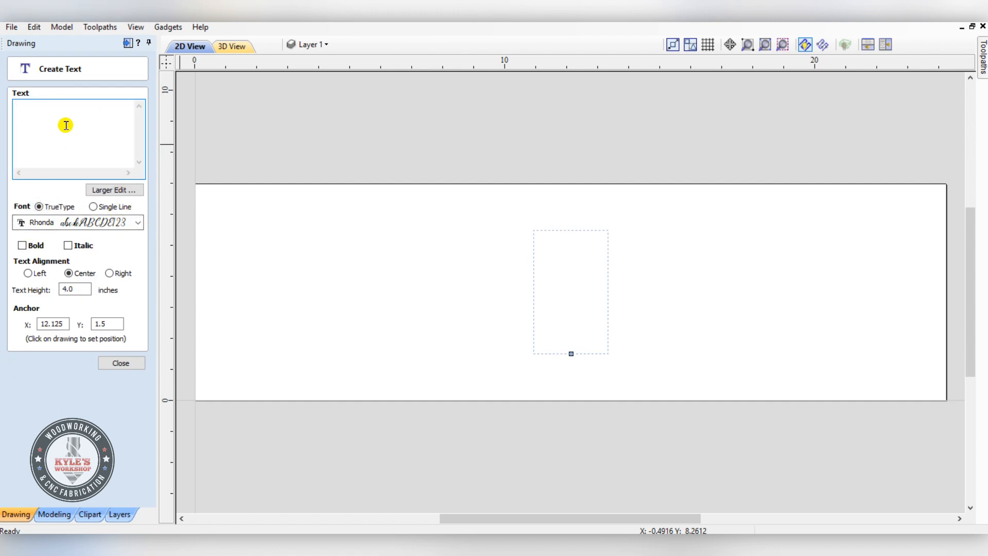
{"action": "left_click", "coordinate": [137, 222]}
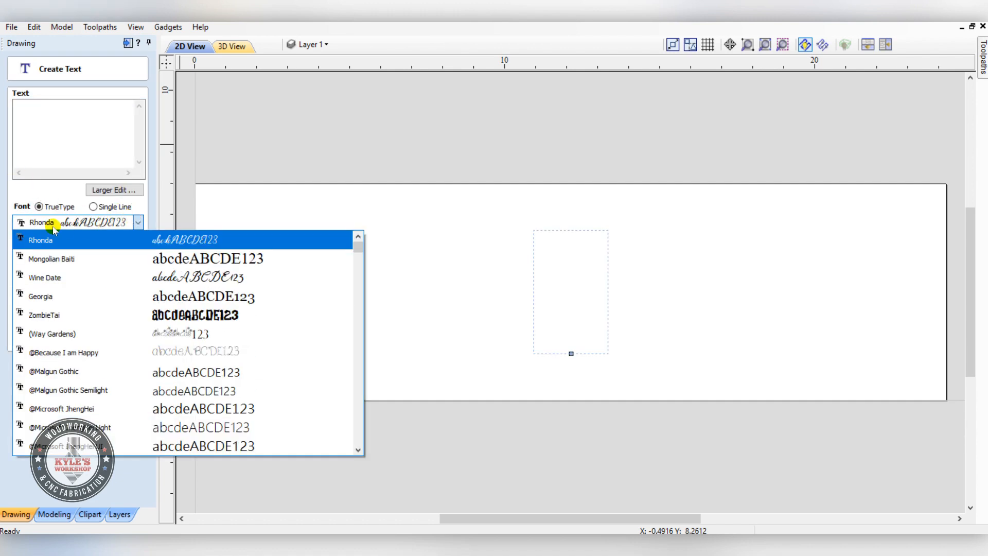
{"action": "mouse_move", "coordinate": [108, 259]}
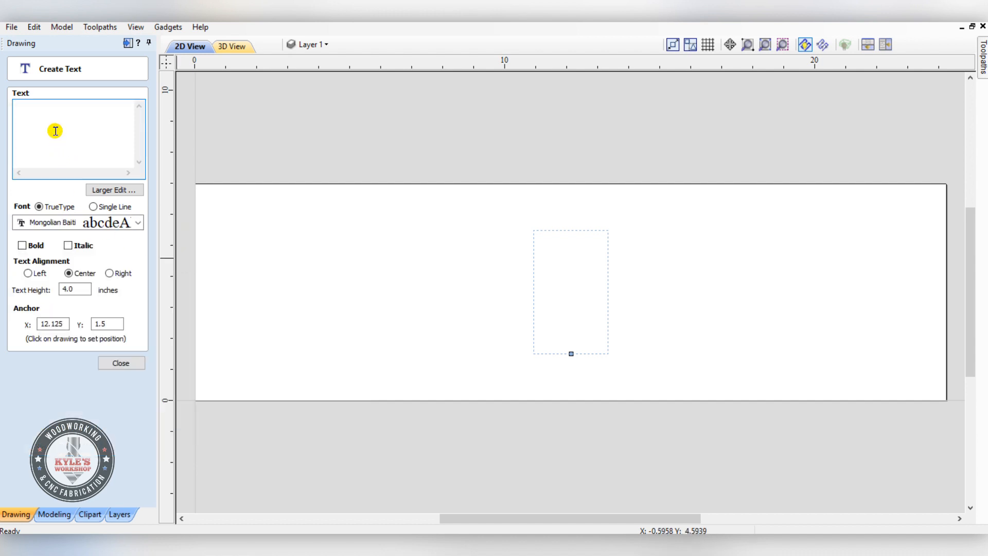
{"action": "mouse_move", "coordinate": [90, 289]}
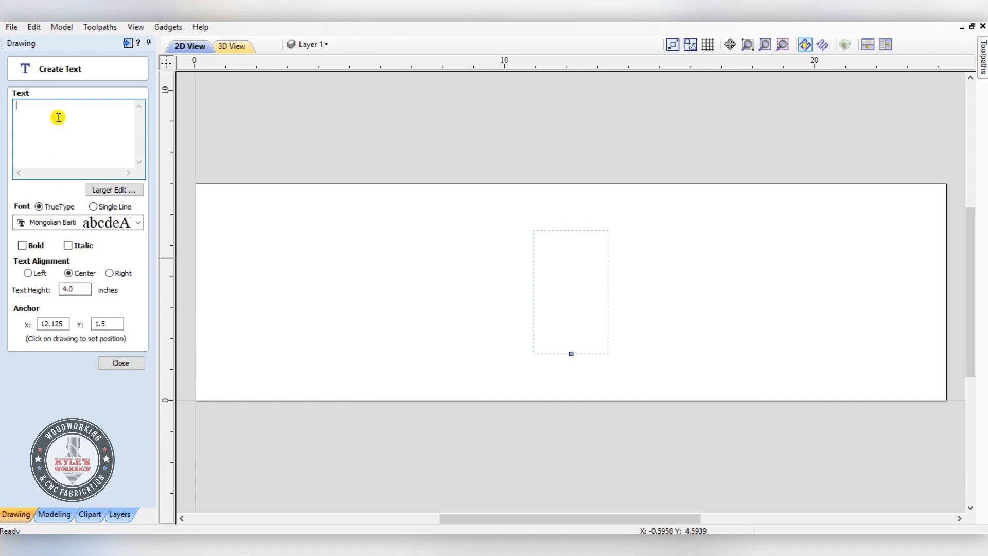
{"action": "type", "text": "FAM"}
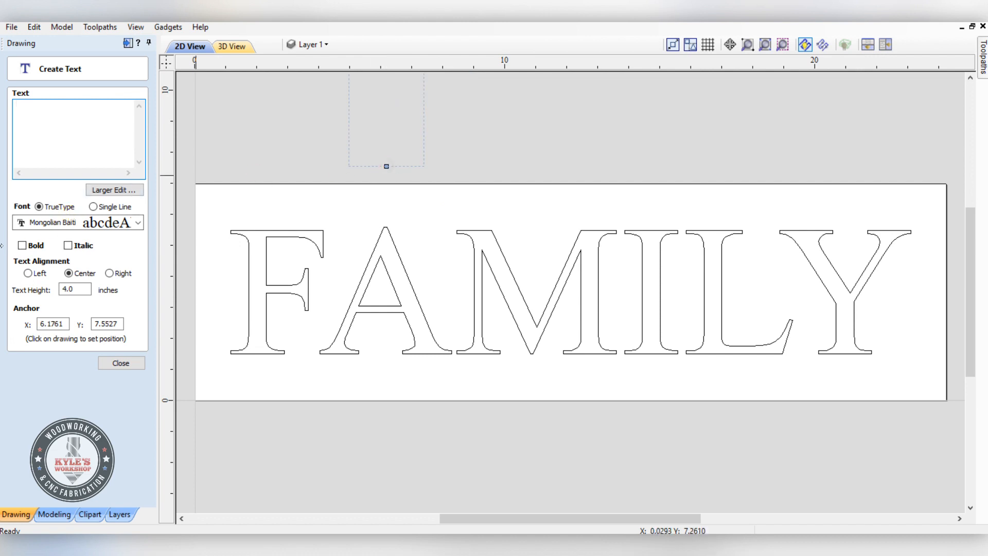
Step: Add 'a gift from above' in Lovely Vibes script, 4 inches tall, above FAMILY
{"action": "left_click", "coordinate": [136, 222]}
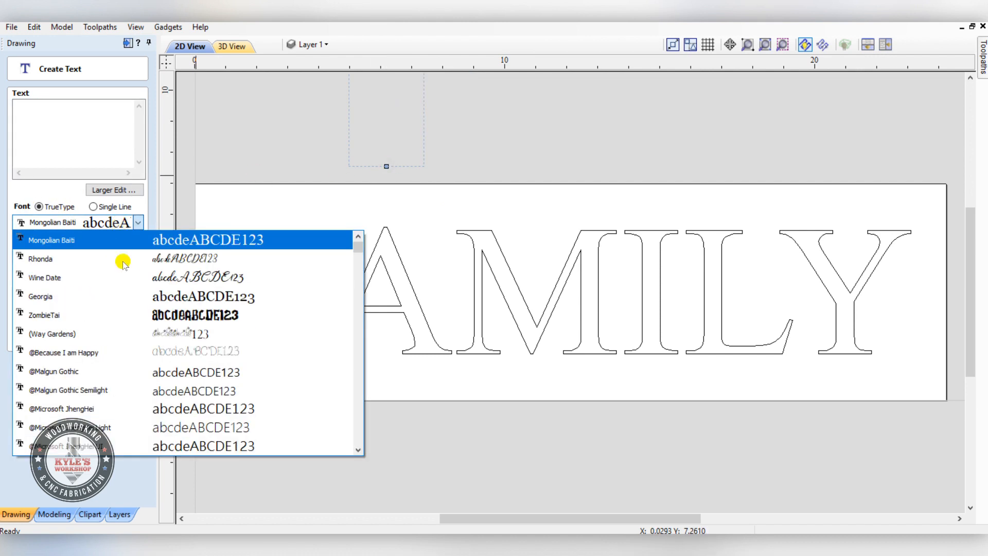
{"action": "scroll", "scroll_direction": "down", "scroll_amount": 3}
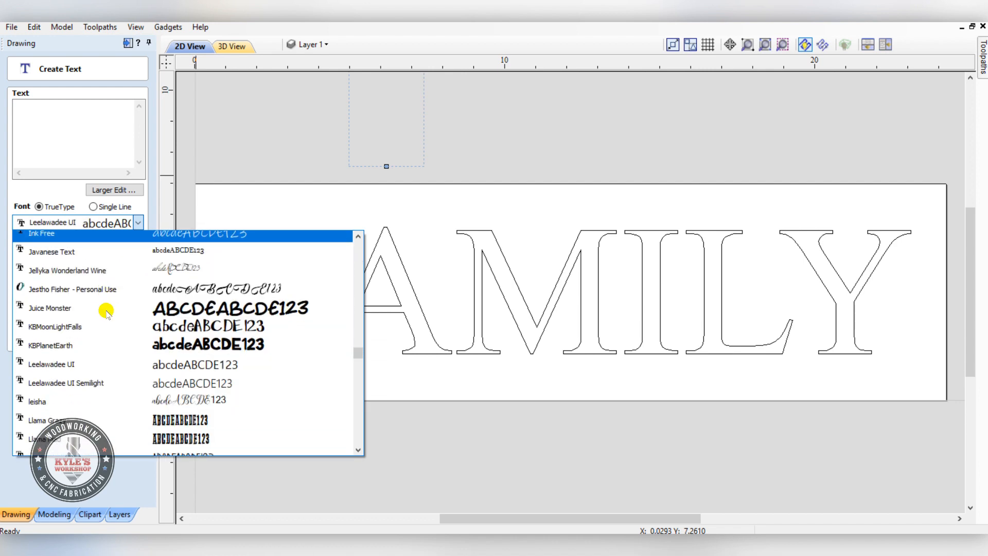
{"action": "scroll", "scroll_direction": "down", "scroll_amount": 3}
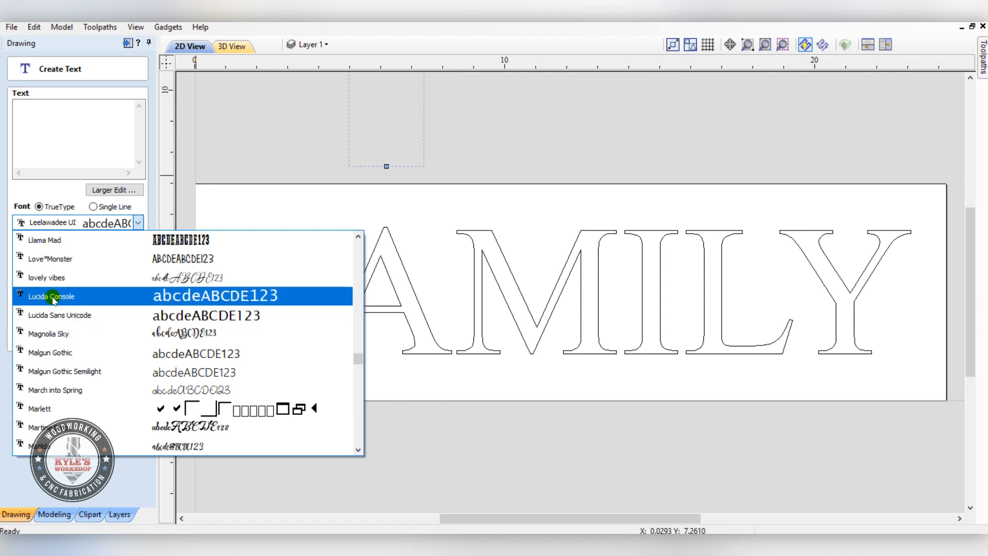
{"action": "mouse_move", "coordinate": [152, 277]}
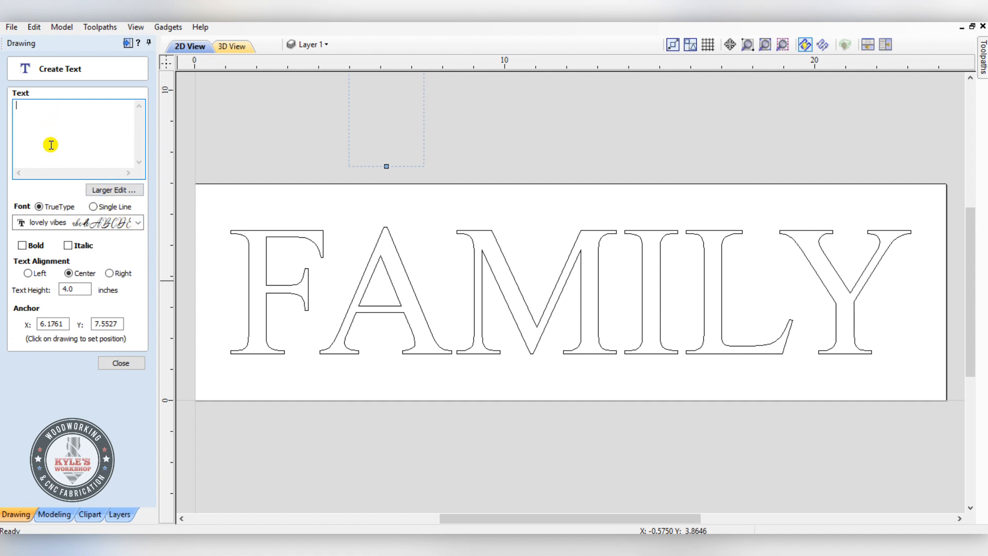
{"action": "type", "text": "a gift from above"}
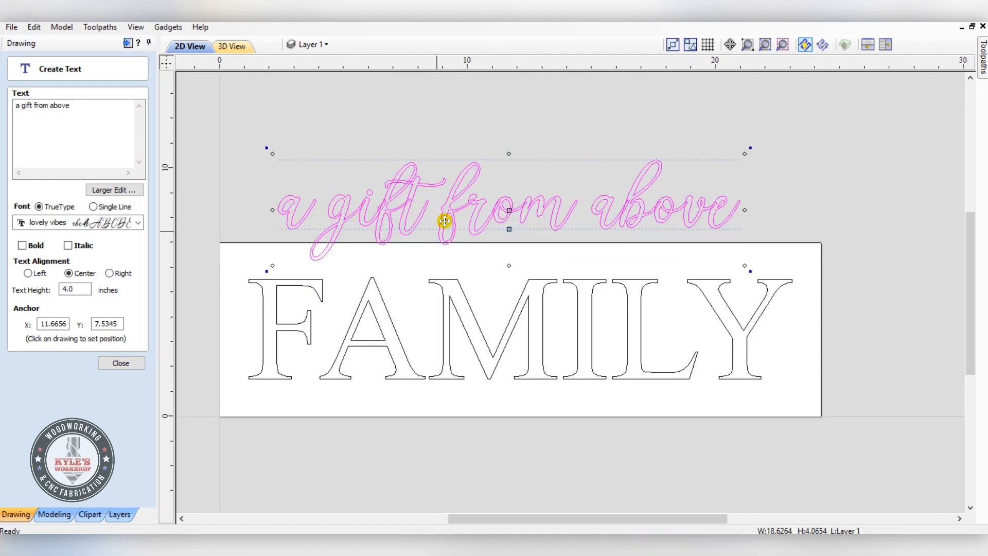
Step: Resize the script phrase to 3.5 inches and position it across FAMILY
{"action": "left_click_drag", "start_coordinate": [445, 220], "coordinate": [454, 309]}
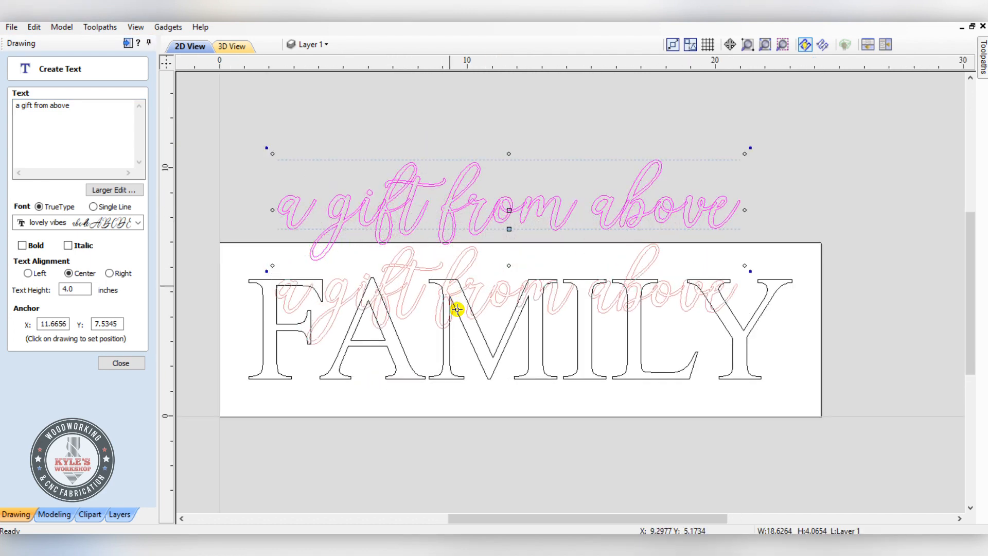
{"action": "left_click_drag", "start_coordinate": [509, 210], "coordinate": [509, 336]}
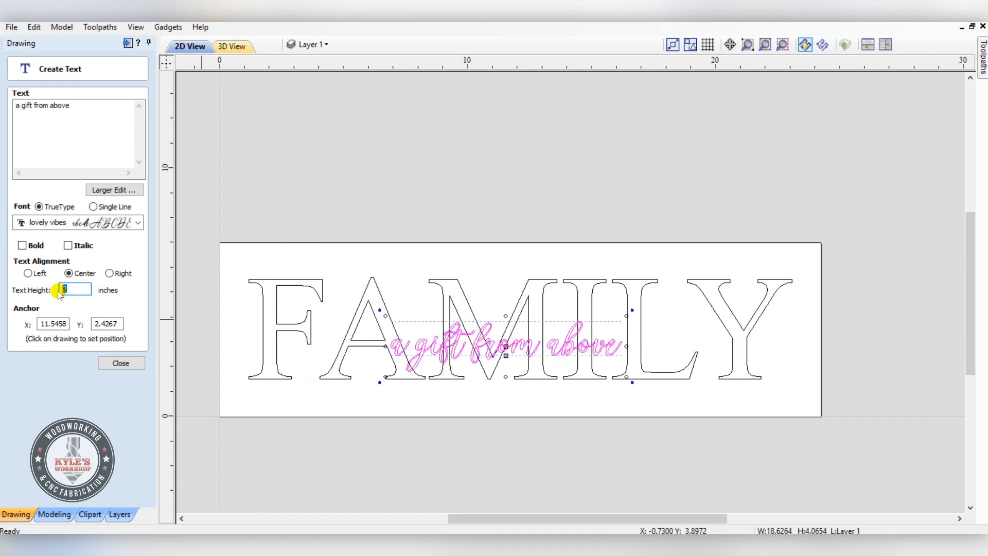
{"action": "type", "text": "3"}
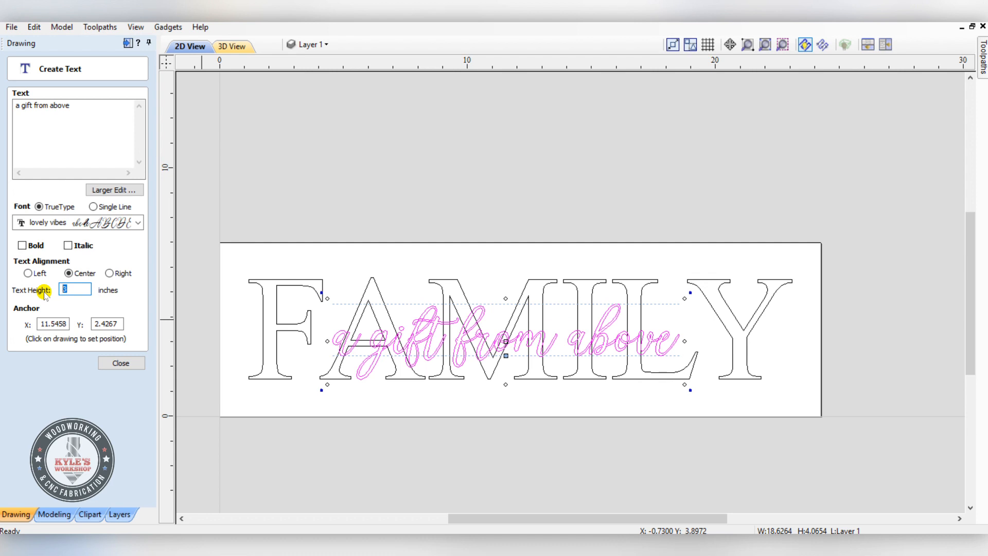
{"action": "type", "text": "3.5"}
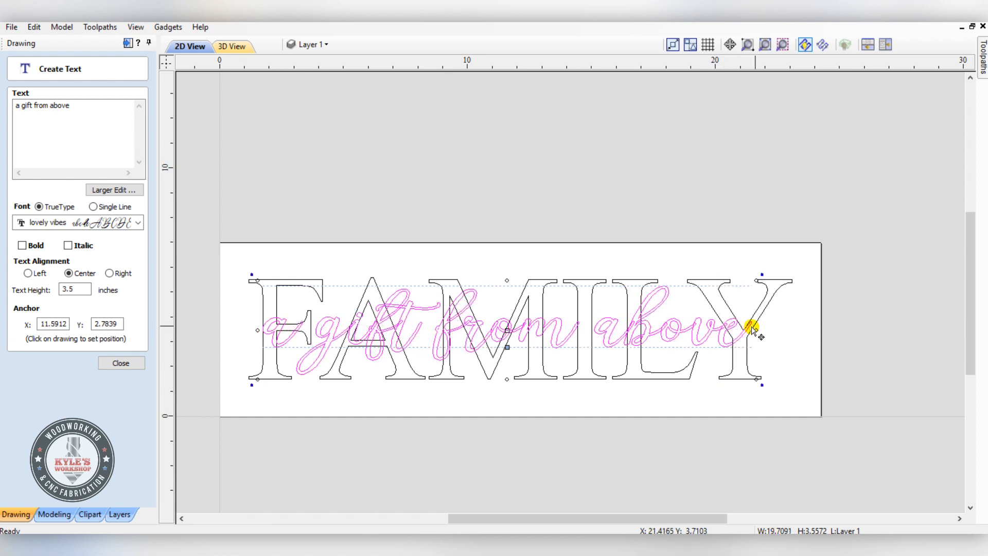
{"action": "left_click_drag", "start_coordinate": [753, 331], "coordinate": [480, 329]}
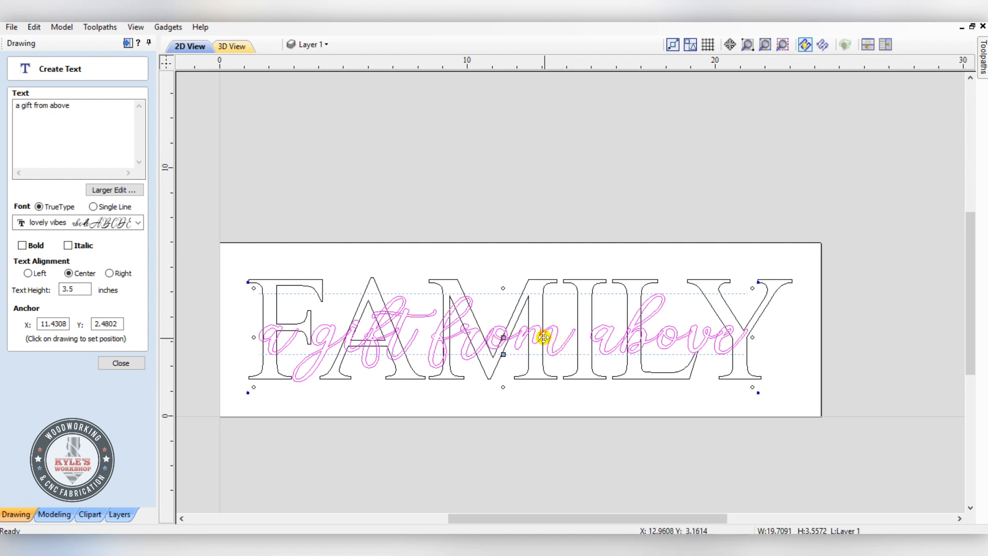
Step: Centre the phrase over the FAMILY letters and close the Create Text panel
{"action": "left_click_drag", "start_coordinate": [542, 336], "coordinate": [509, 334]}
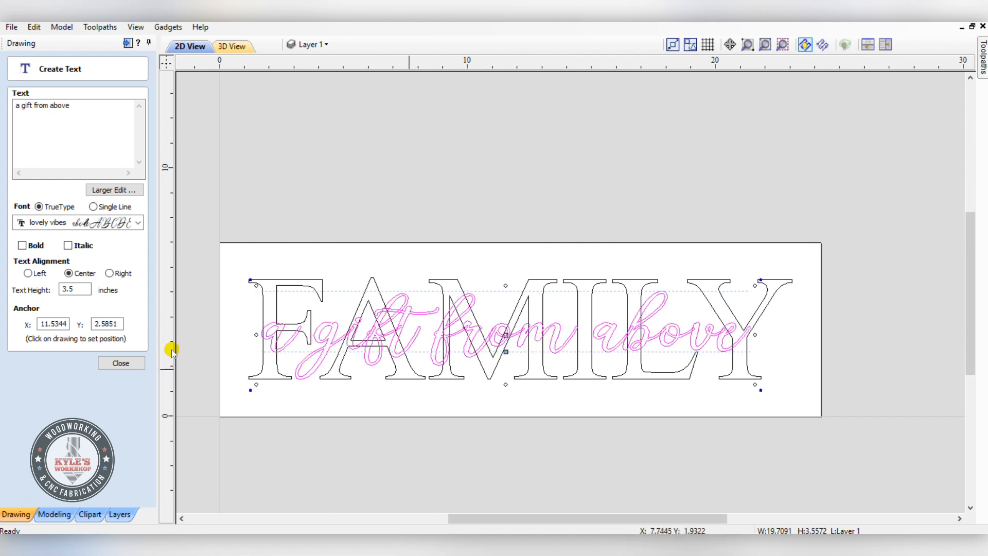
{"action": "left_click", "coordinate": [121, 362]}
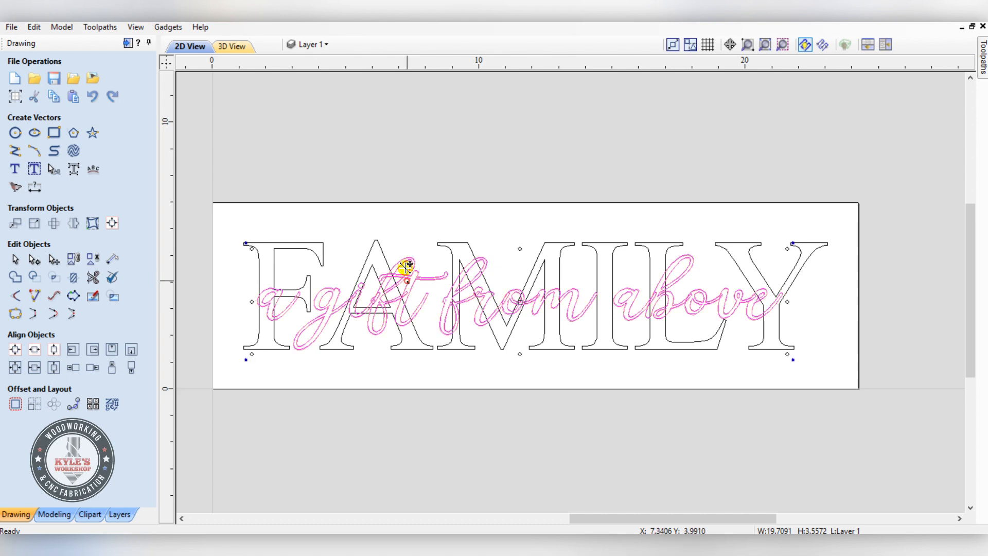
Step: Move the script phrase above the board and weld its letters, replacing the original text
{"action": "left_click_drag", "start_coordinate": [407, 268], "coordinate": [419, 139]}
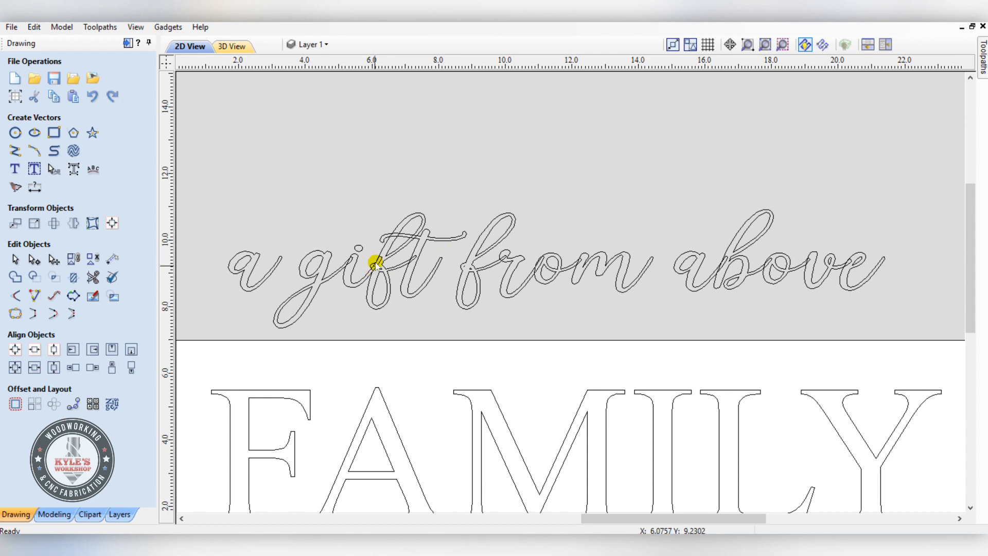
{"action": "left_click", "coordinate": [374, 263]}
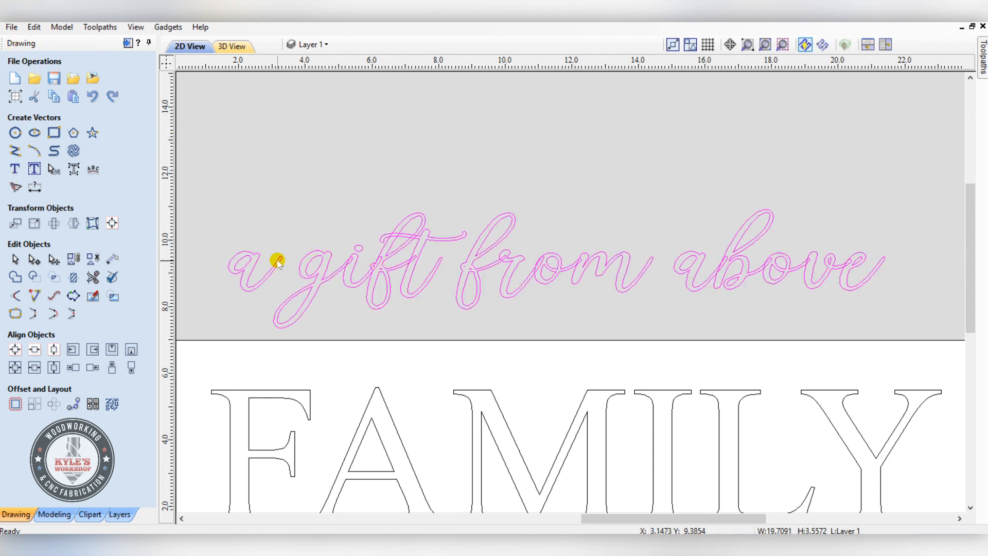
{"action": "left_click", "coordinate": [14, 277]}
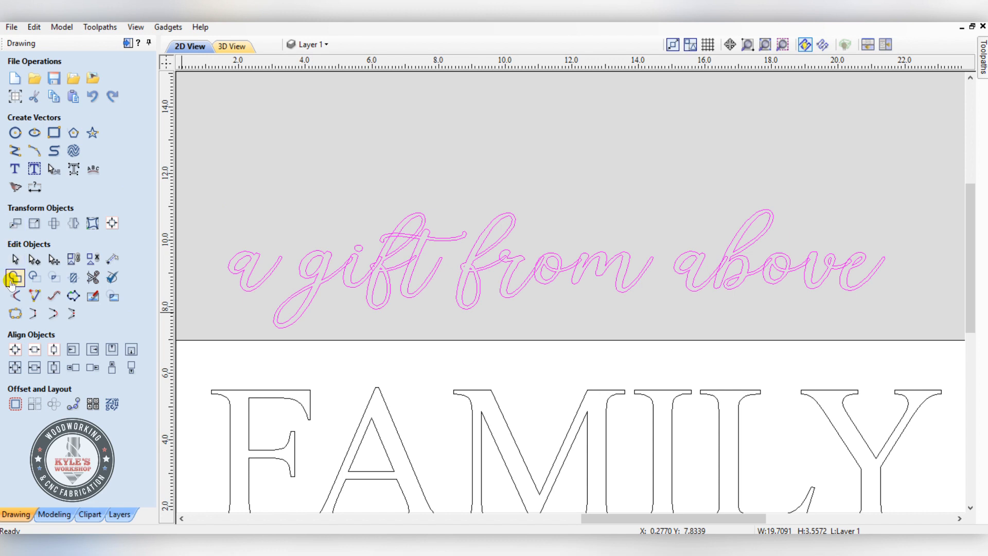
{"action": "left_click", "coordinate": [14, 278]}
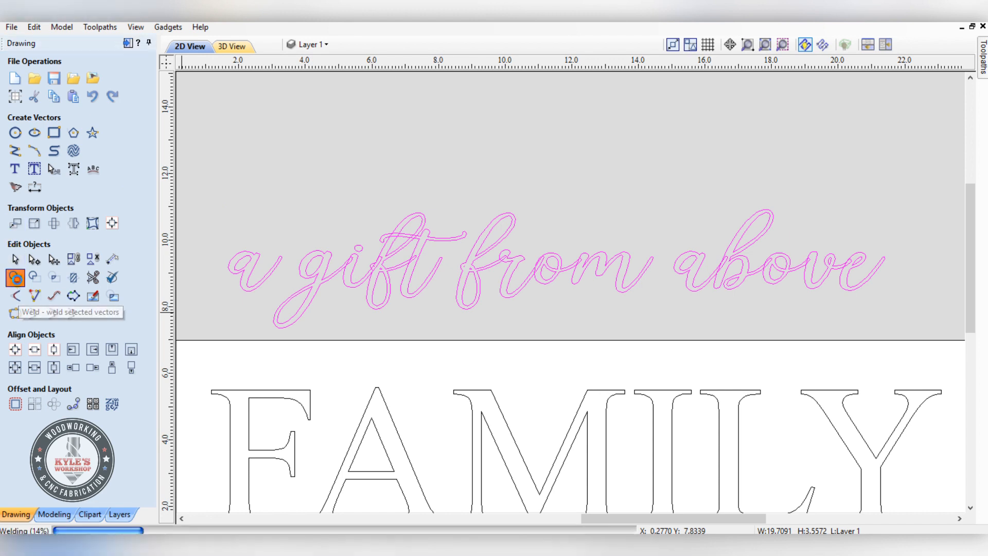
{"action": "left_click", "coordinate": [15, 278]}
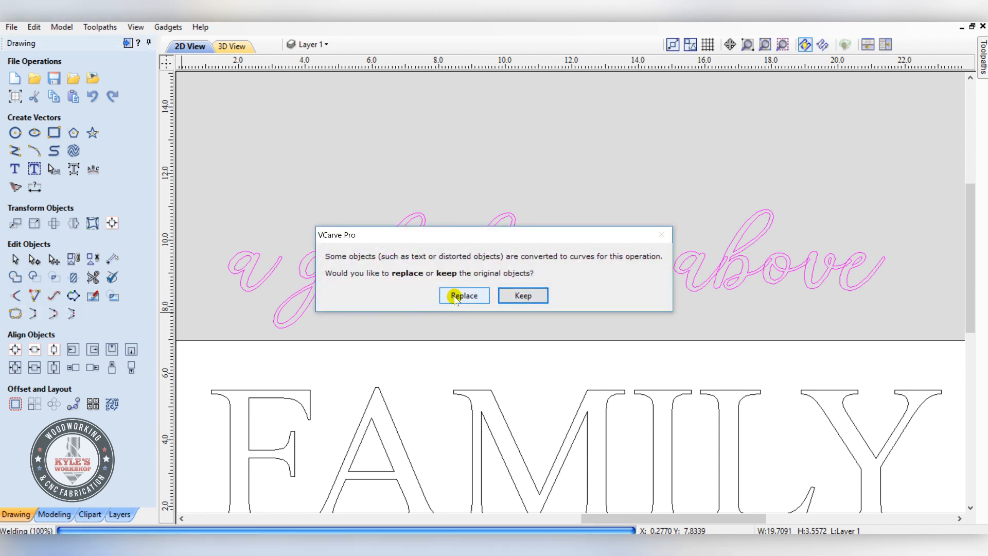
{"action": "left_click", "coordinate": [464, 295]}
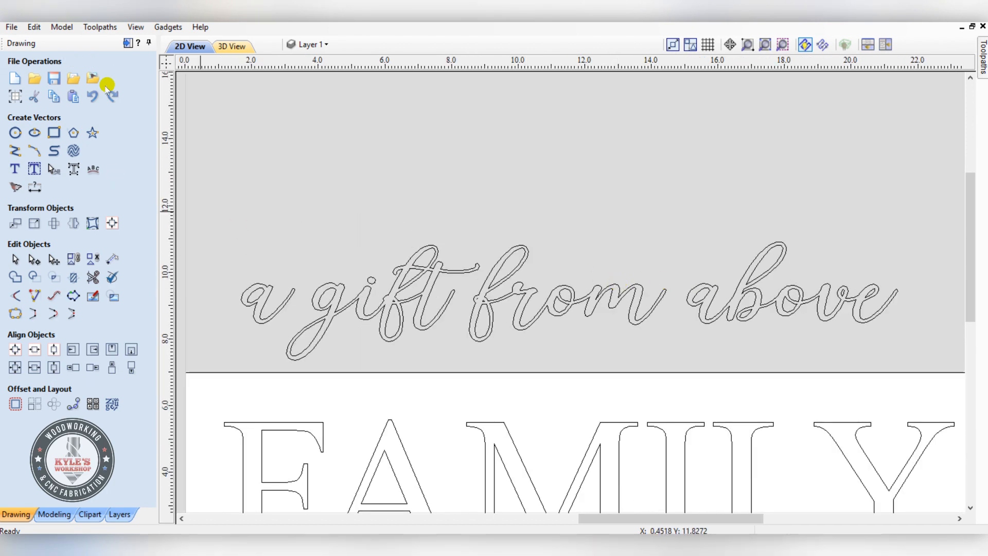
Step: Convert the welded phrase into 26 separate curve vectors
{"action": "left_click", "coordinate": [471, 325]}
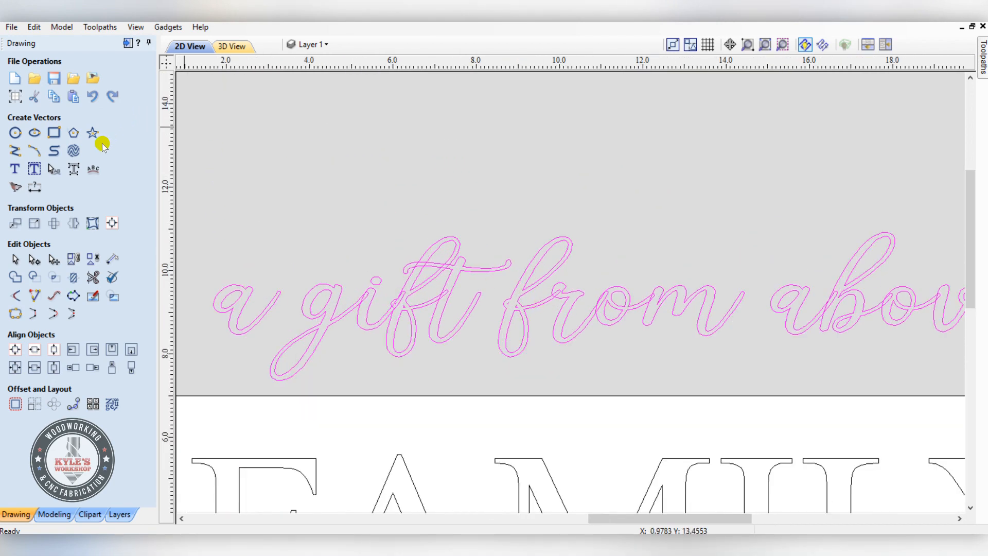
{"action": "mouse_move", "coordinate": [73, 169]}
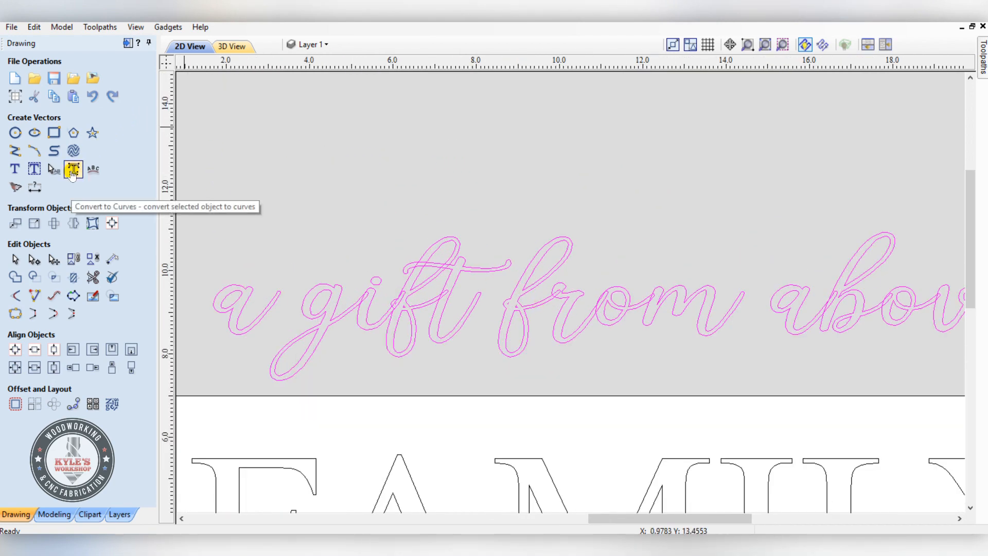
{"action": "left_click", "coordinate": [72, 169]}
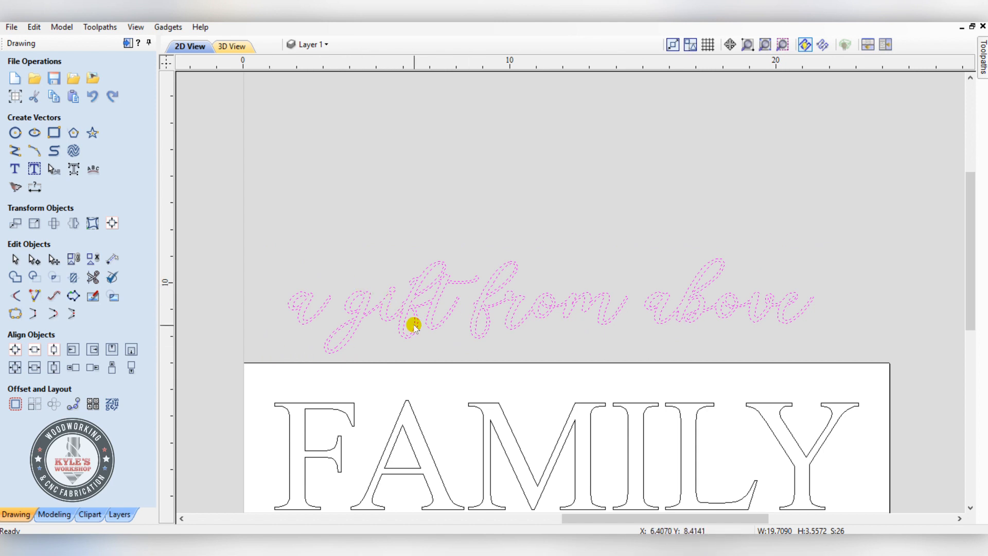
{"action": "mouse_move", "coordinate": [387, 318]}
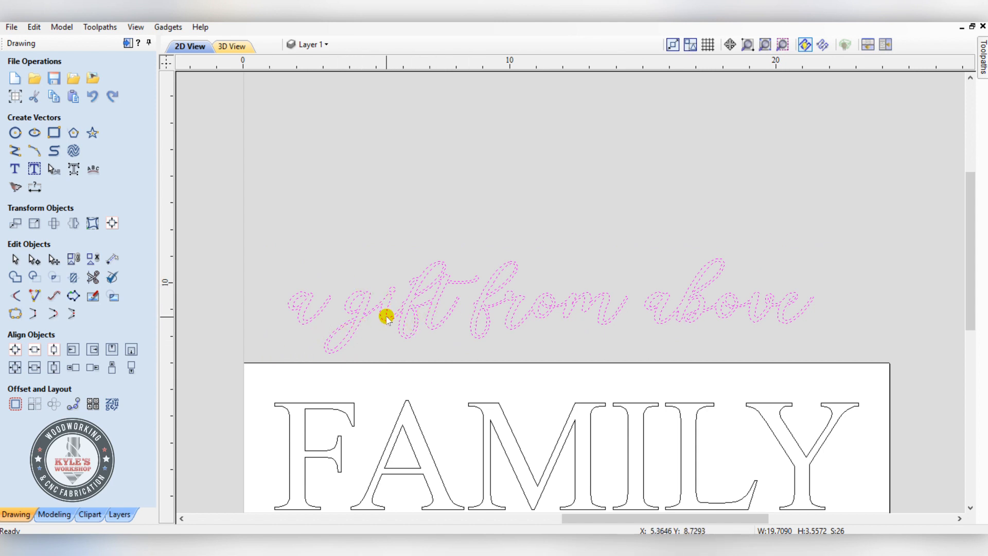
Step: Select the FAMILY text copy and open its Edit Text settings
{"action": "left_click", "coordinate": [394, 332]}
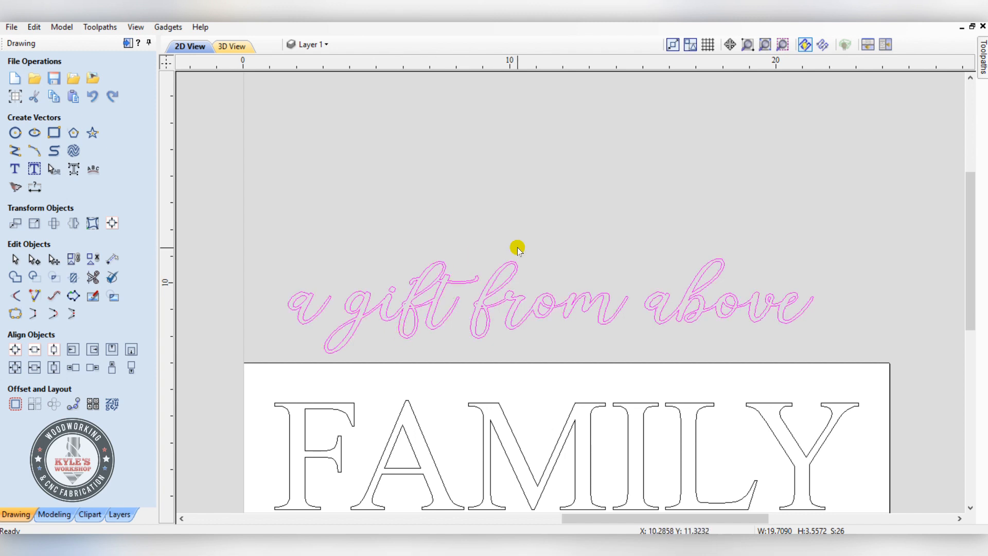
{"action": "scroll", "scroll_direction": "down", "scroll_amount": 3}
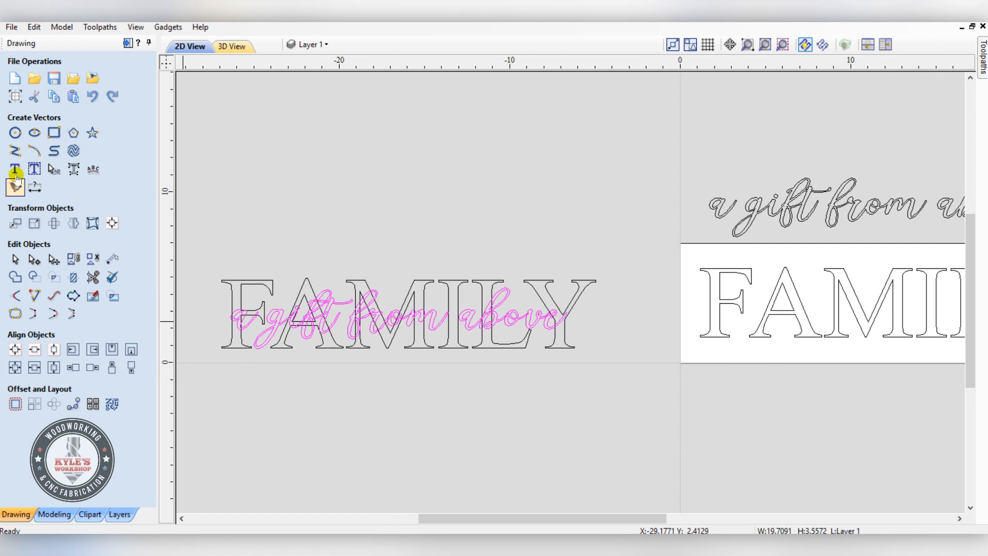
{"action": "left_click", "coordinate": [14, 168]}
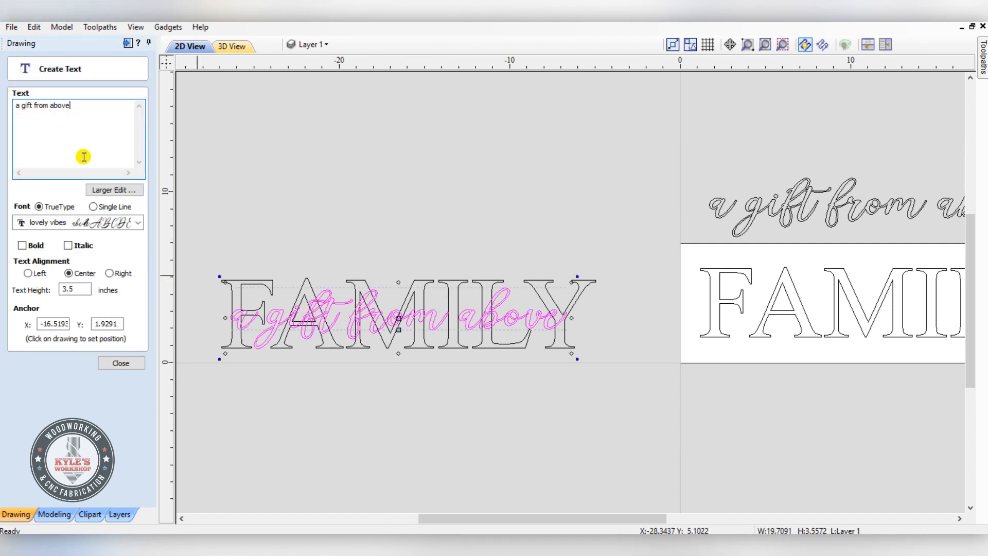
{"action": "left_click", "coordinate": [121, 363]}
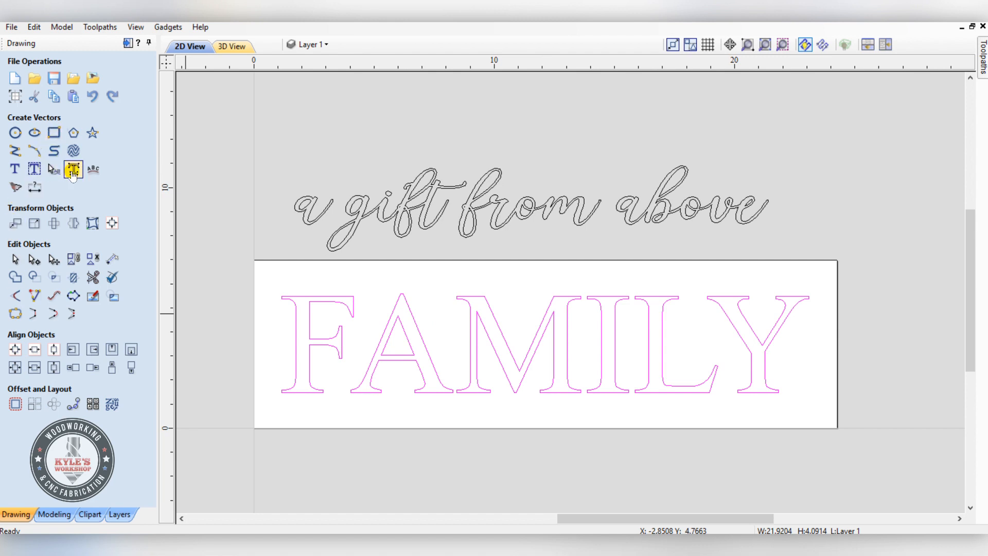
{"action": "mouse_move", "coordinate": [74, 169]}
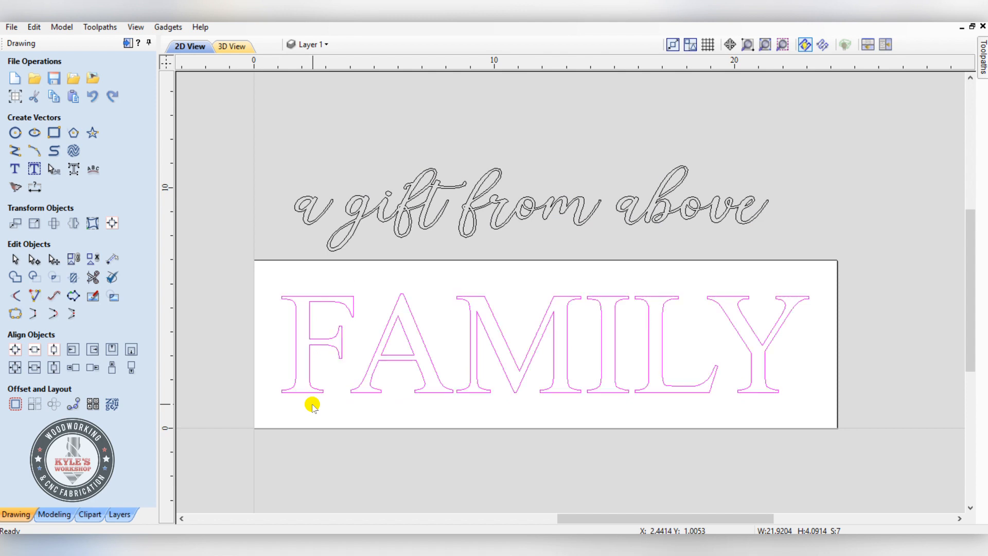
{"action": "mouse_move", "coordinate": [14, 350]}
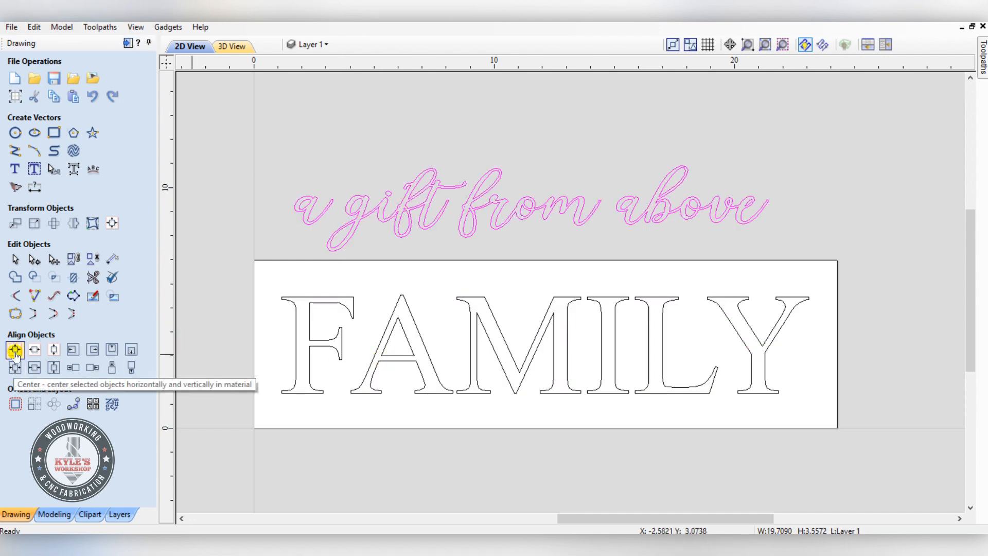
Step: Align the script phrase to the board centre, across the FAMILY letters
{"action": "left_click", "coordinate": [15, 350]}
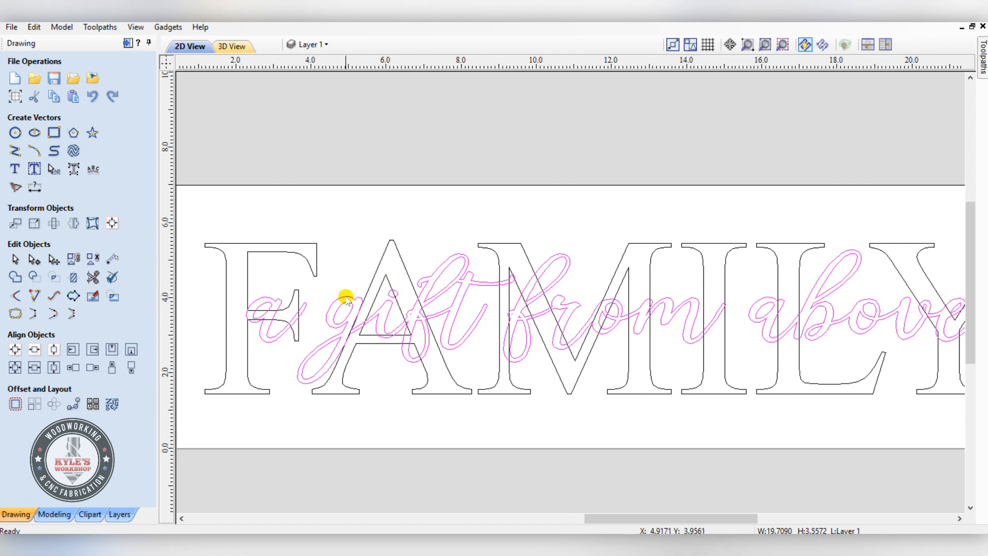
{"action": "mouse_move", "coordinate": [365, 350]}
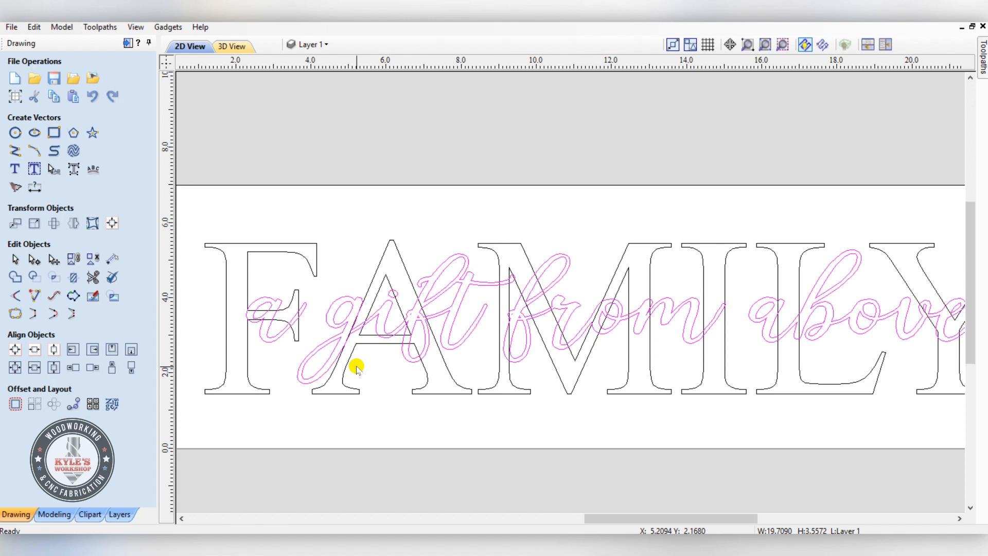
{"action": "mouse_move", "coordinate": [392, 338]}
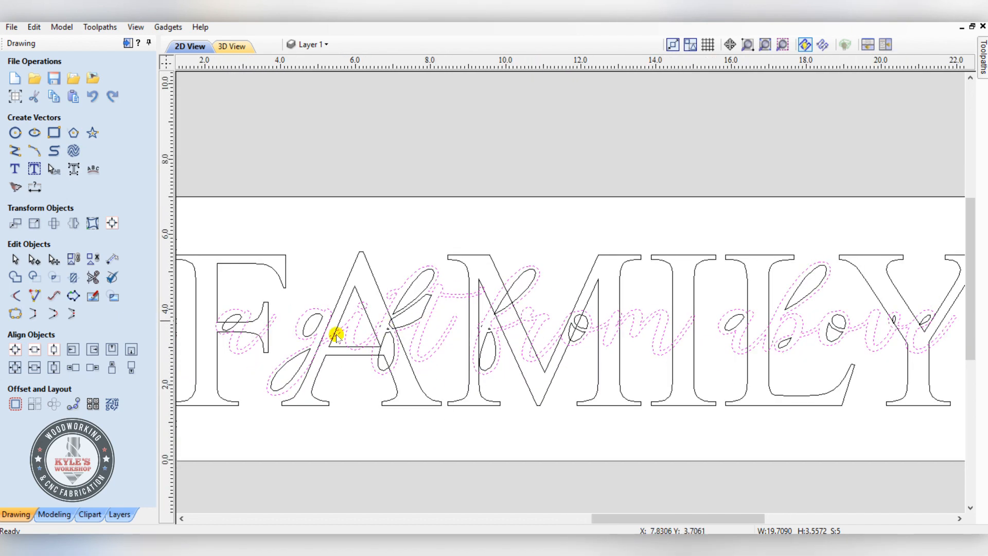
Step: Combine the phrase and FAMILY vectors so their overlaps become separate loops
{"action": "left_click", "coordinate": [15, 404]}
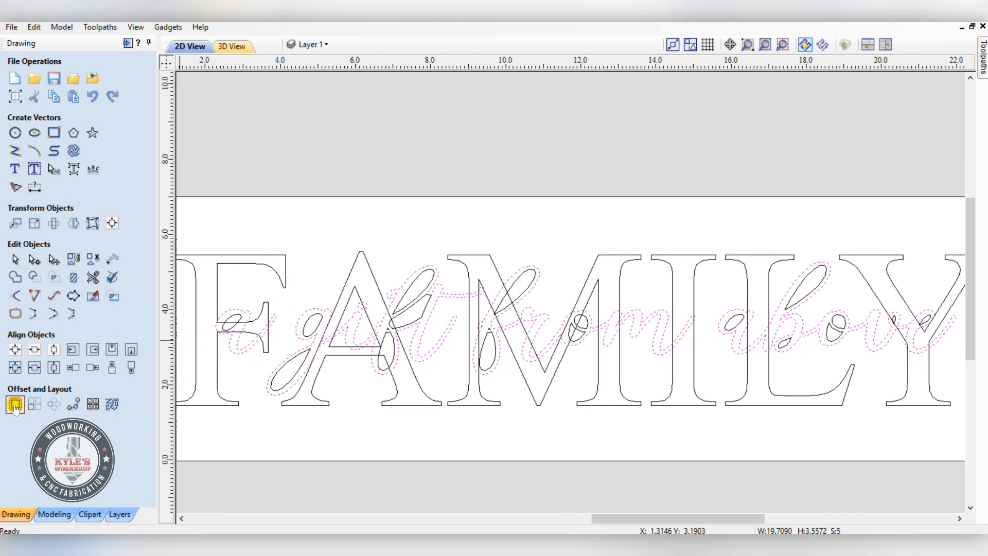
Step: Try a 0.25-inch outward offset around the phrase, then undo it as too wide
{"action": "left_click", "coordinate": [14, 404]}
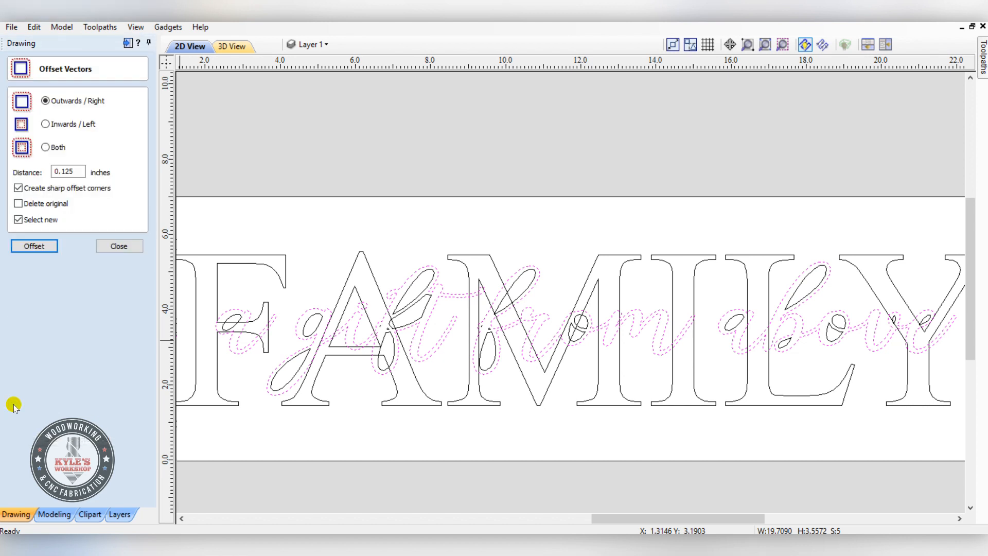
{"action": "mouse_move", "coordinate": [70, 94]}
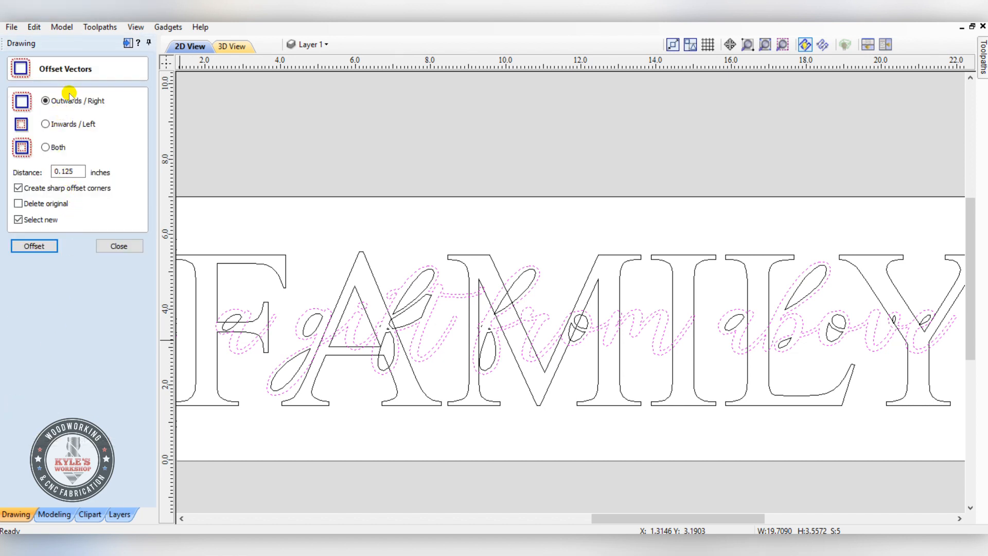
{"action": "type", "text": "0.25"}
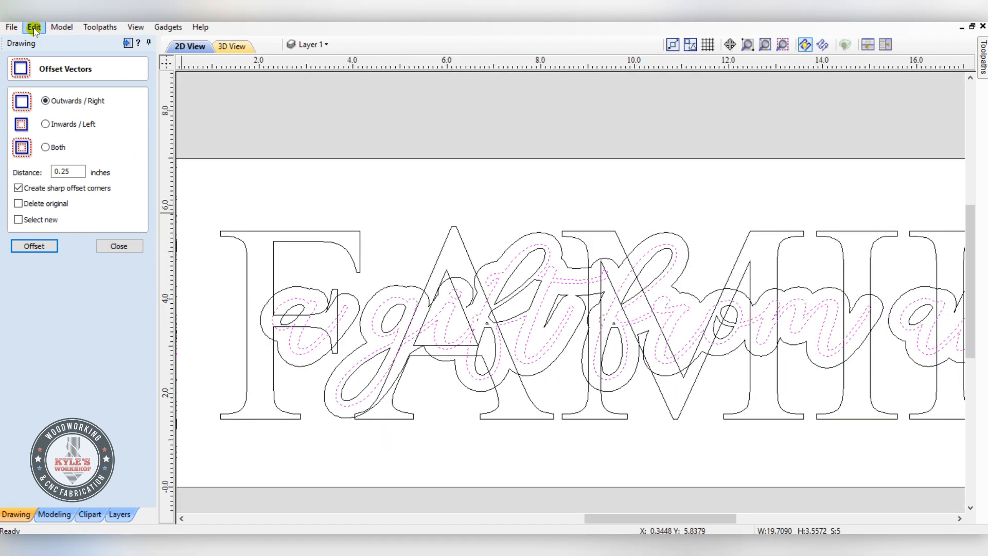
{"action": "left_click", "coordinate": [33, 26]}
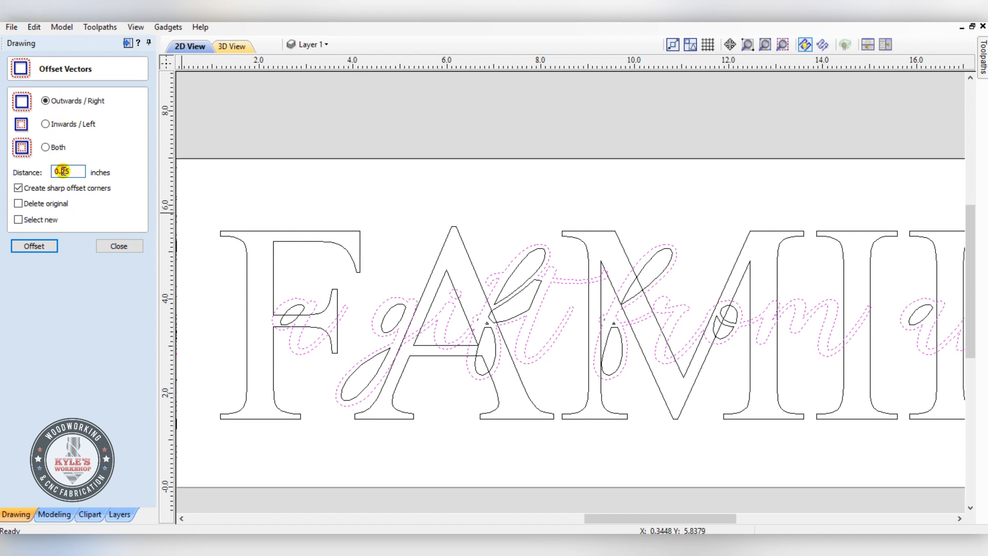
Step: Offset the phrase outward by 0.125 inch, keeping the new outlines selected
{"action": "type", "text": "0.25"}
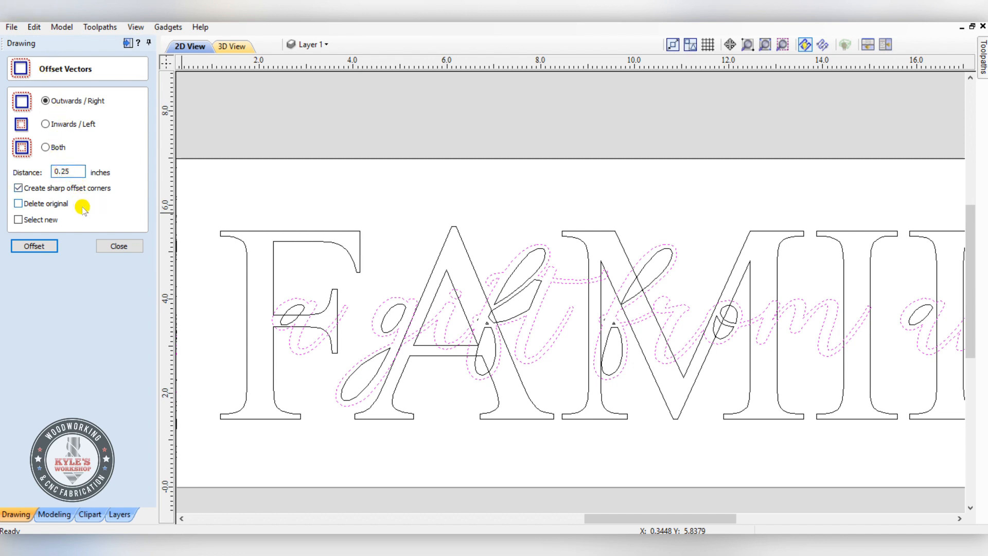
{"action": "type", "text": "0.125"}
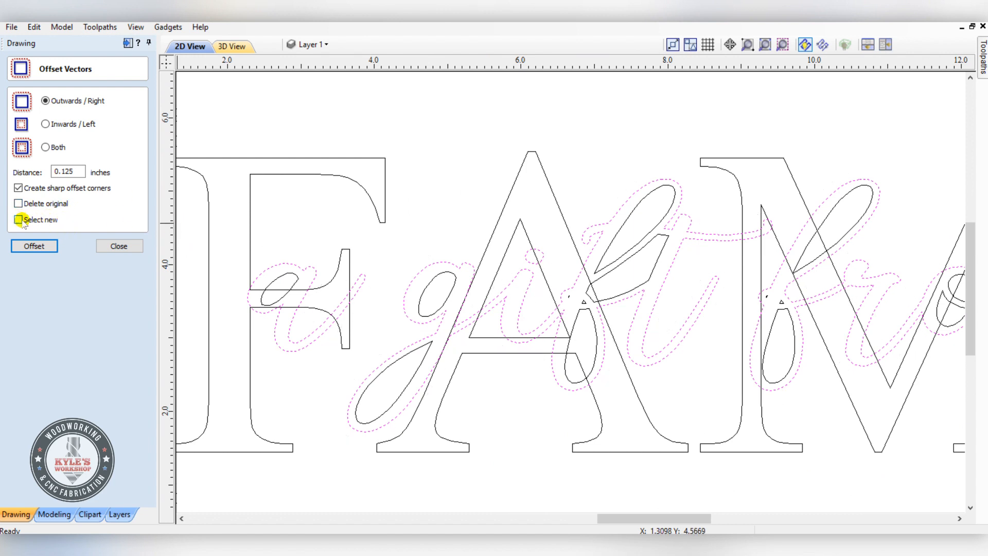
{"action": "left_click", "coordinate": [19, 219]}
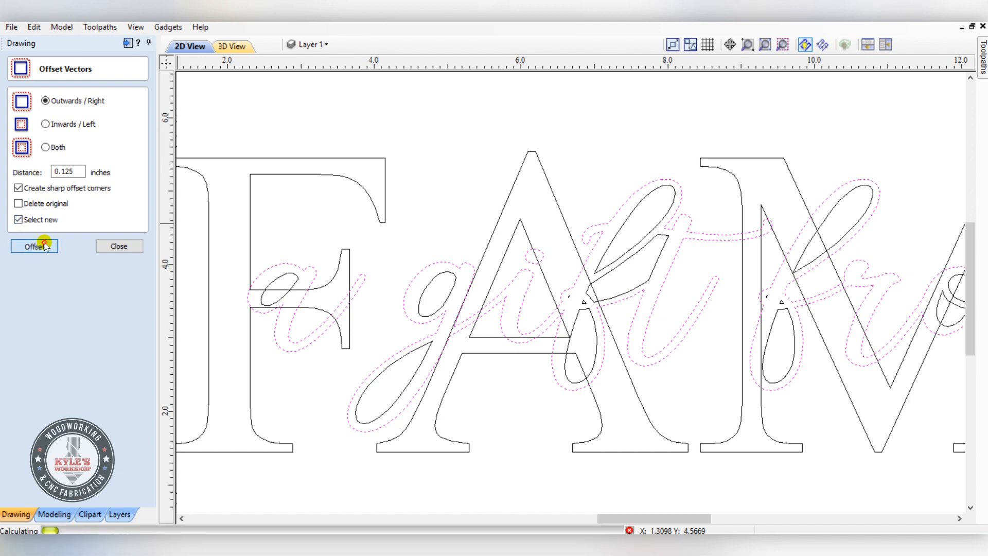
{"action": "left_click", "coordinate": [34, 246]}
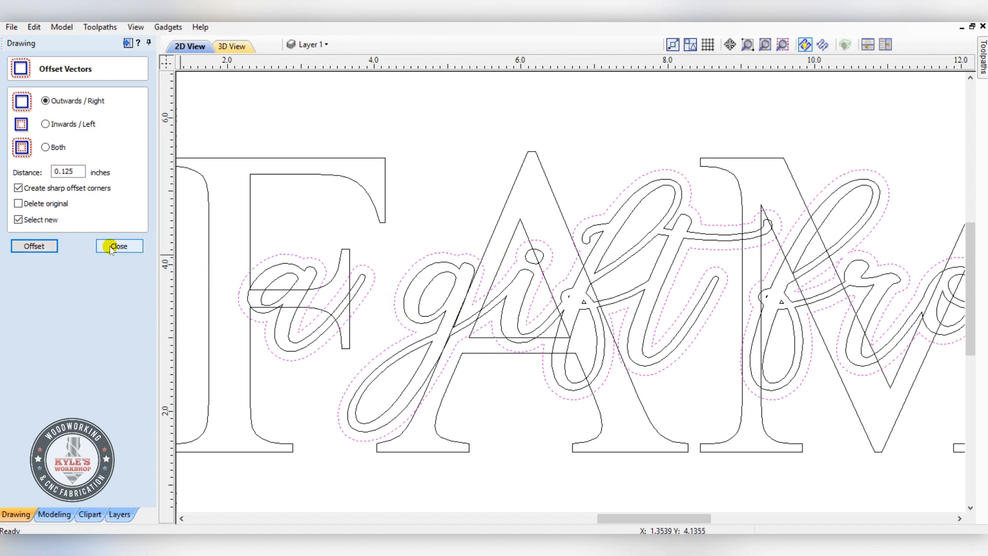
{"action": "left_click", "coordinate": [119, 246]}
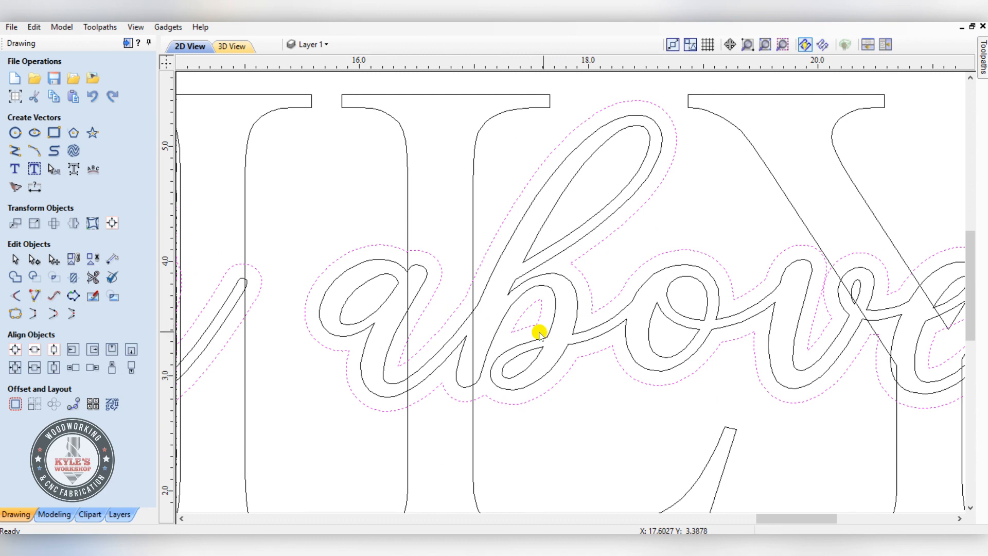
{"action": "mouse_move", "coordinate": [516, 317]}
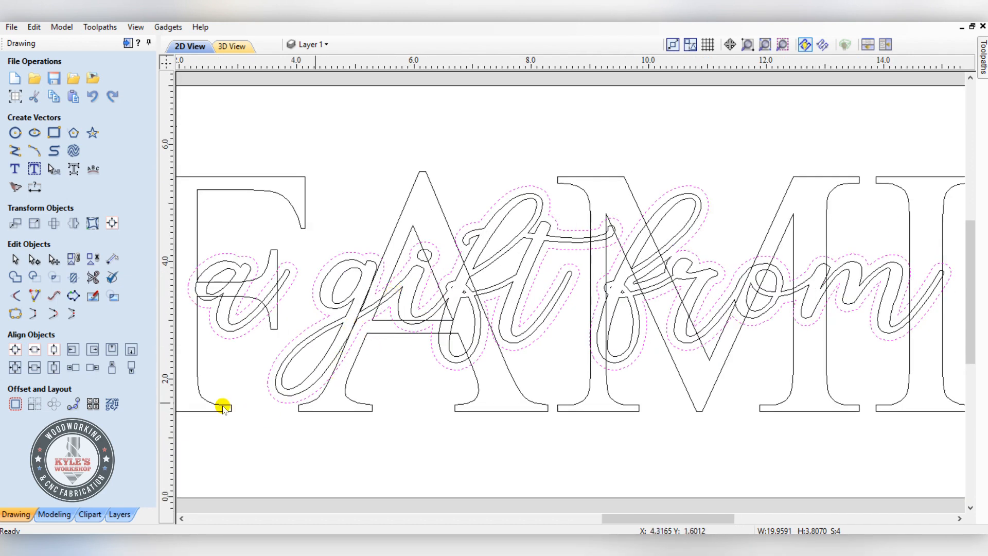
{"action": "mouse_move", "coordinate": [53, 297]}
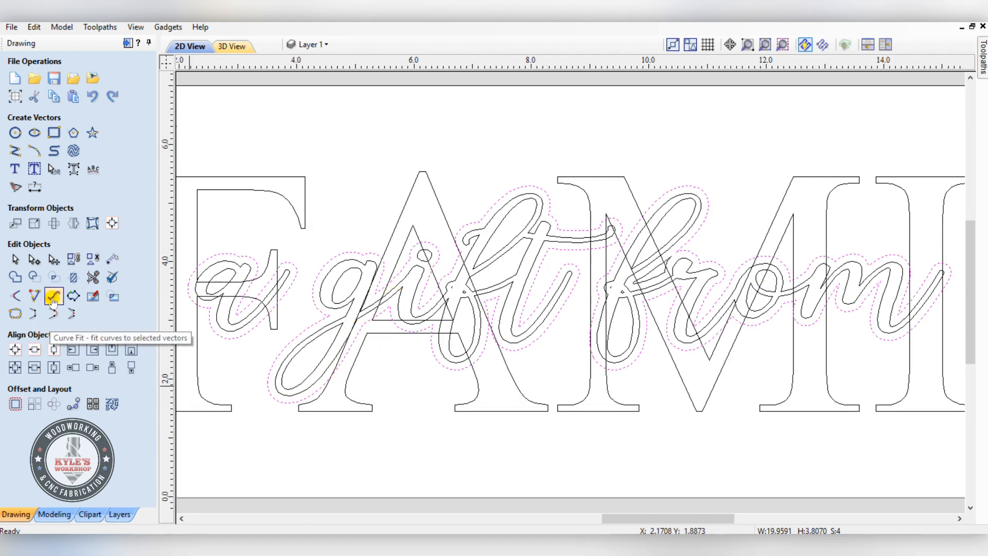
Step: Refit the selected offset outlines with Bézier curve fitting and accept the result
{"action": "left_click", "coordinate": [54, 295]}
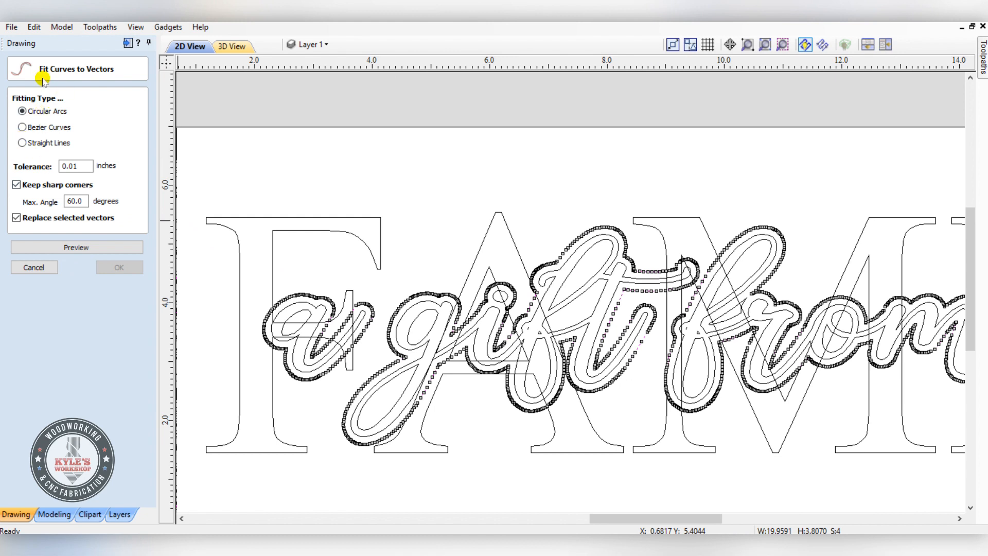
{"action": "mouse_move", "coordinate": [68, 77]}
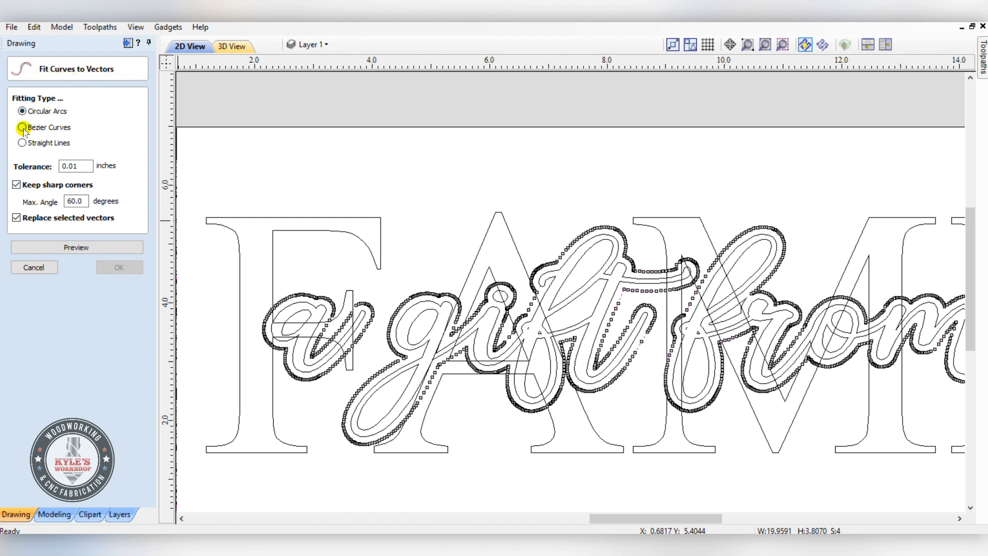
{"action": "left_click", "coordinate": [22, 127]}
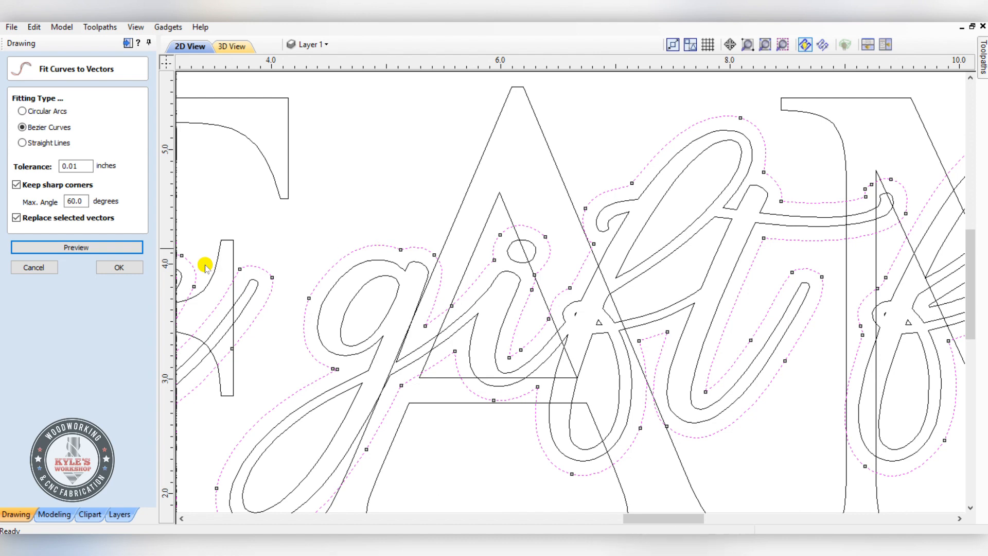
{"action": "left_click", "coordinate": [119, 267]}
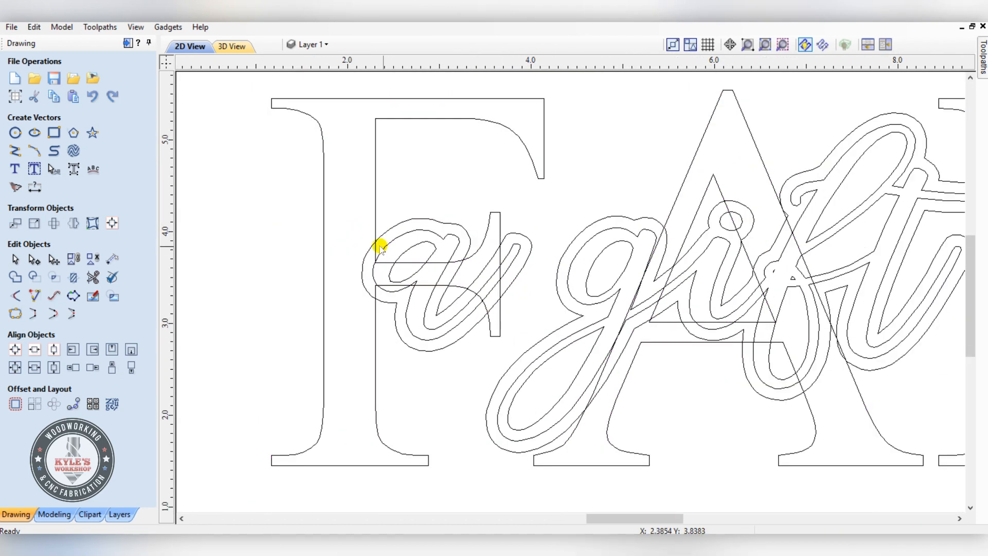
{"action": "mouse_move", "coordinate": [372, 228]}
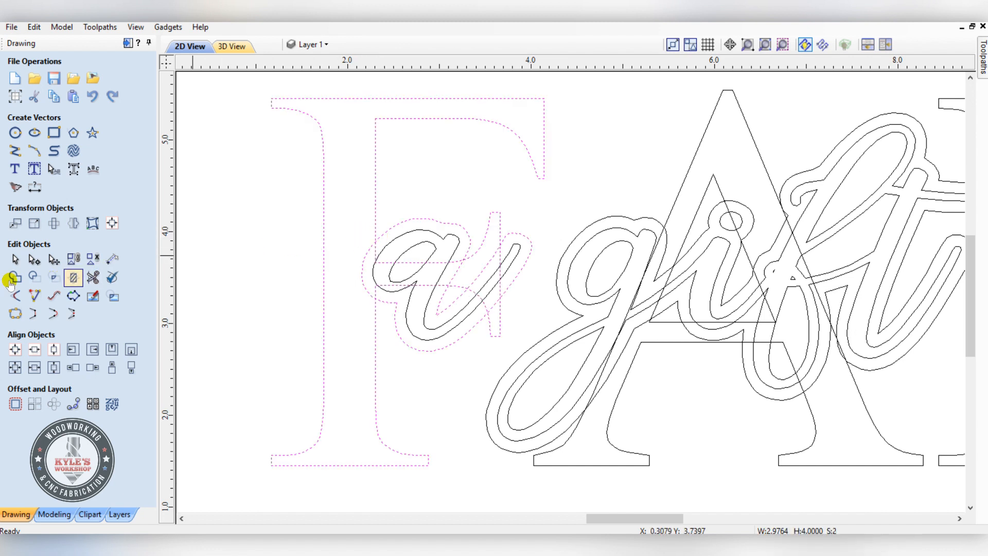
{"action": "mouse_move", "coordinate": [14, 278]}
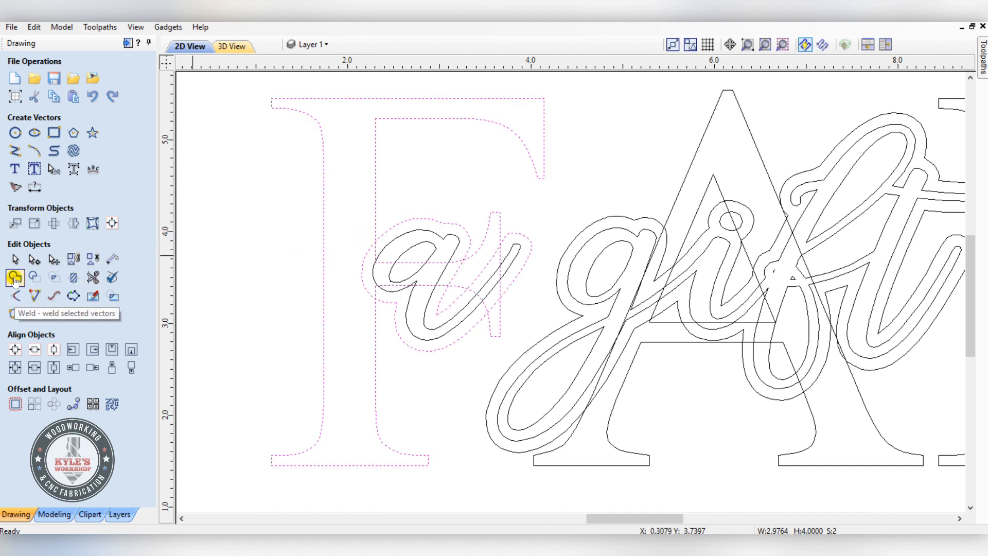
Step: Weld the F and A letters to the phrase's offset outline around 'above'
{"action": "left_click", "coordinate": [13, 277]}
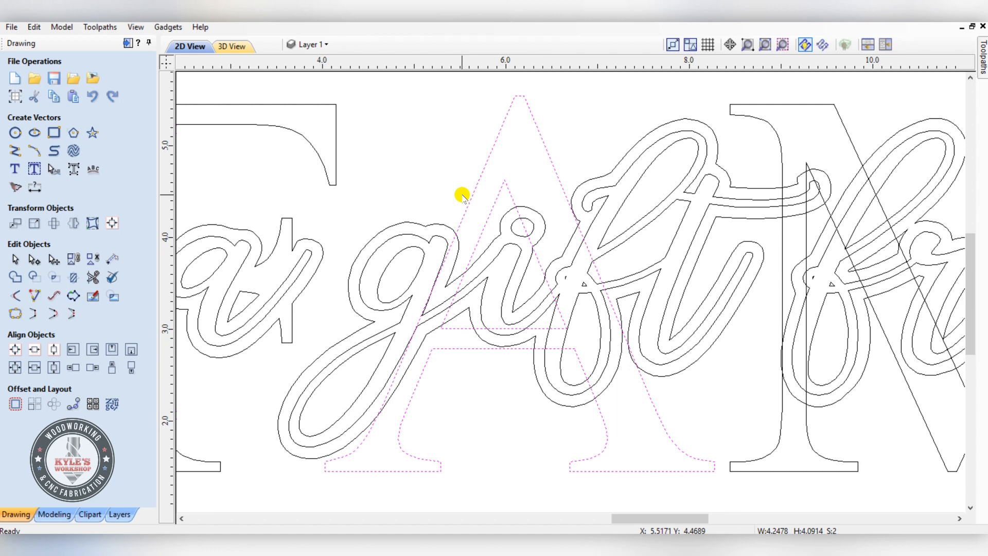
{"action": "left_click", "coordinate": [464, 199]}
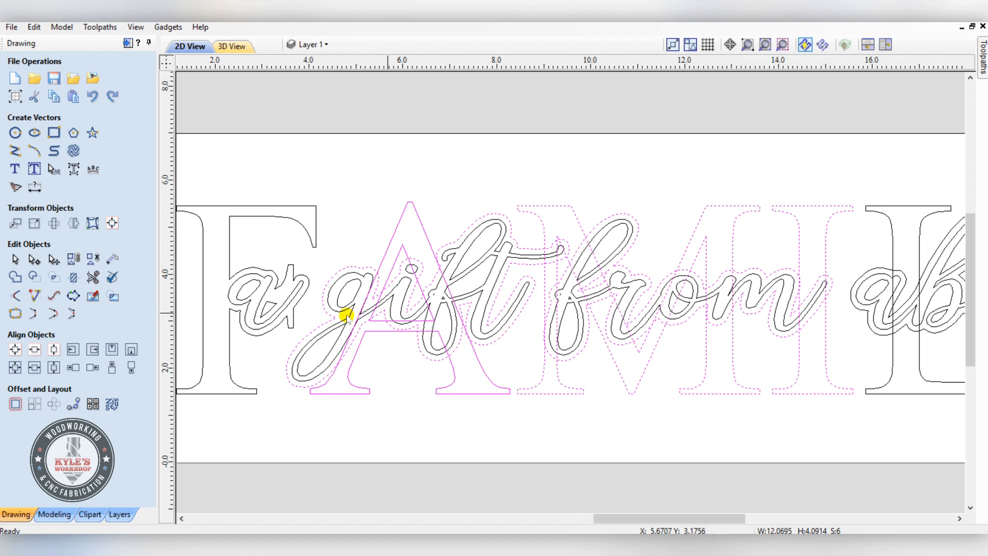
{"action": "mouse_move", "coordinate": [14, 277]}
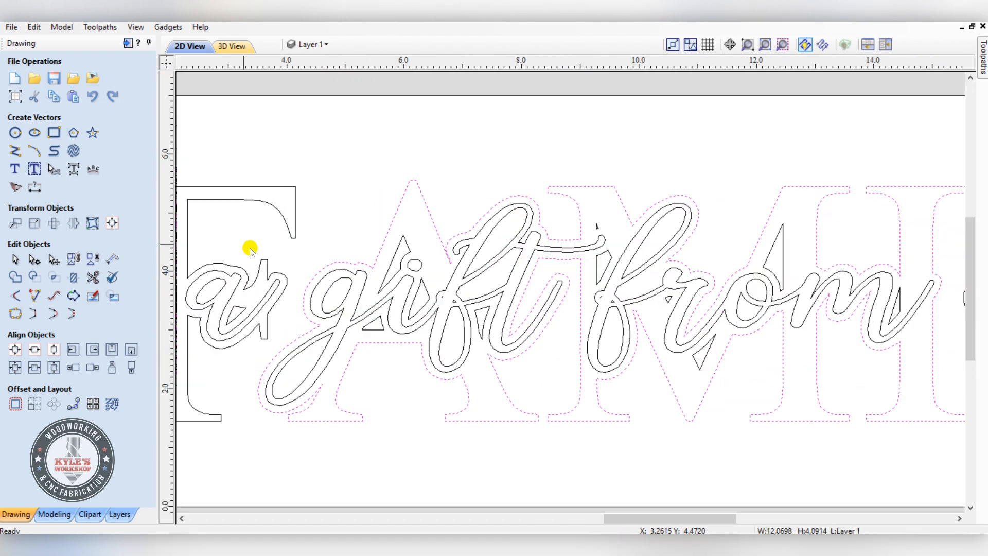
{"action": "scroll", "scroll_direction": "right", "scroll_amount": 3}
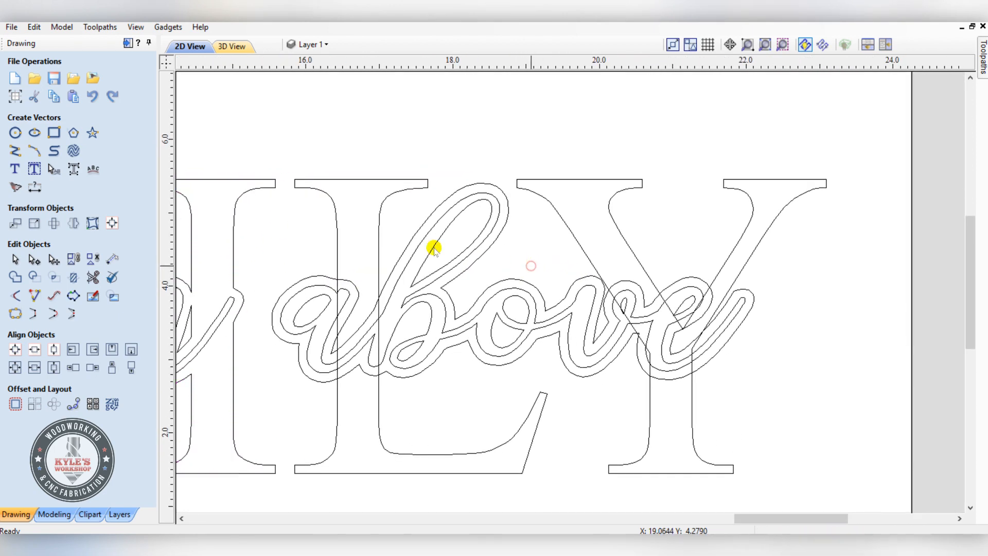
{"action": "left_click", "coordinate": [385, 260]}
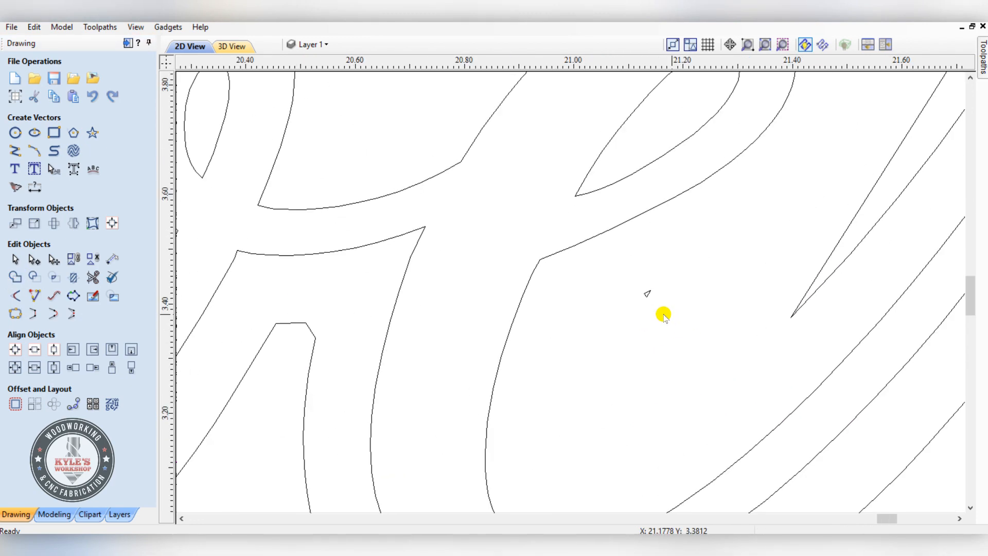
{"action": "scroll", "scroll_direction": "down", "scroll_amount": 3}
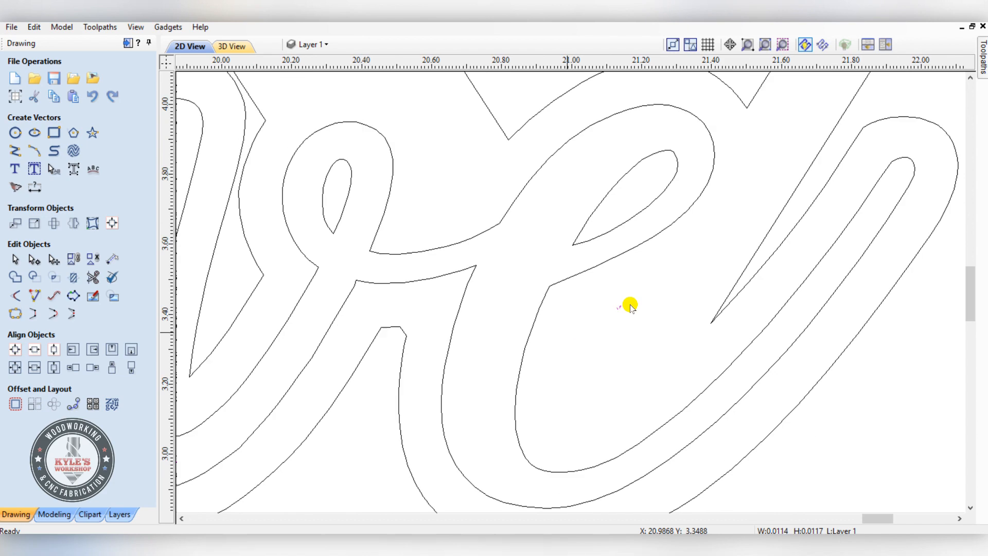
{"action": "scroll", "scroll_direction": "down", "scroll_amount": 3}
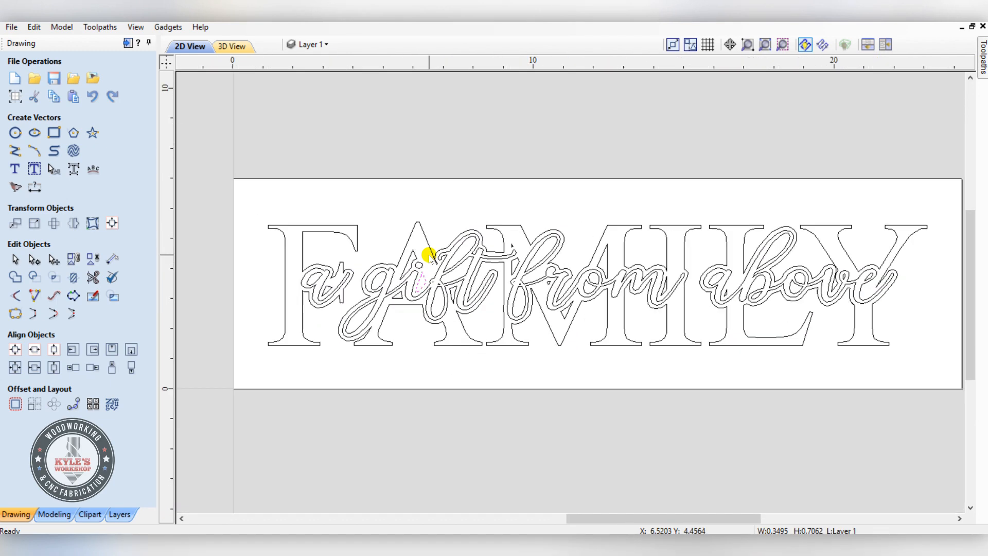
{"action": "left_click", "coordinate": [423, 268]}
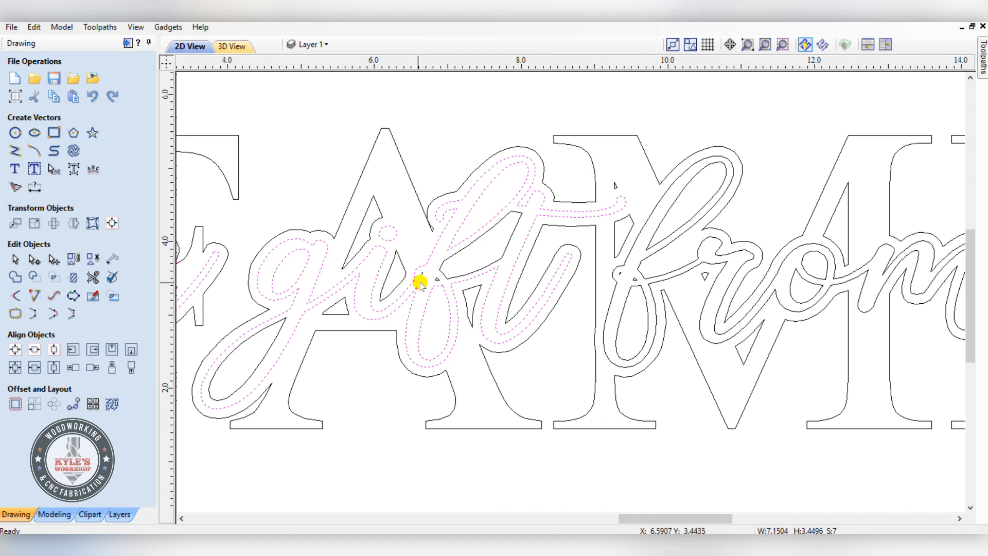
{"action": "scroll", "scroll_direction": "down", "scroll_amount": 3}
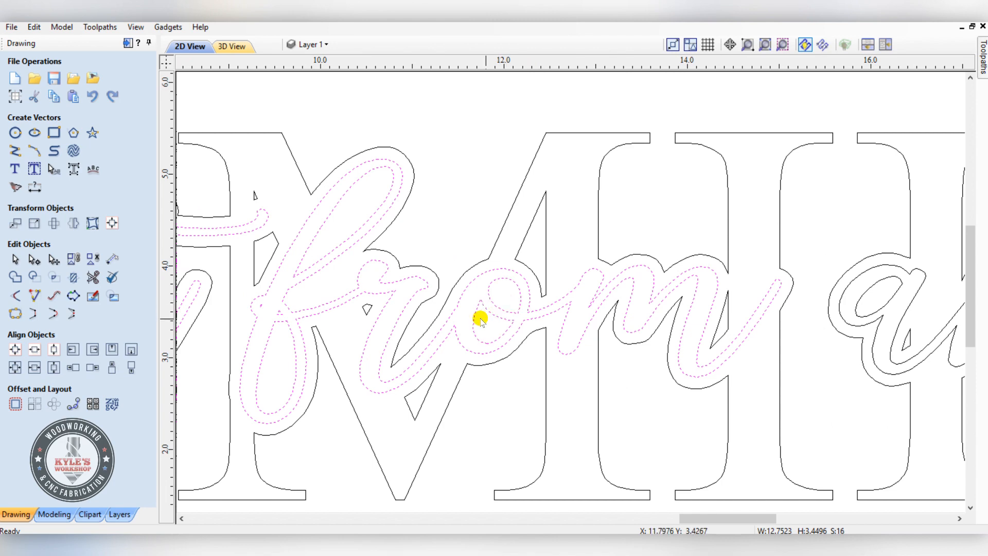
{"action": "scroll", "scroll_direction": "right", "scroll_amount": 3}
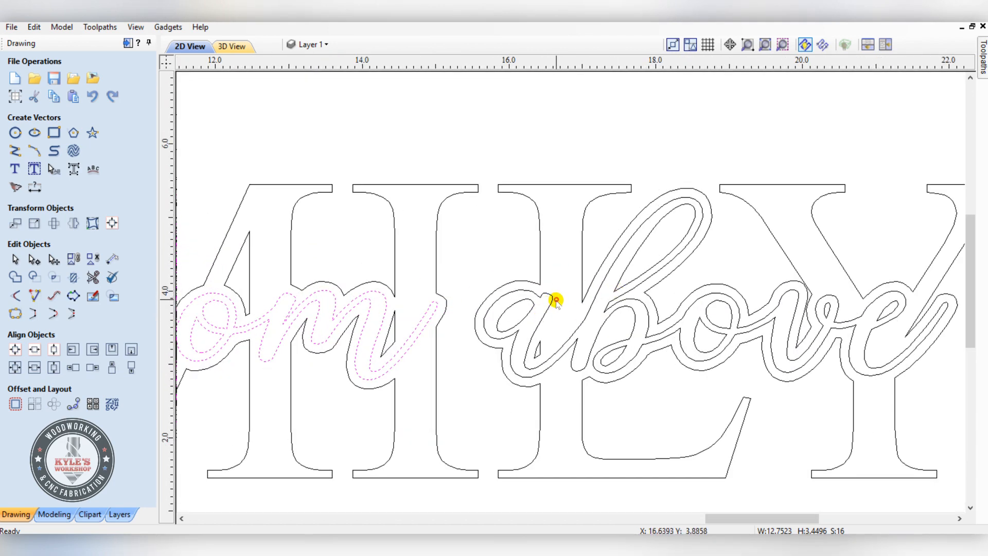
{"action": "left_click", "coordinate": [702, 336]}
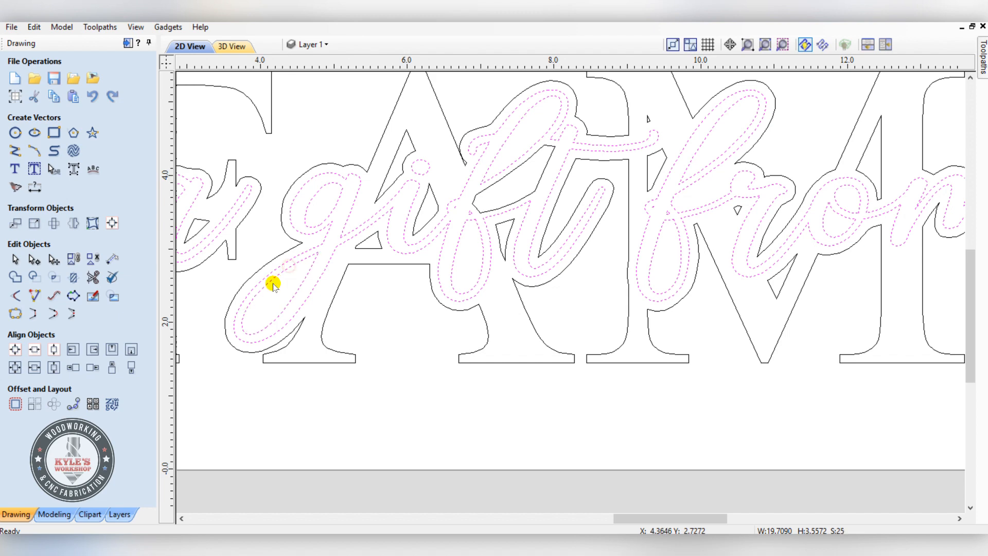
{"action": "left_click", "coordinate": [748, 44]}
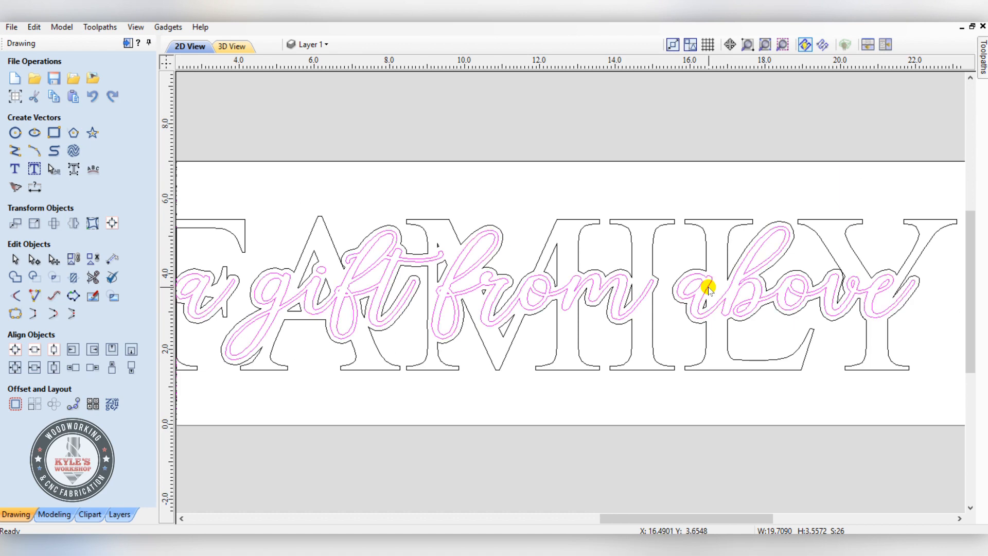
{"action": "left_click", "coordinate": [782, 44]}
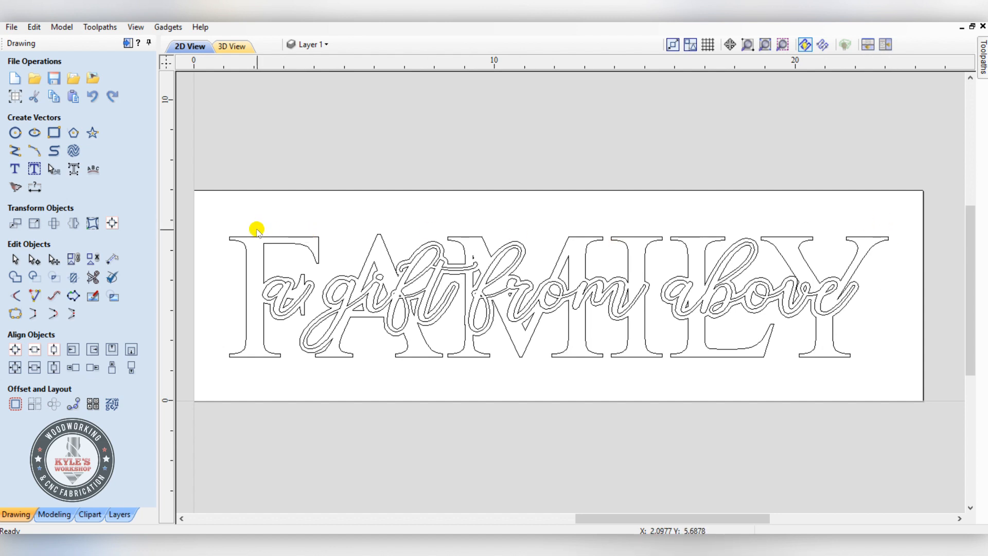
{"action": "mouse_move", "coordinate": [243, 252]}
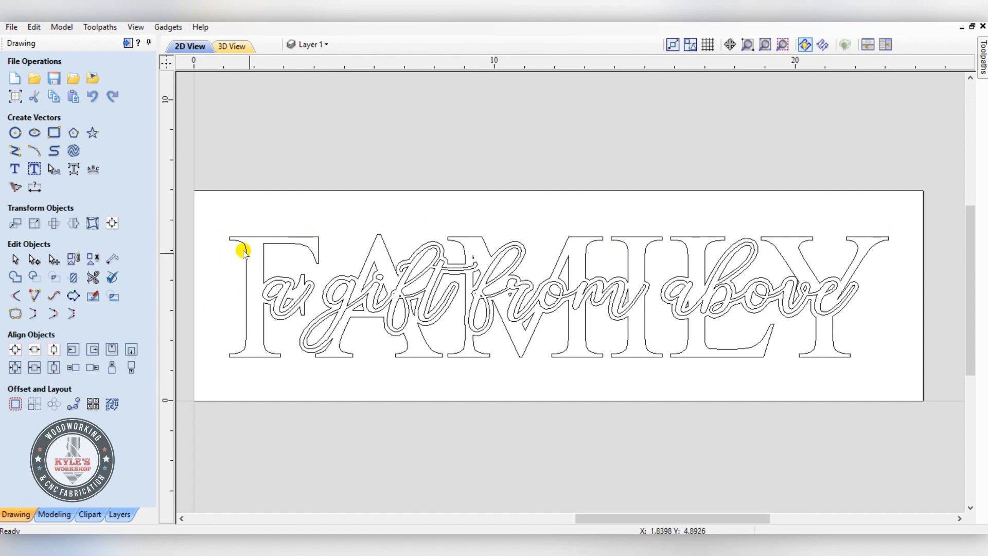
{"action": "mouse_move", "coordinate": [53, 132]}
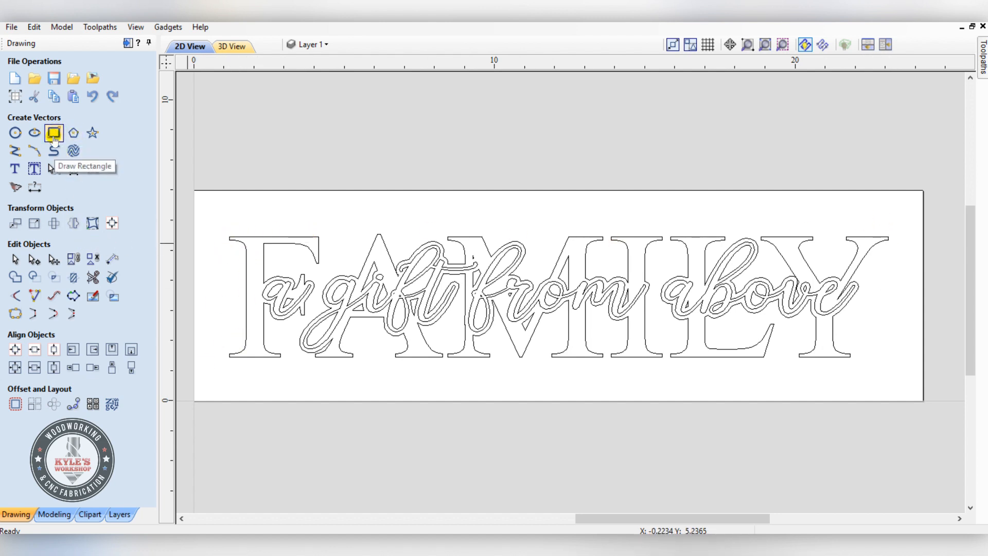
Step: Start a border rectangle anchored bottom-left at X 0.5, Y 0.5
{"action": "left_click", "coordinate": [53, 133]}
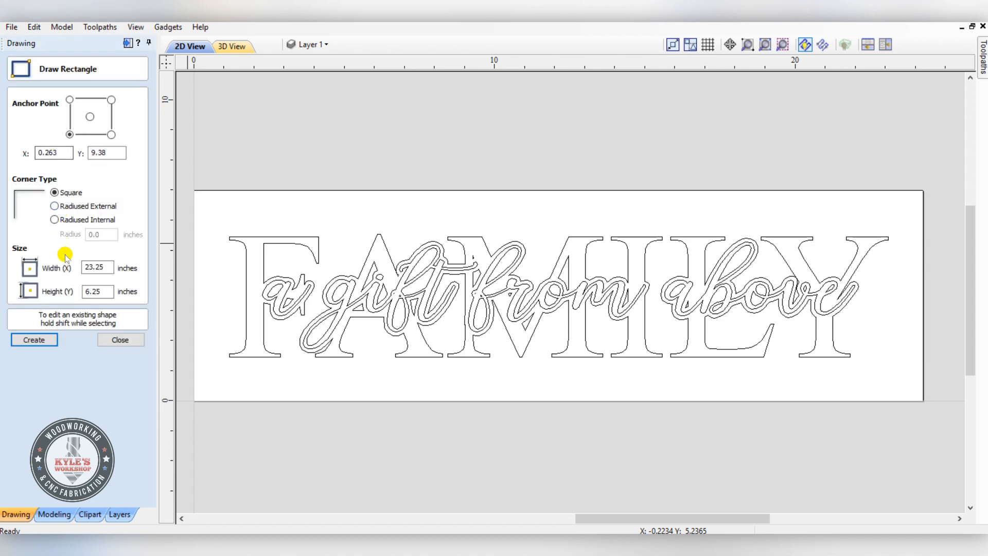
{"action": "scroll", "scroll_direction": "down", "scroll_amount": 3}
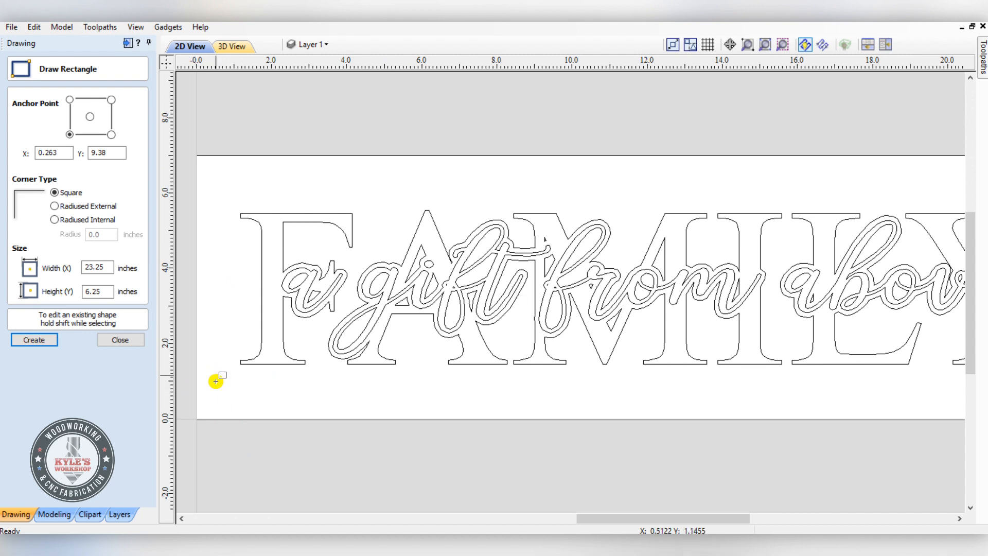
{"action": "mouse_move", "coordinate": [771, 284]}
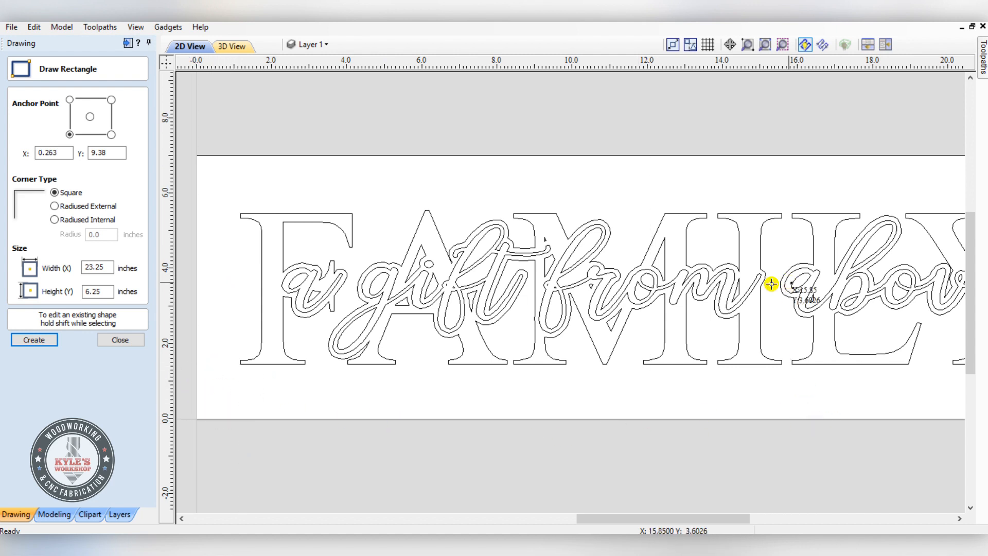
{"action": "left_click", "coordinate": [70, 135]}
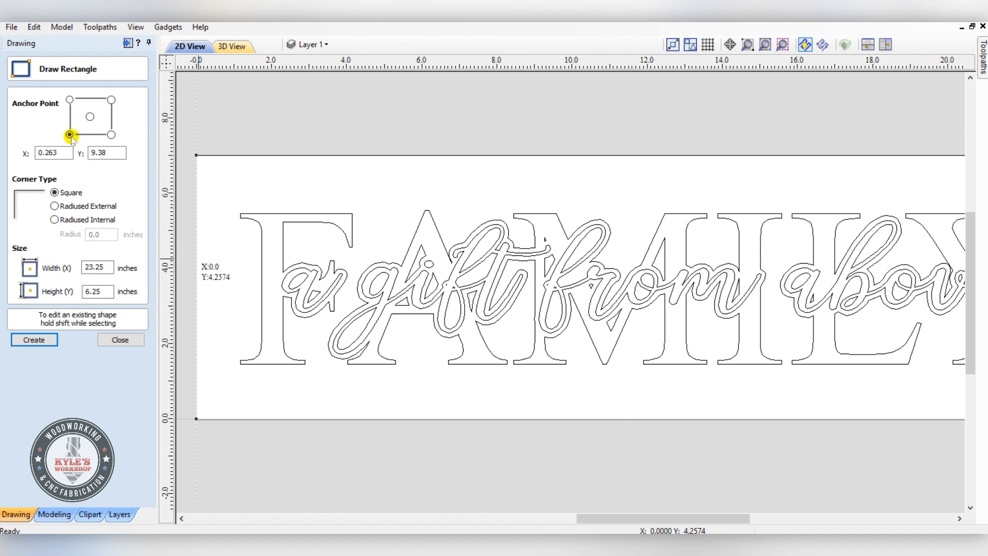
{"action": "left_click", "coordinate": [52, 153]}
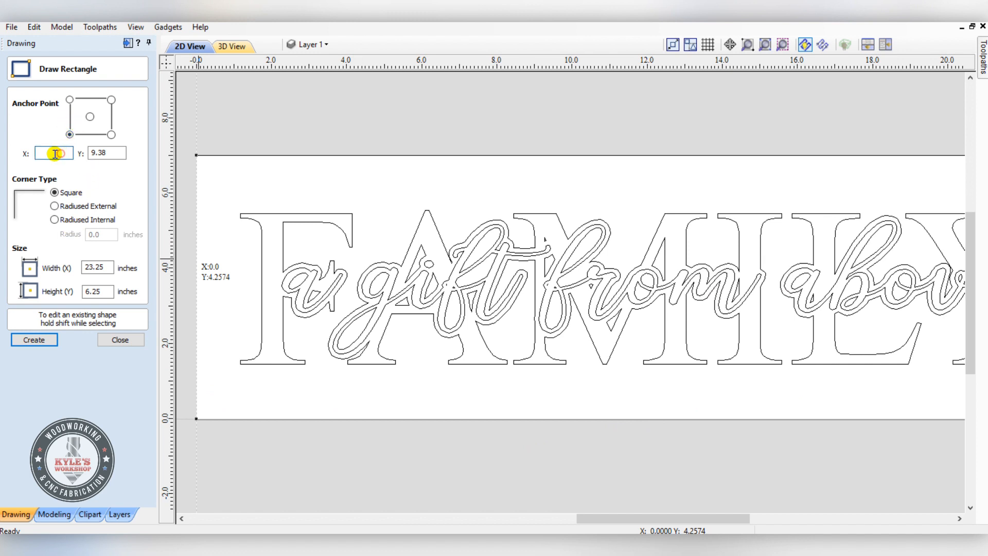
{"action": "type", "text": "0.263"}
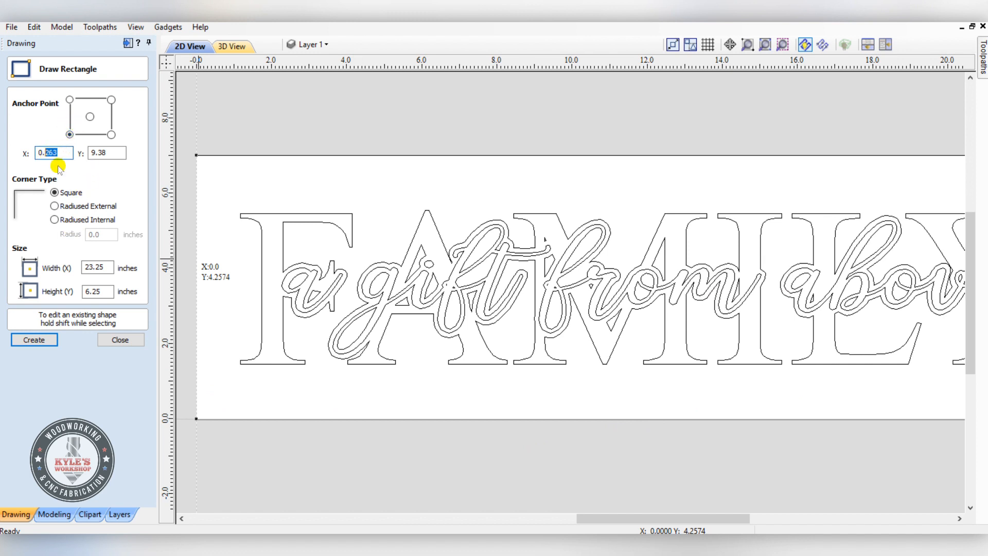
{"action": "type", "text": "0.5"}
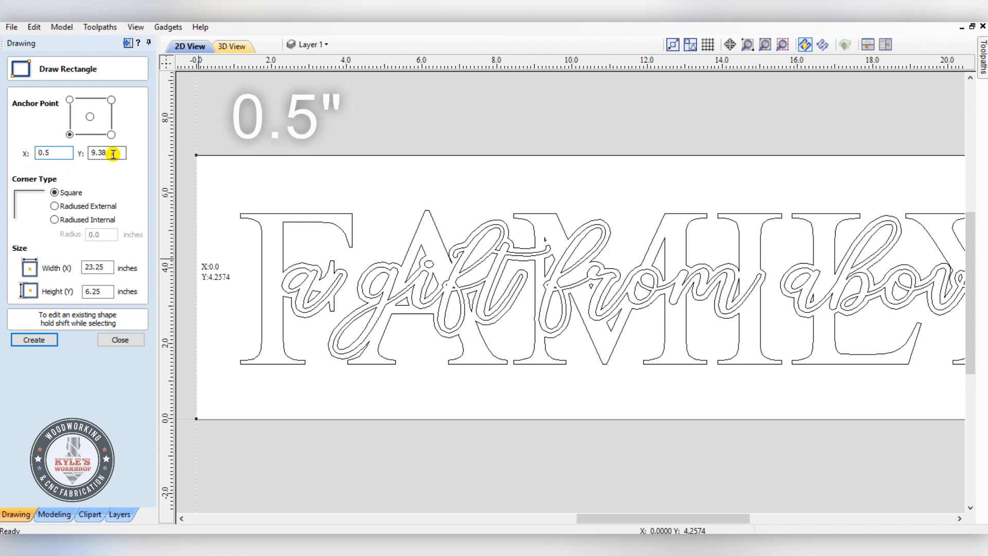
{"action": "type", "text": "0.5"}
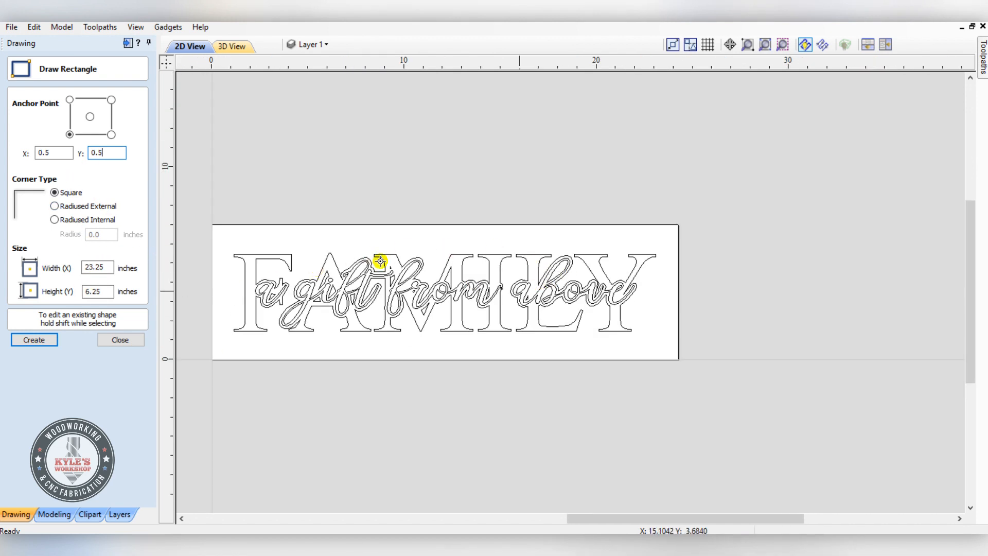
{"action": "mouse_move", "coordinate": [610, 244]}
{"action": "type", "text": "x"}
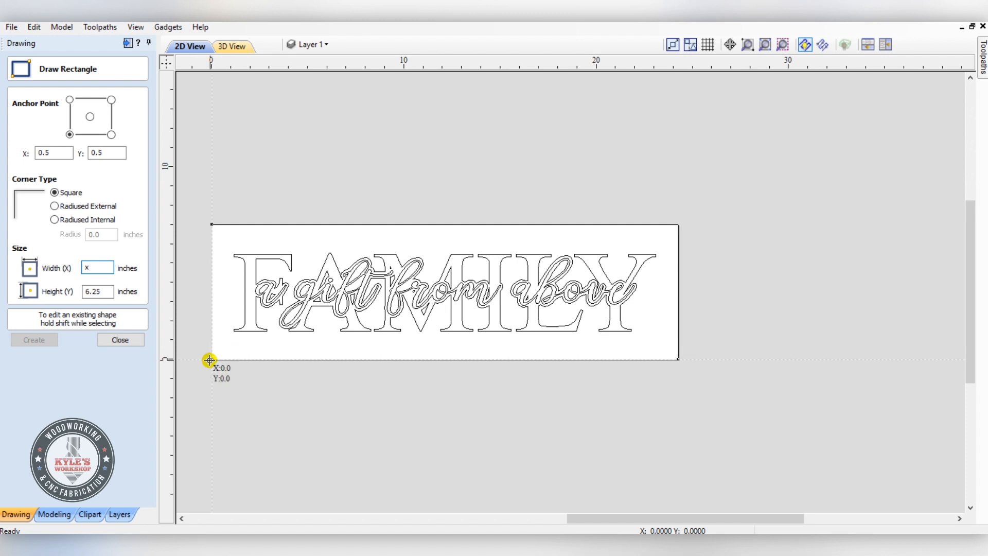
{"action": "mouse_move", "coordinate": [679, 344]}
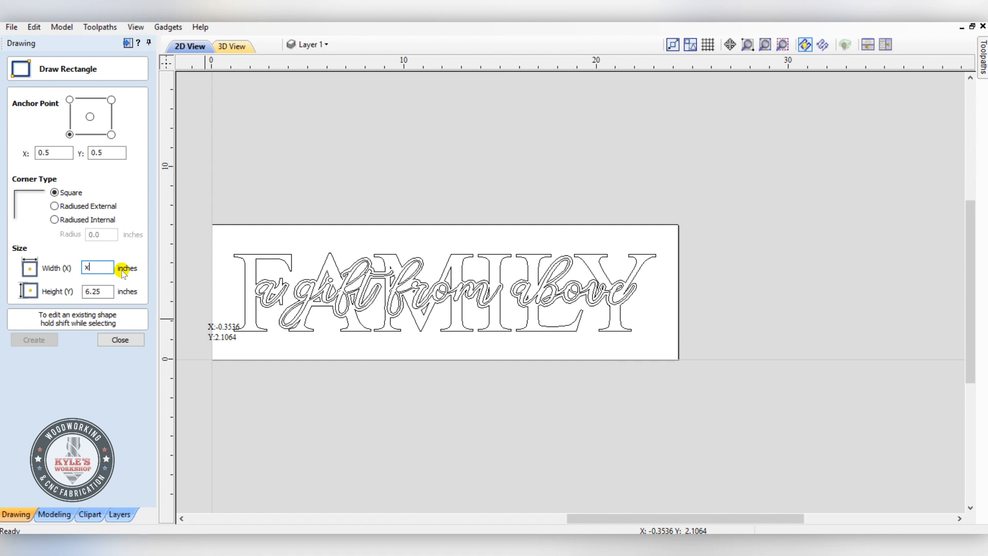
{"action": "mouse_move", "coordinate": [699, 368]}
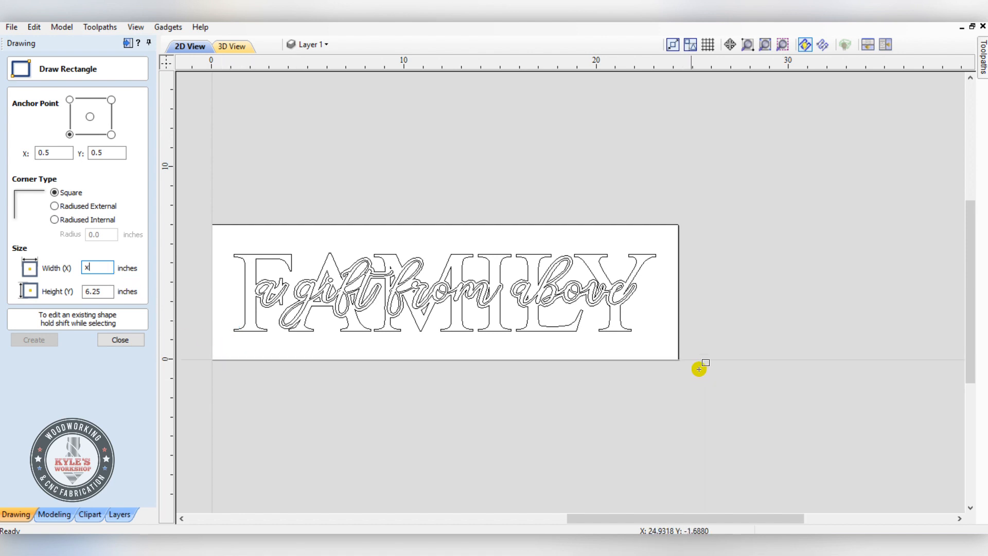
Step: Size the border rectangle to 23.25 by 6 inches and create it
{"action": "left_click", "coordinate": [97, 267]}
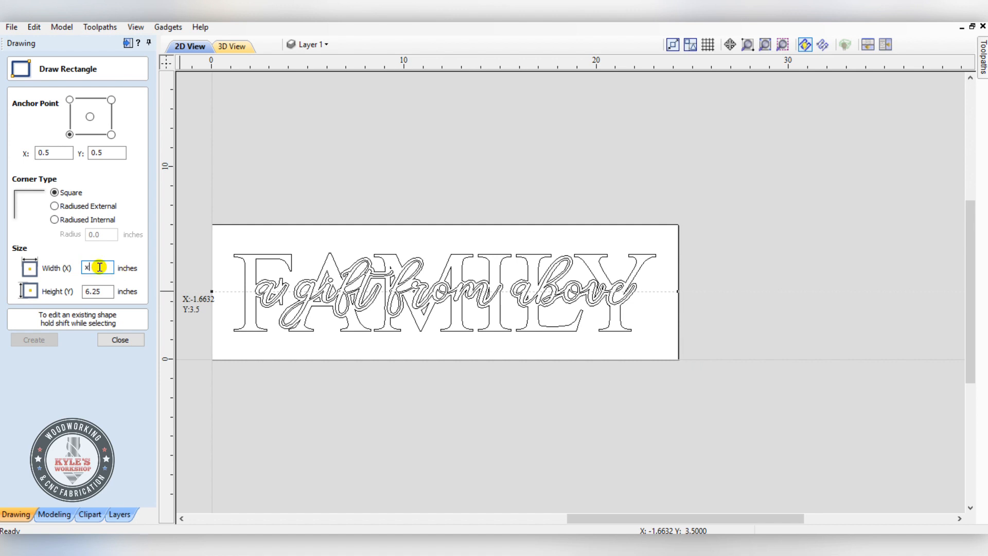
{"action": "type", "text": "-1"}
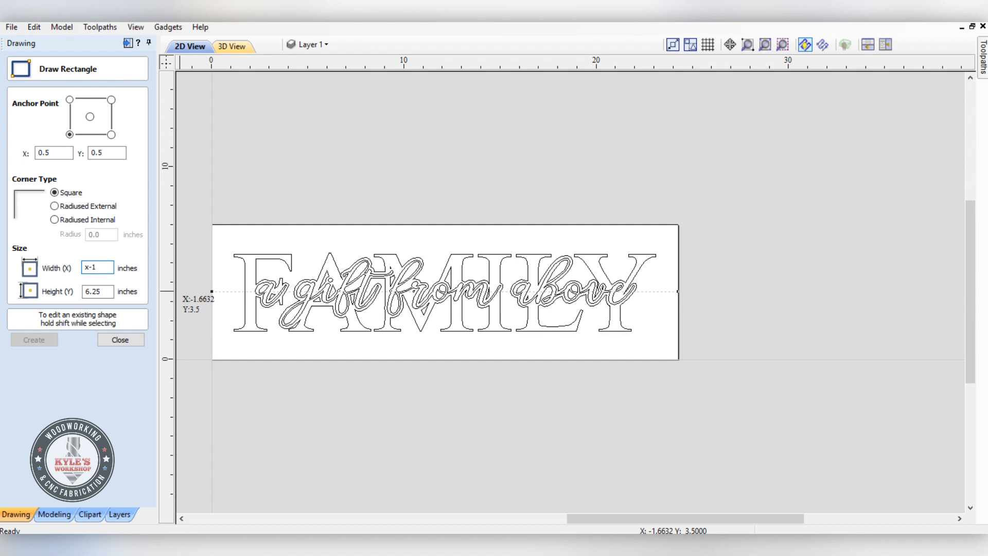
{"action": "type", "text": "23.25"}
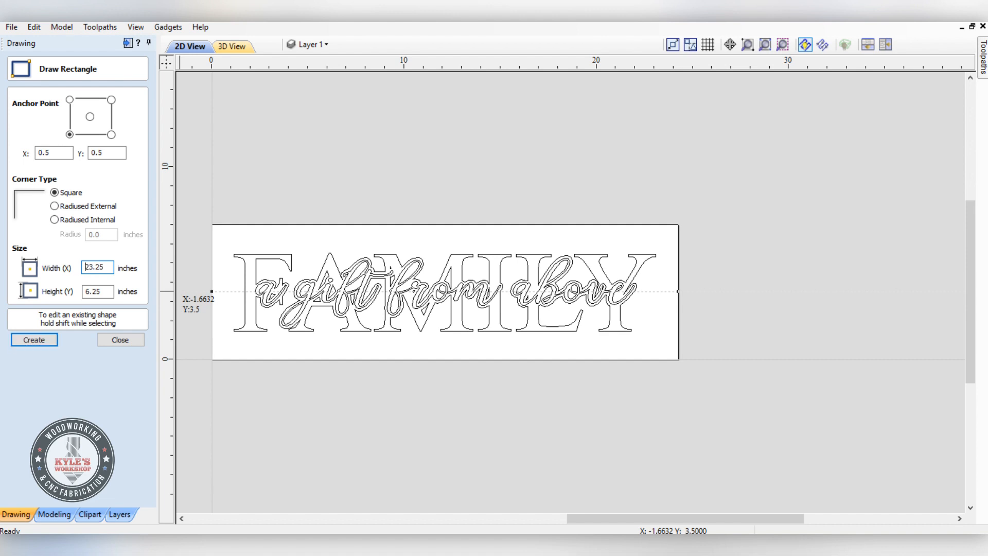
{"action": "mouse_move", "coordinate": [177, 321]}
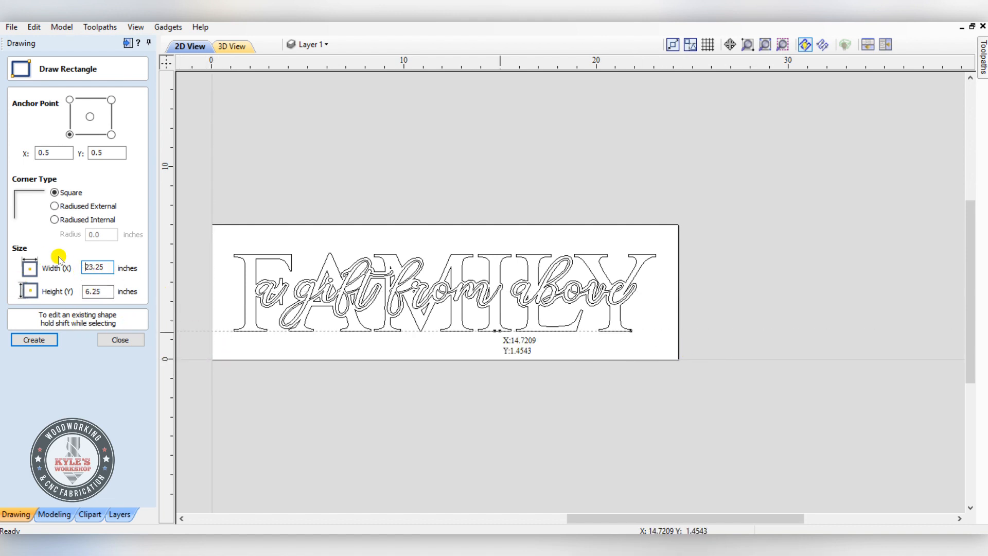
{"action": "left_click", "coordinate": [96, 268]}
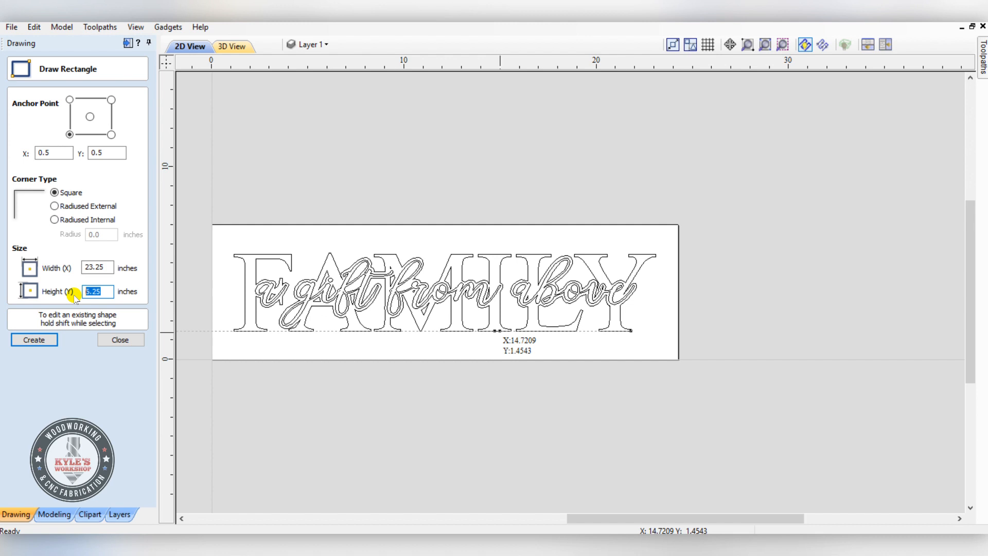
{"action": "type", "text": "y"}
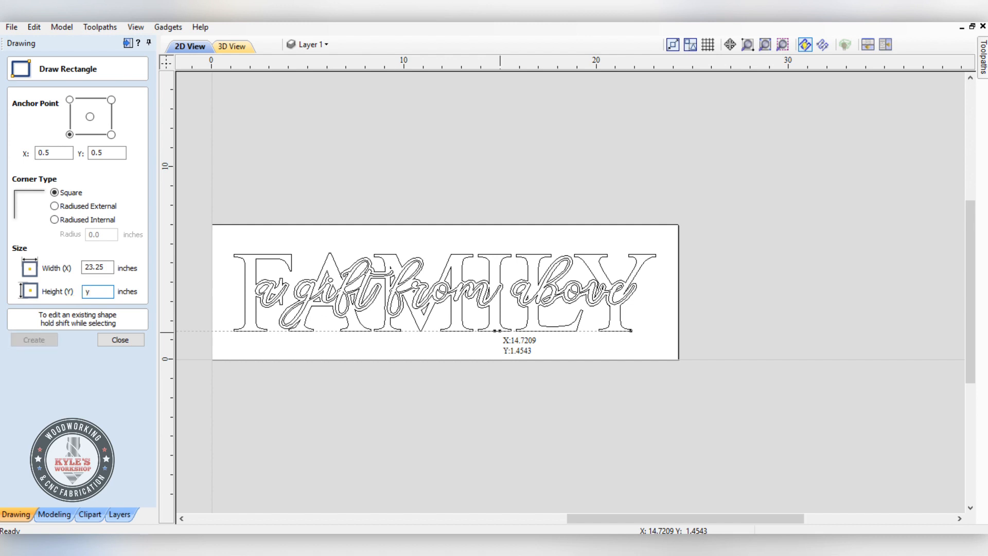
{"action": "type", "text": "5"}
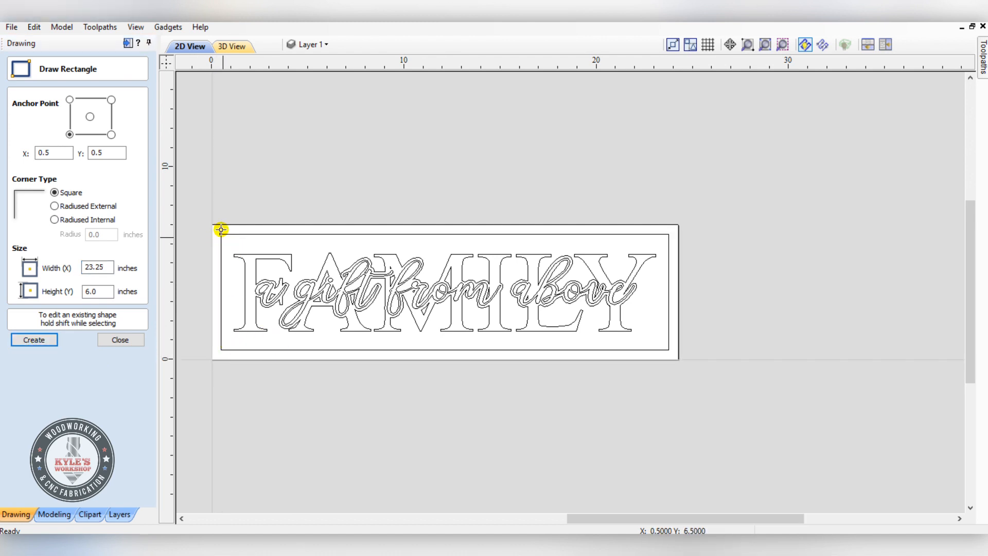
{"action": "mouse_move", "coordinate": [446, 373]}
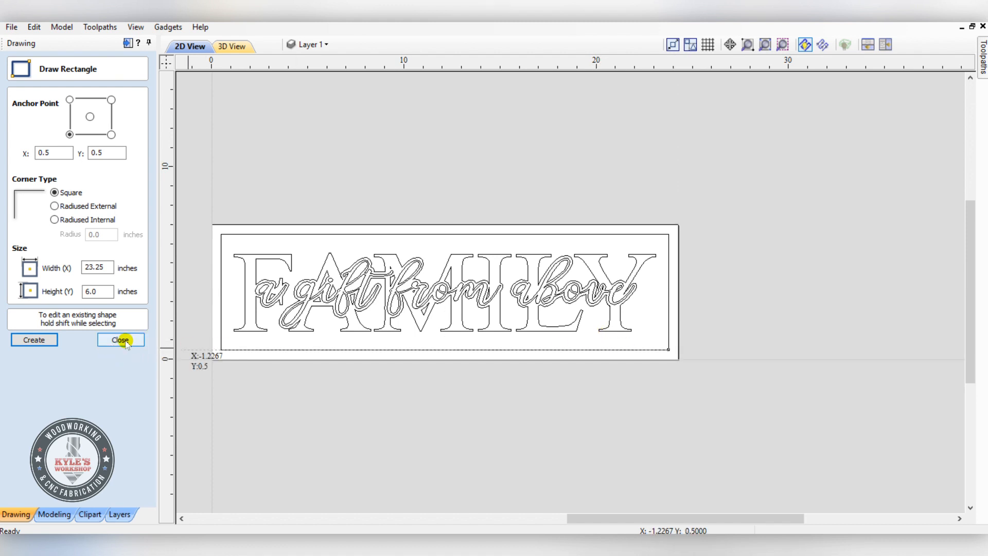
{"action": "left_click", "coordinate": [120, 341]}
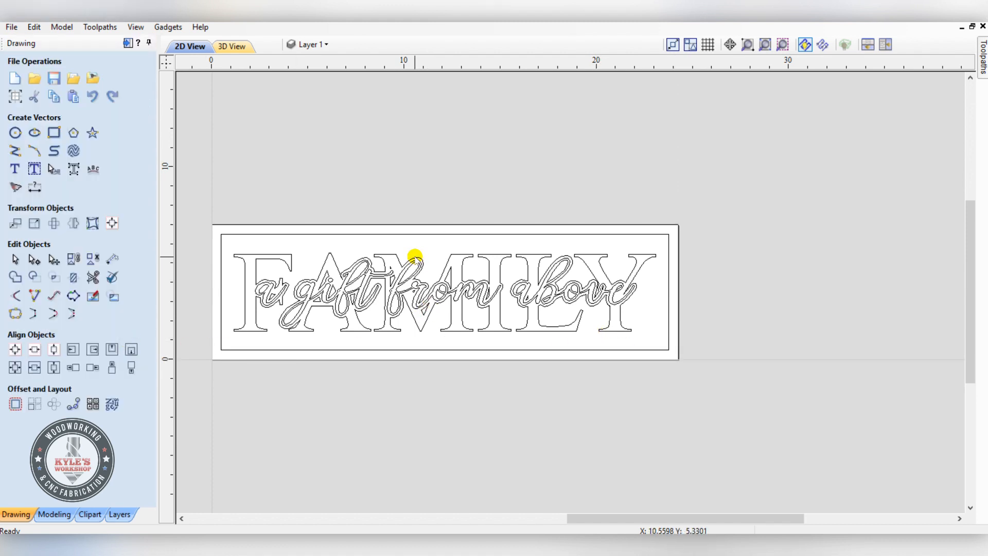
{"action": "mouse_move", "coordinate": [368, 306]}
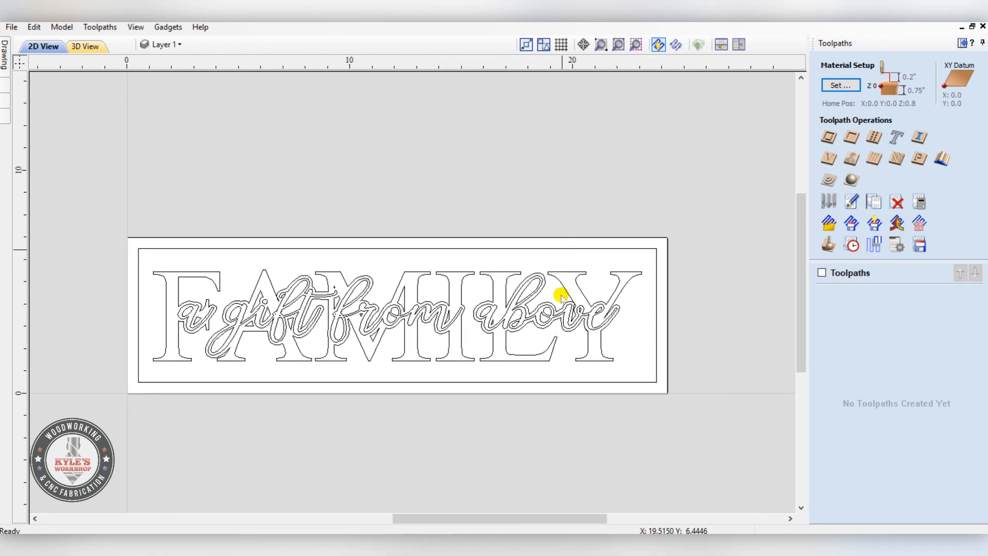
{"action": "mouse_move", "coordinate": [819, 119]}
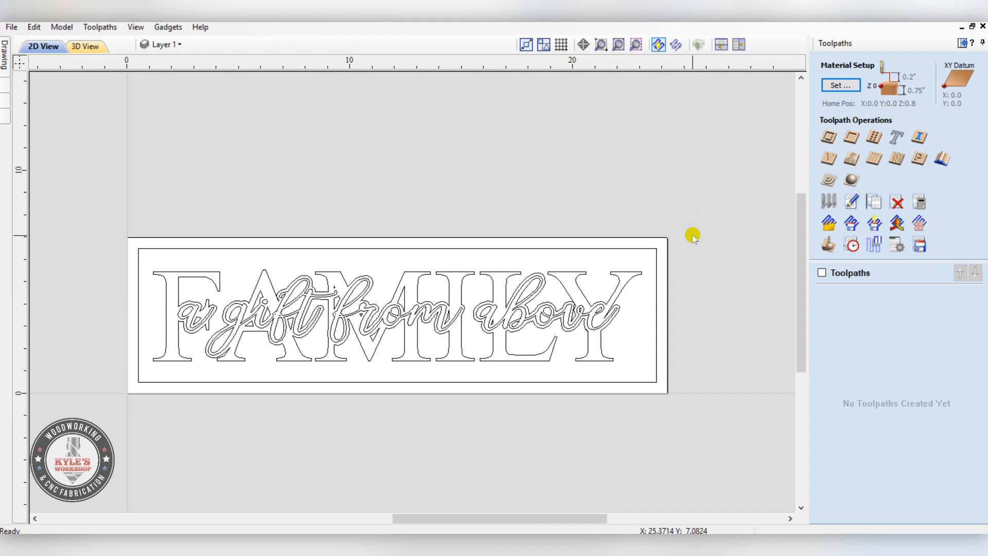
{"action": "mouse_move", "coordinate": [796, 142]}
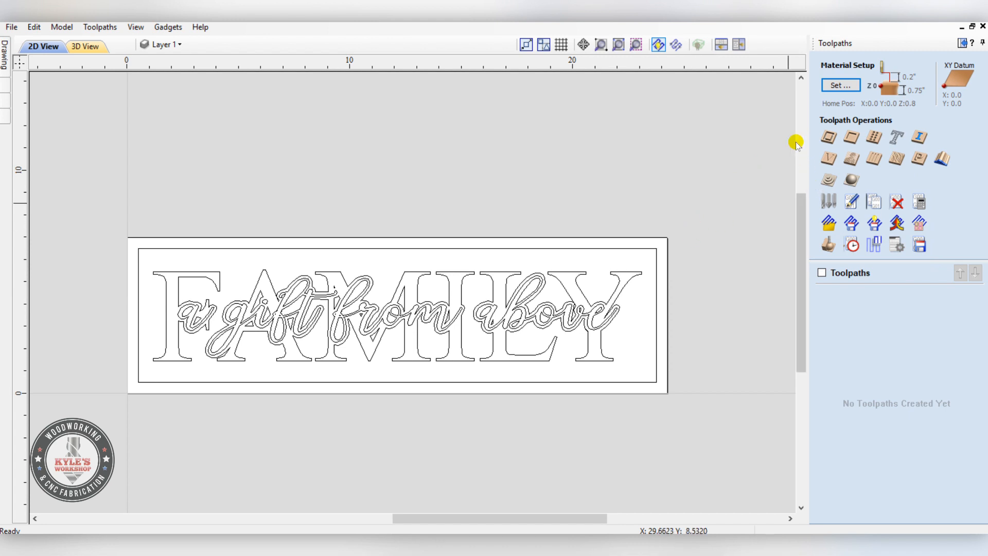
{"action": "mouse_move", "coordinate": [47, 101]}
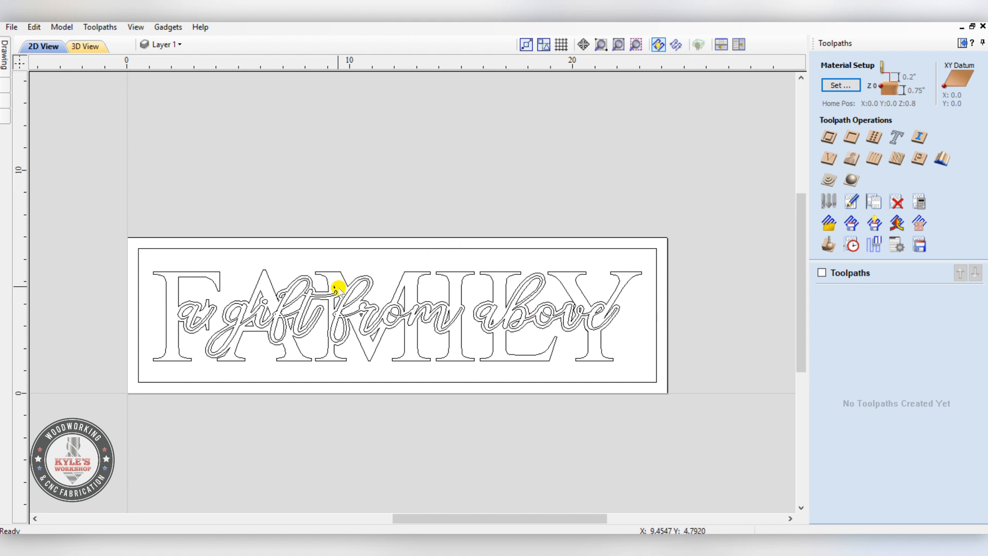
{"action": "mouse_move", "coordinate": [195, 311]}
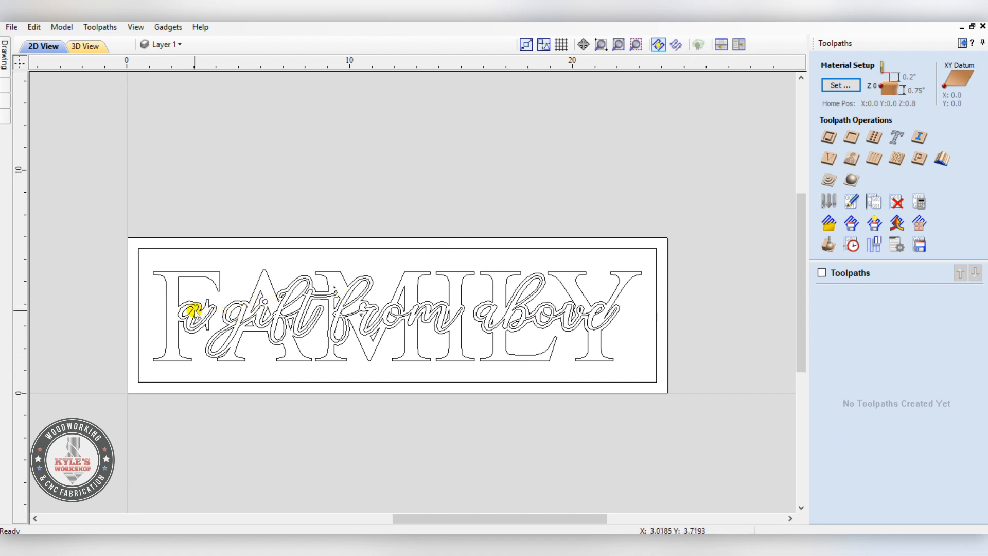
Step: Calculate a V-Carve toolpath for 'a gift from above' without clearance tools or flat depth
{"action": "left_click", "coordinate": [501, 334]}
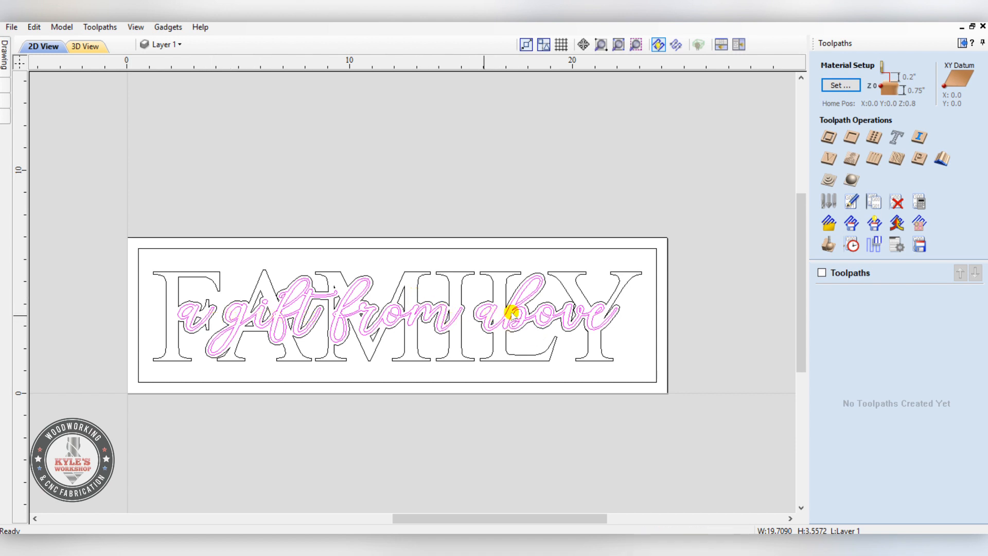
{"action": "mouse_move", "coordinate": [828, 159]}
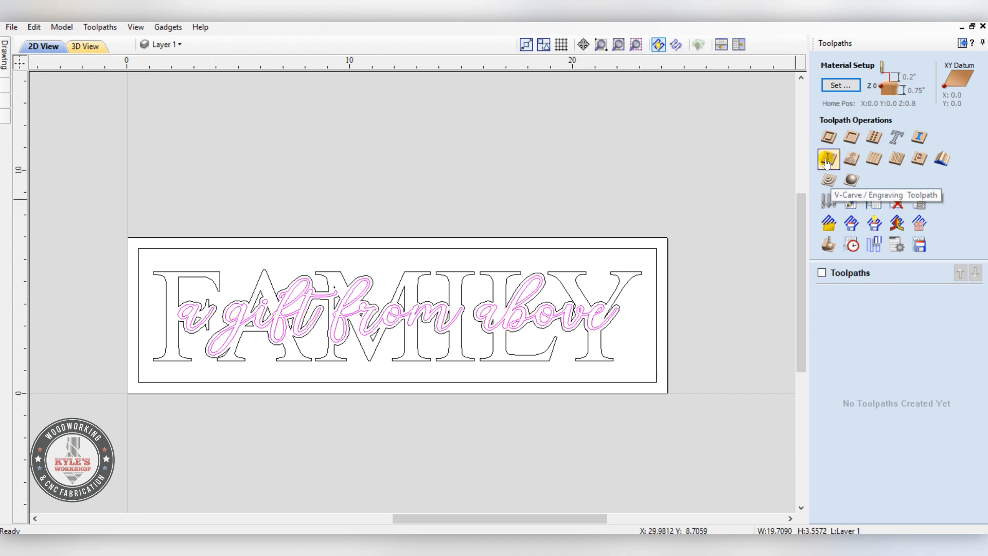
{"action": "left_click", "coordinate": [828, 158]}
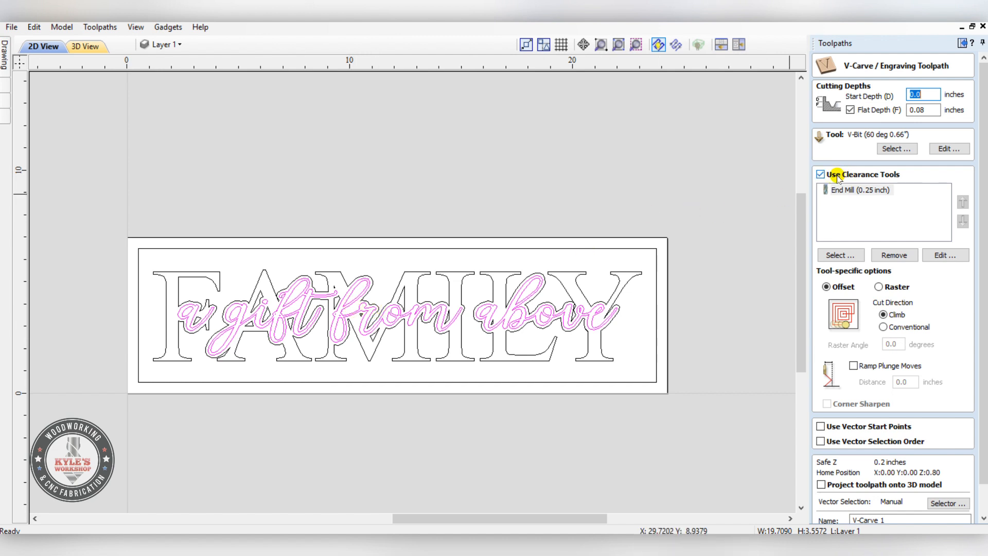
{"action": "left_click", "coordinate": [820, 175]}
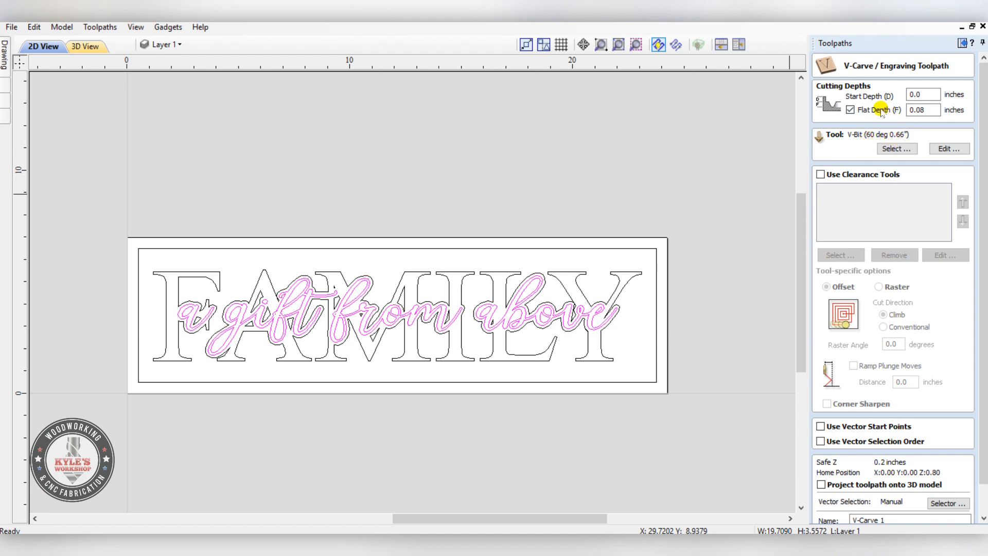
{"action": "left_click", "coordinate": [850, 109]}
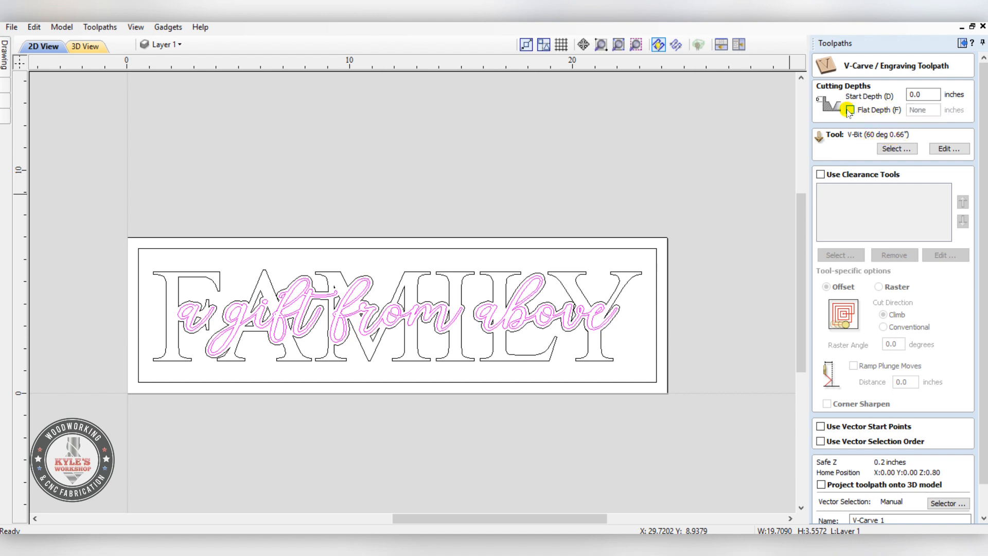
{"action": "left_click", "coordinate": [850, 109]}
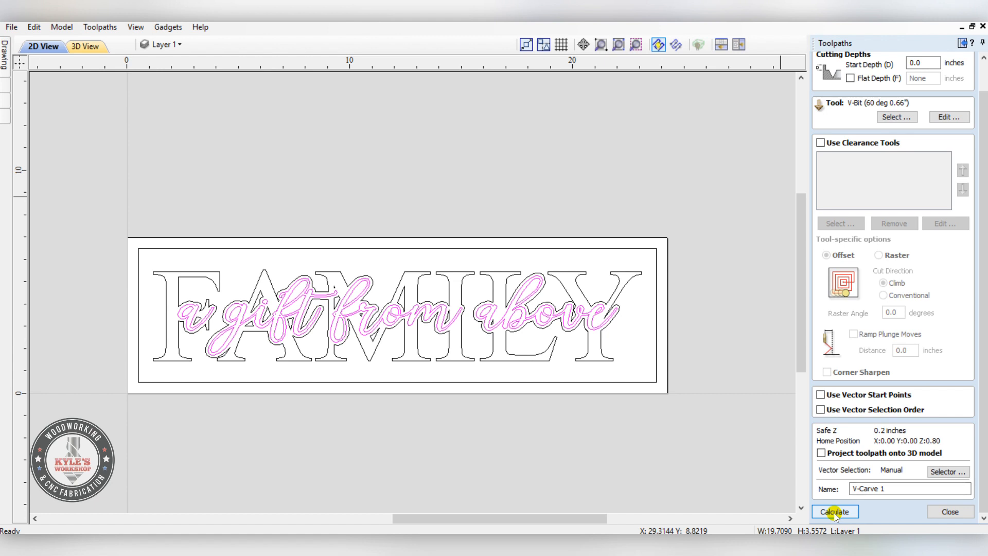
{"action": "left_click", "coordinate": [835, 511]}
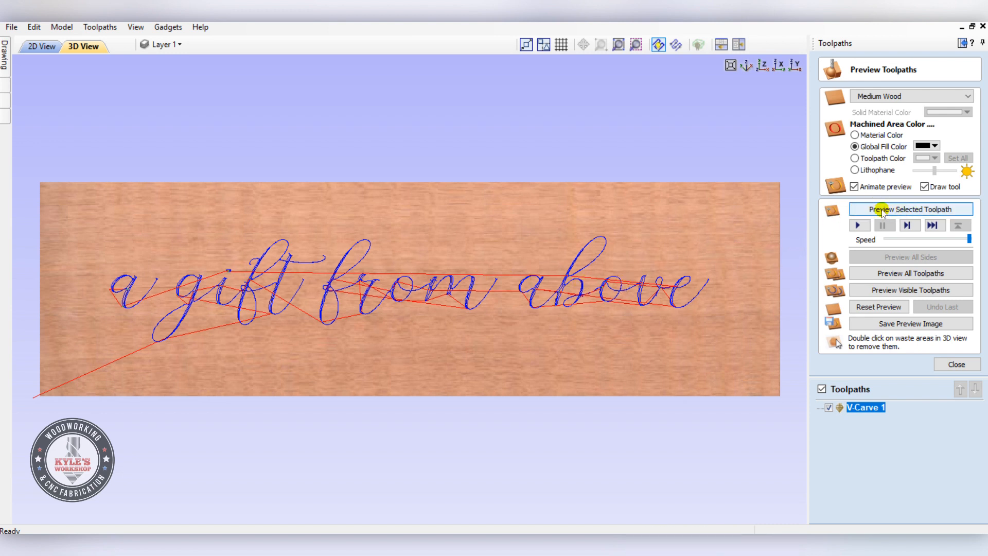
Step: Preview the V-carve of 'a gift from above', then return to the 2D view
{"action": "left_click", "coordinate": [910, 208]}
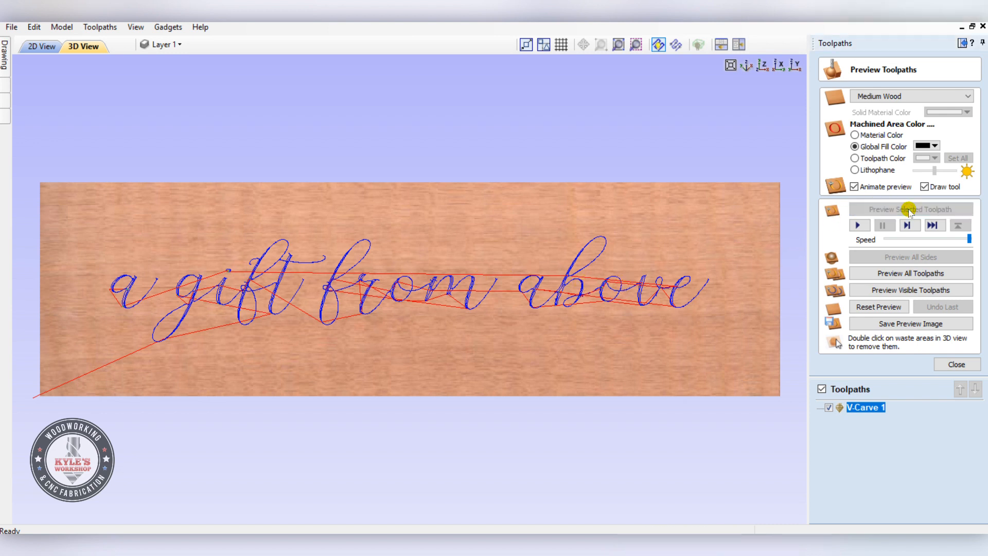
{"action": "left_click", "coordinate": [910, 225]}
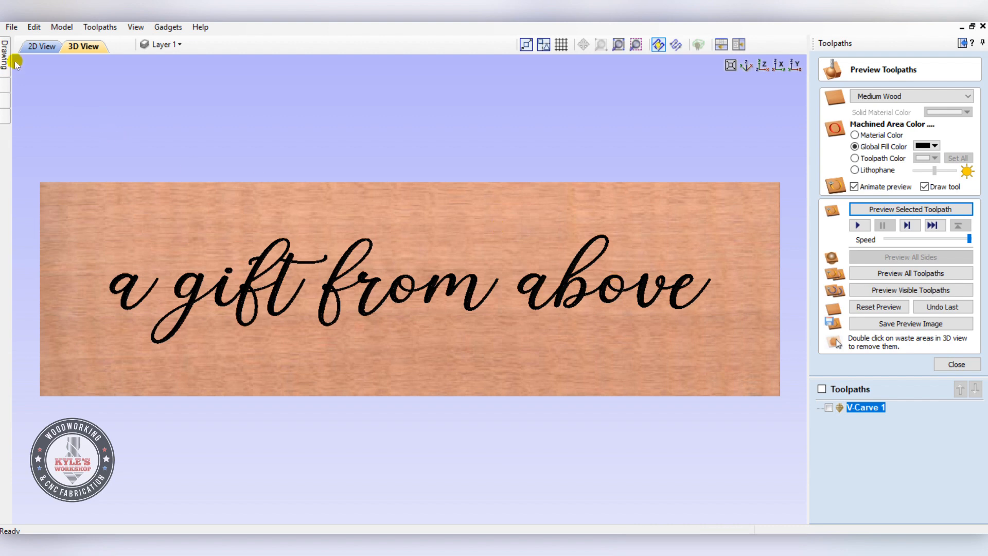
{"action": "left_click", "coordinate": [42, 46]}
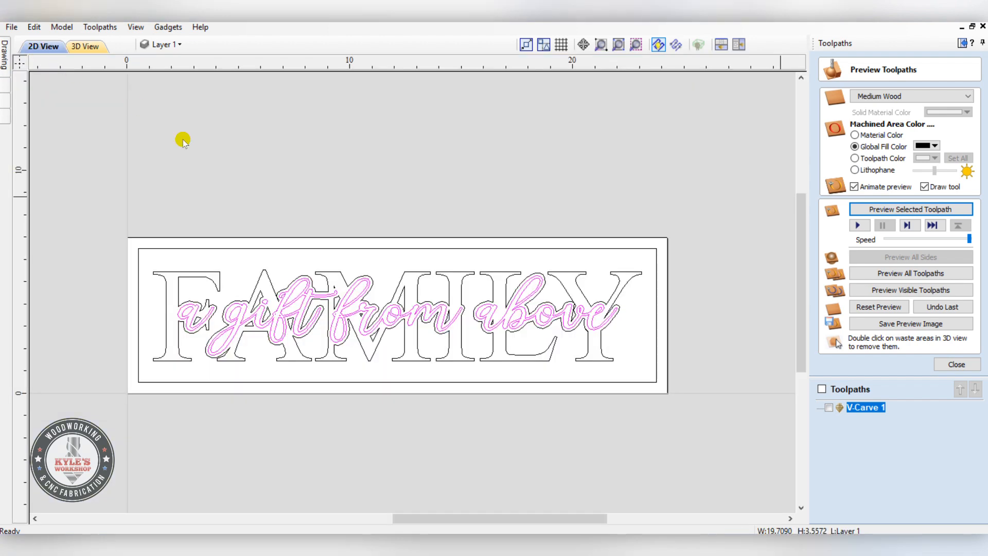
{"action": "mouse_move", "coordinate": [363, 272]}
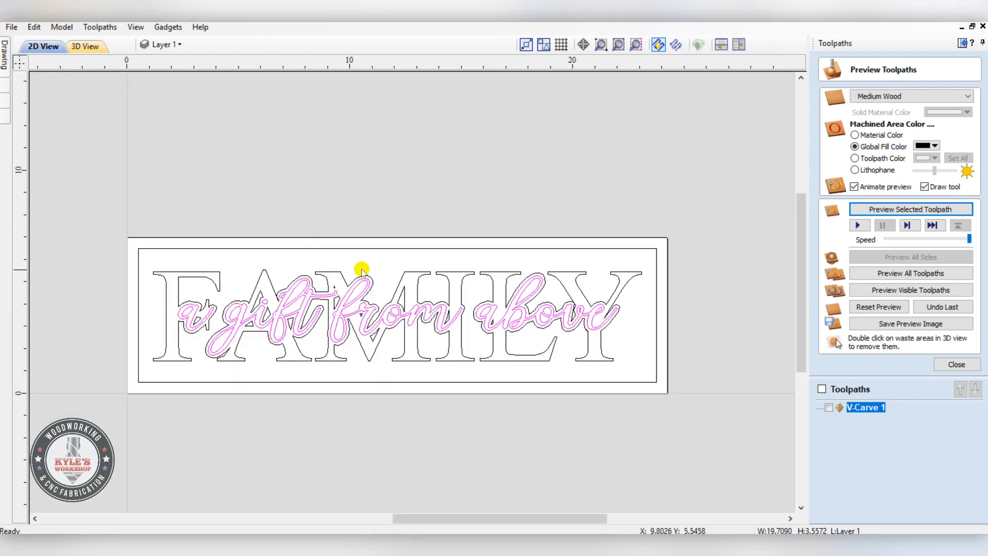
{"action": "mouse_move", "coordinate": [500, 346]}
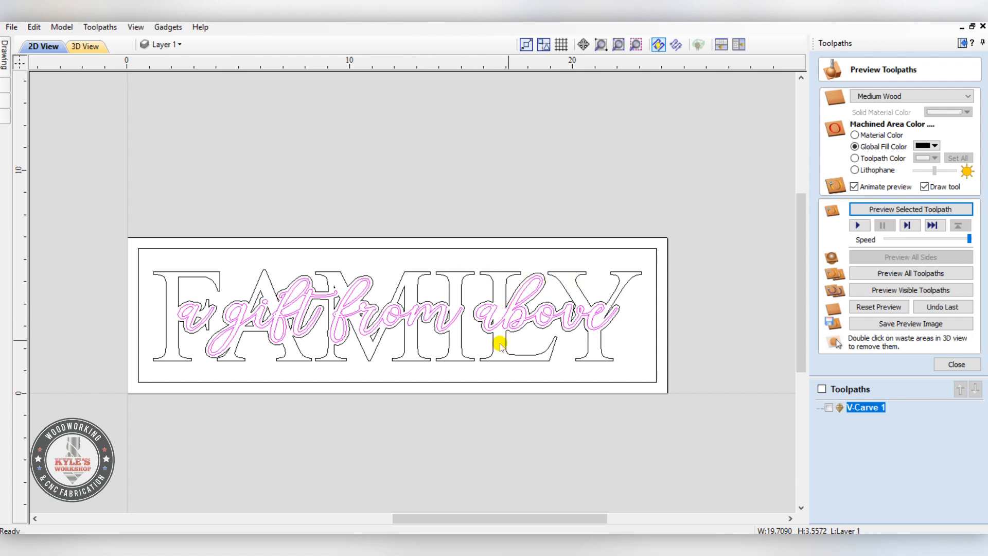
{"action": "mouse_move", "coordinate": [182, 256]}
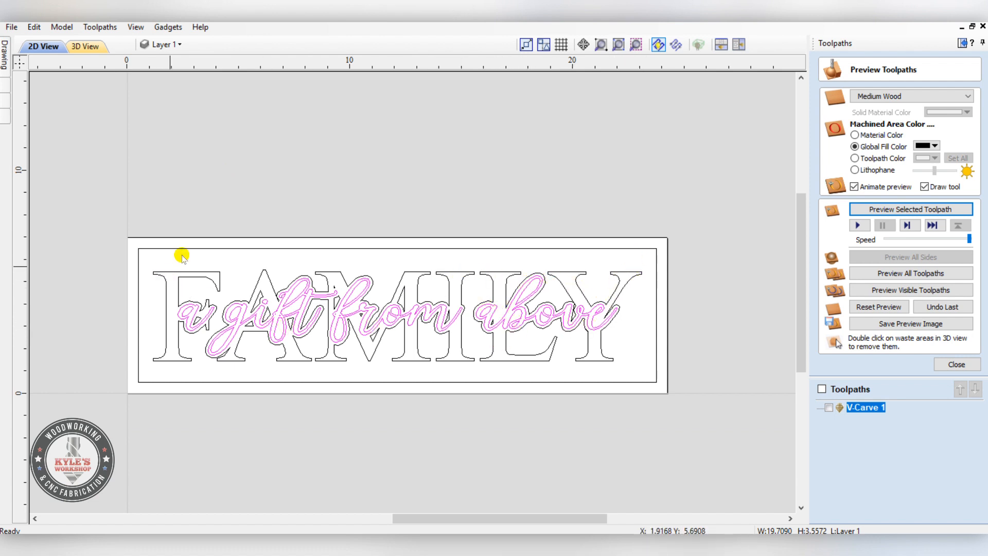
{"action": "mouse_move", "coordinate": [339, 258]}
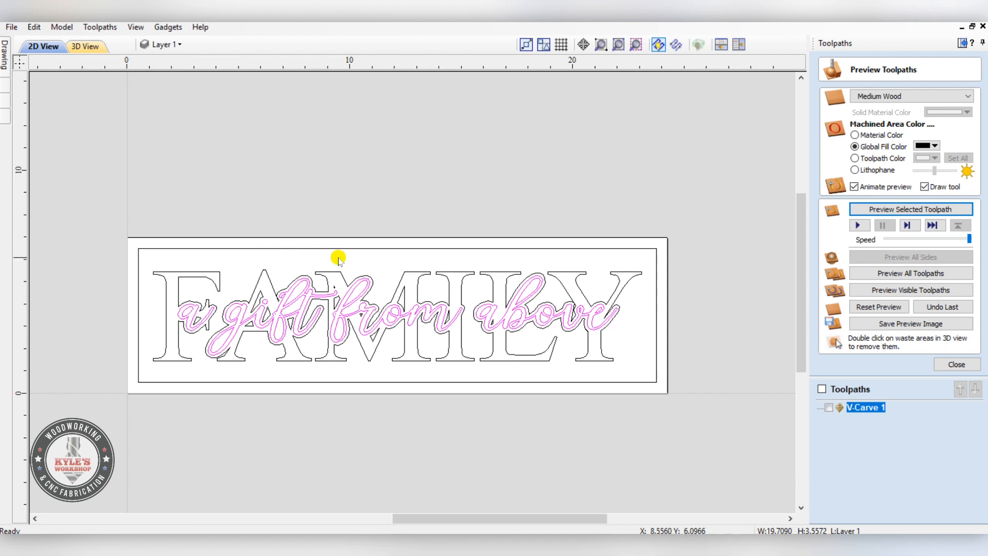
{"action": "mouse_move", "coordinate": [627, 367]}
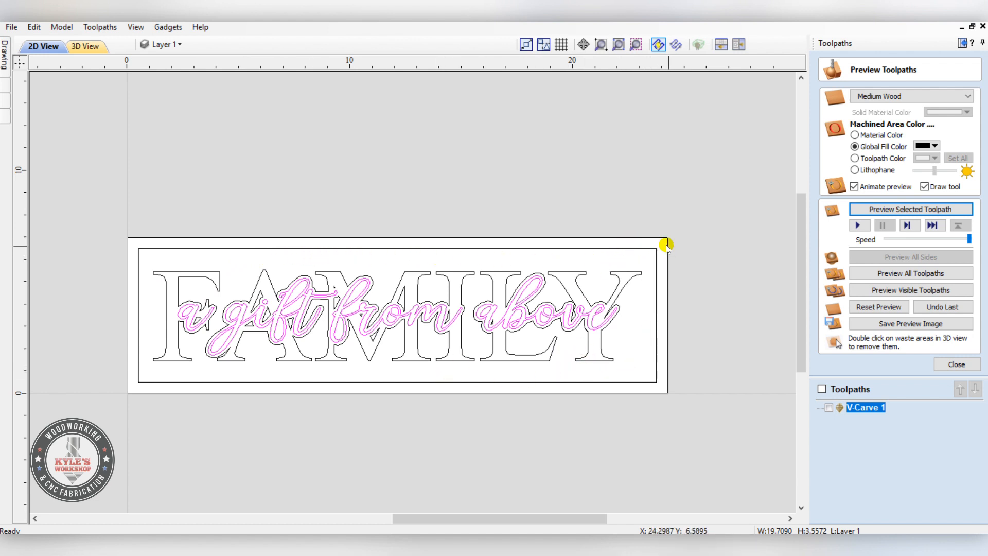
Step: Box-select the phrase, FAMILY letters and border, then start a new V-Carve/Engraving toolpath
{"action": "left_click_drag", "start_coordinate": [666, 244], "coordinate": [117, 403]}
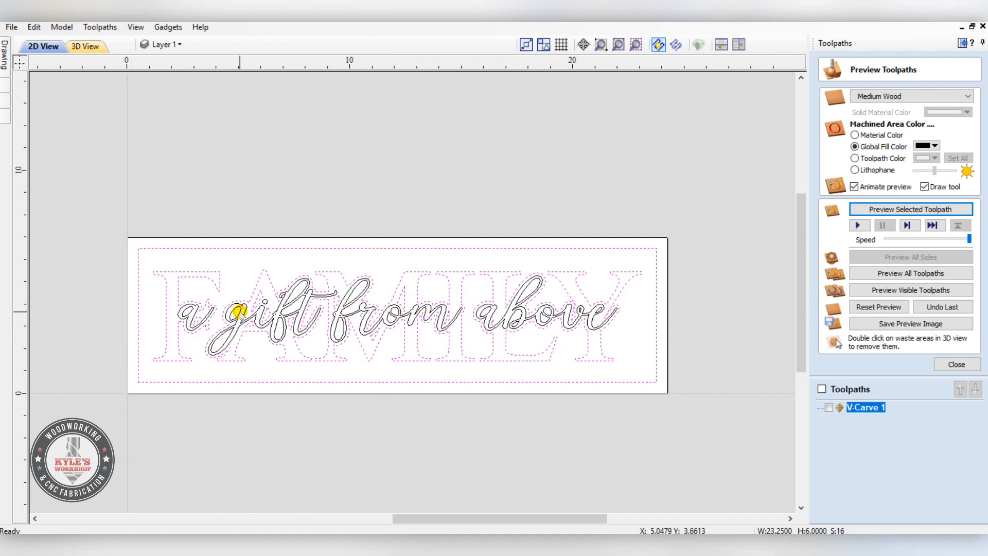
{"action": "mouse_move", "coordinate": [790, 281]}
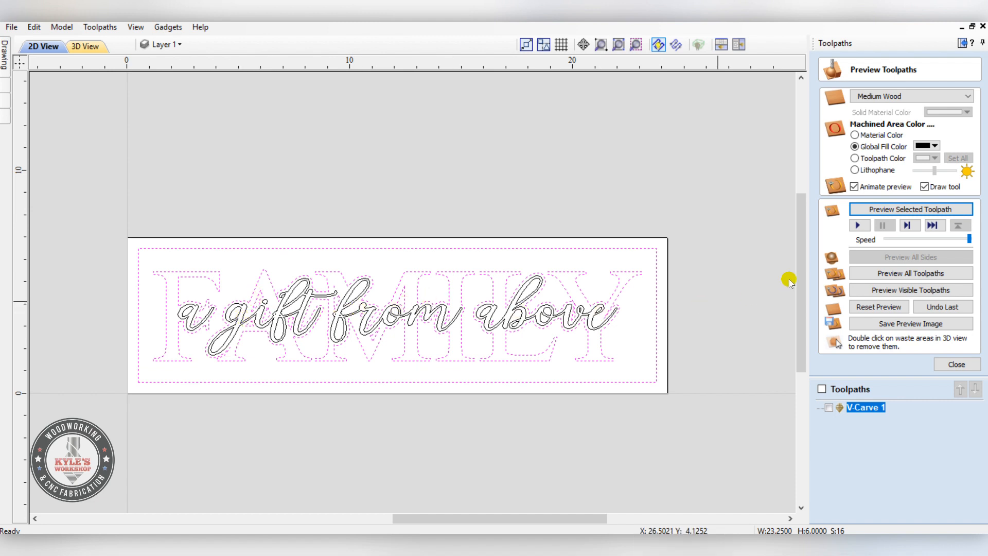
{"action": "left_click", "coordinate": [955, 365]}
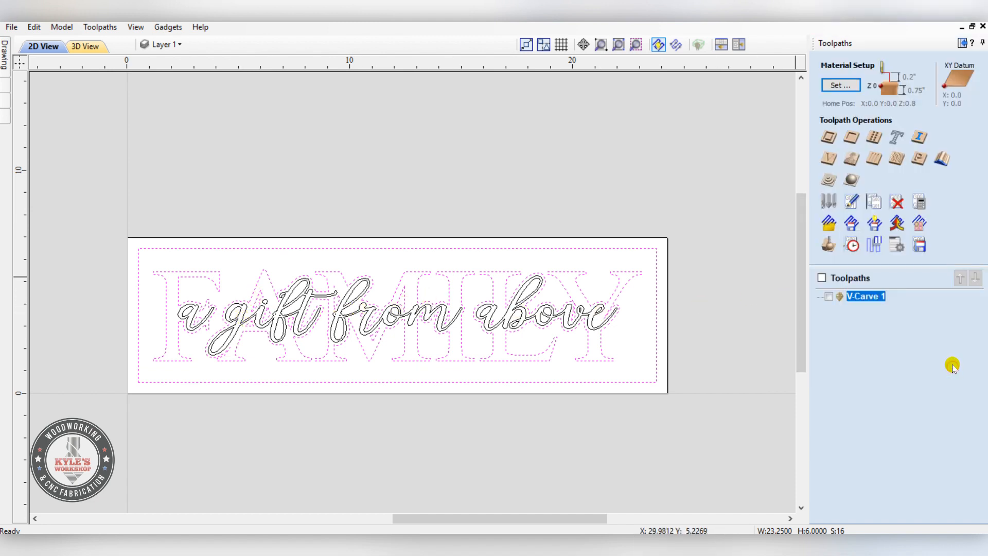
{"action": "mouse_move", "coordinate": [829, 158]}
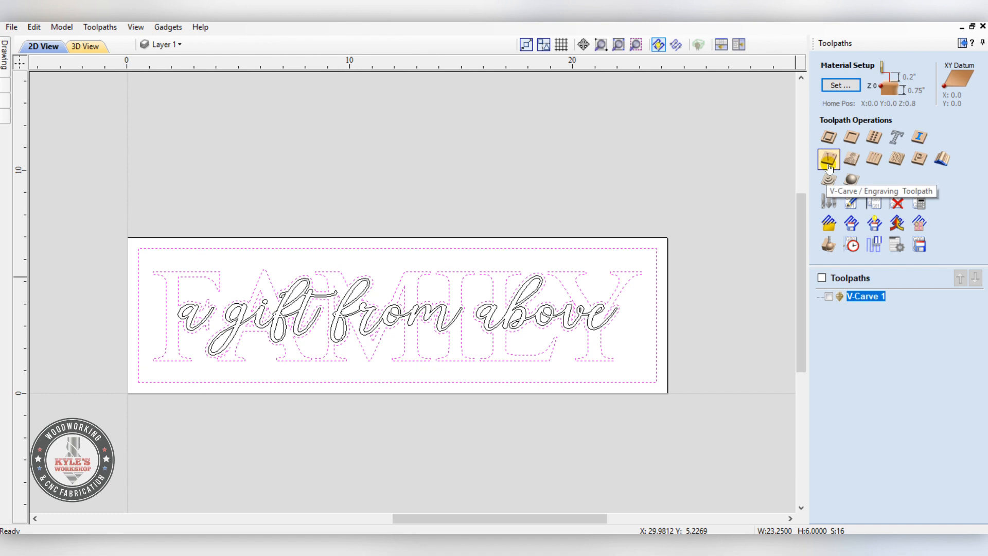
{"action": "left_click", "coordinate": [828, 157]}
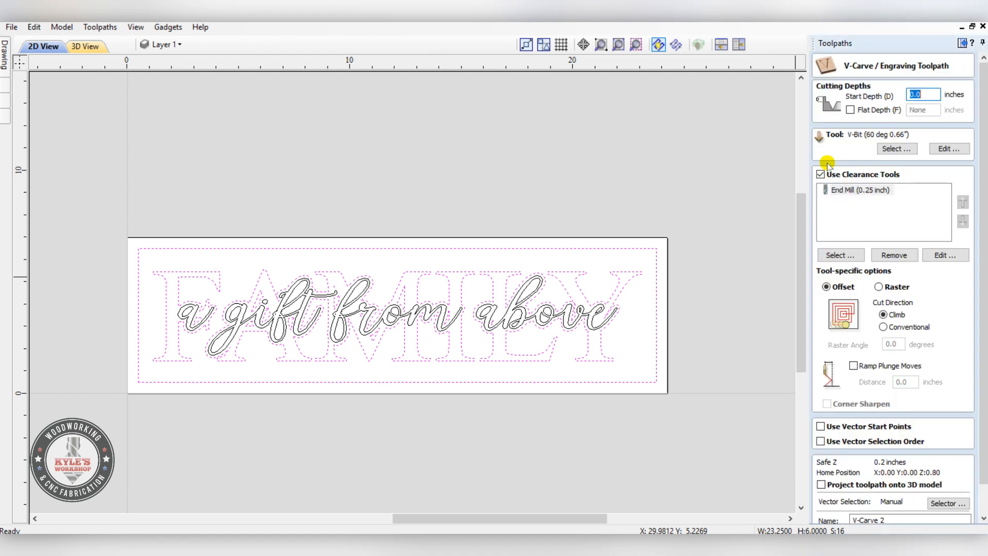
{"action": "mouse_move", "coordinate": [835, 166]}
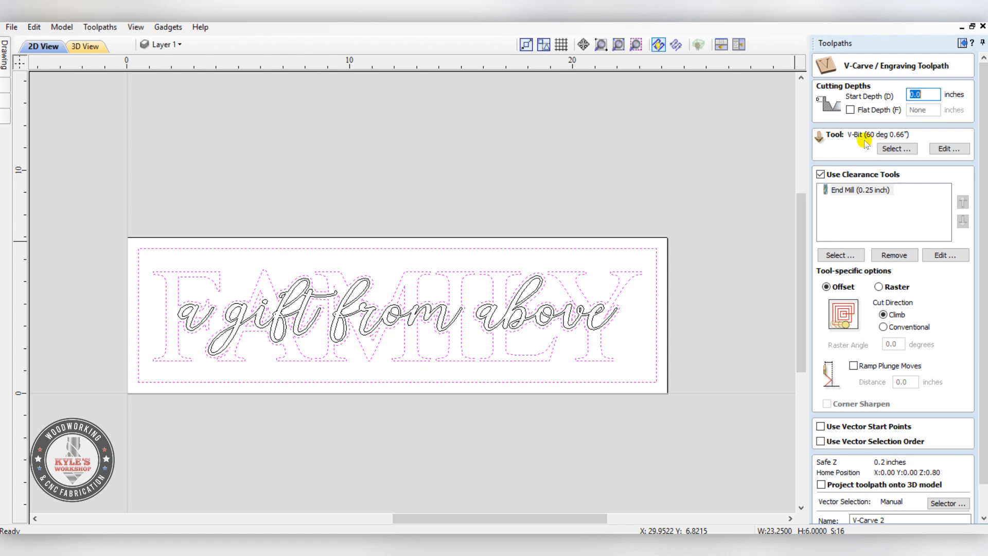
{"action": "mouse_move", "coordinate": [911, 133]}
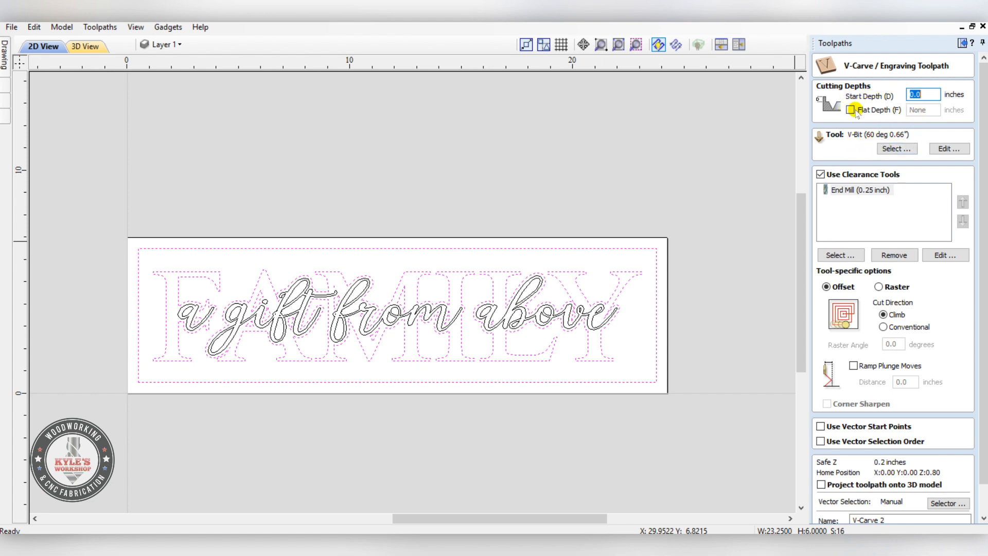
Step: Calculate a V-carve toolpath with 0.08-inch flat depth for FAMILY and the border
{"action": "left_click", "coordinate": [849, 109]}
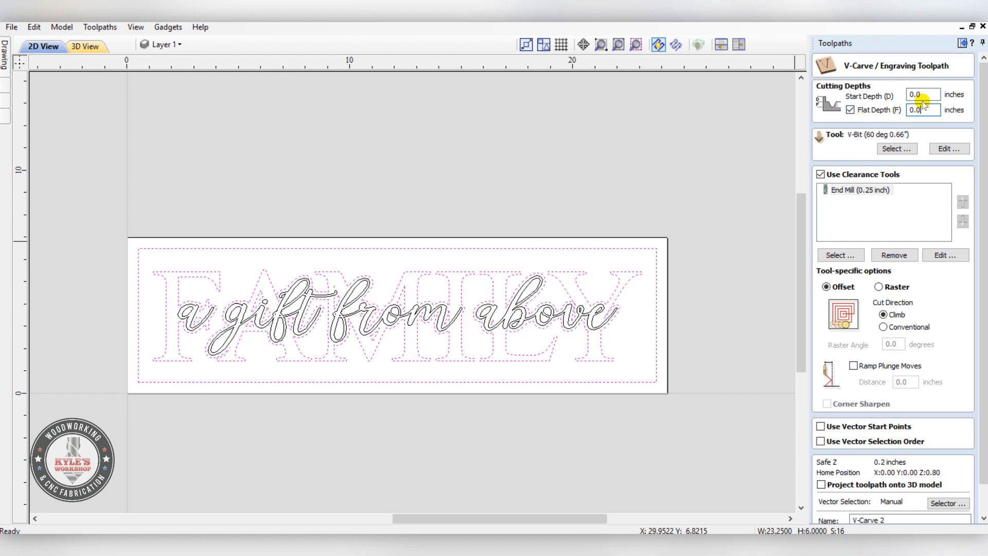
{"action": "type", "text": "0.08"}
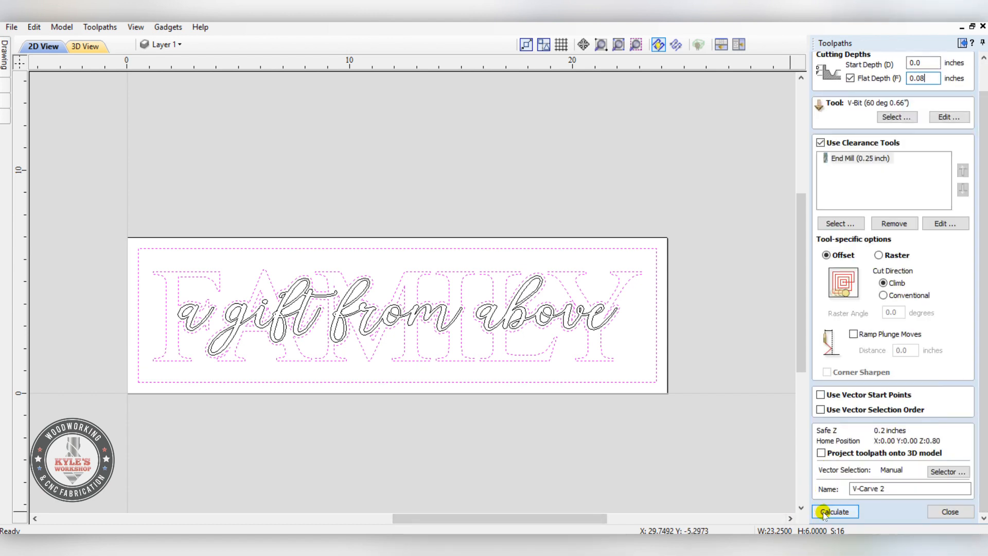
{"action": "left_click", "coordinate": [835, 511]}
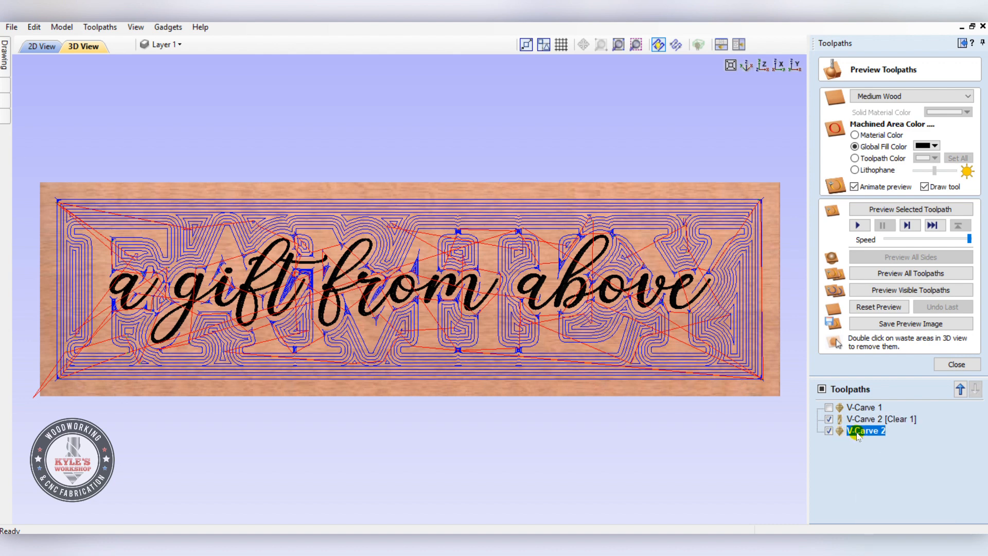
Step: Preview the V-Carve 2 [Clear 1] background clearance toolpath in 3D
{"action": "left_click", "coordinate": [830, 431]}
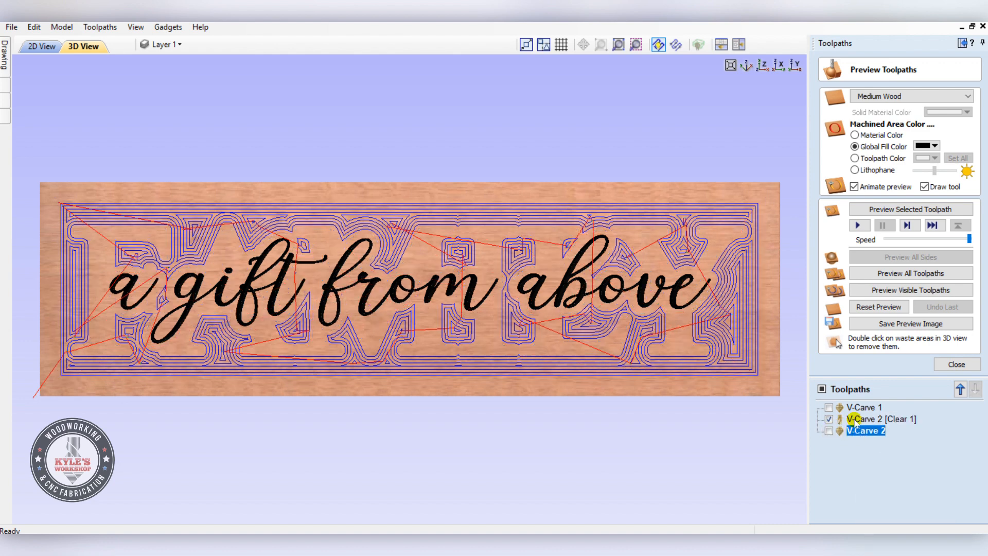
{"action": "left_click", "coordinate": [883, 419]}
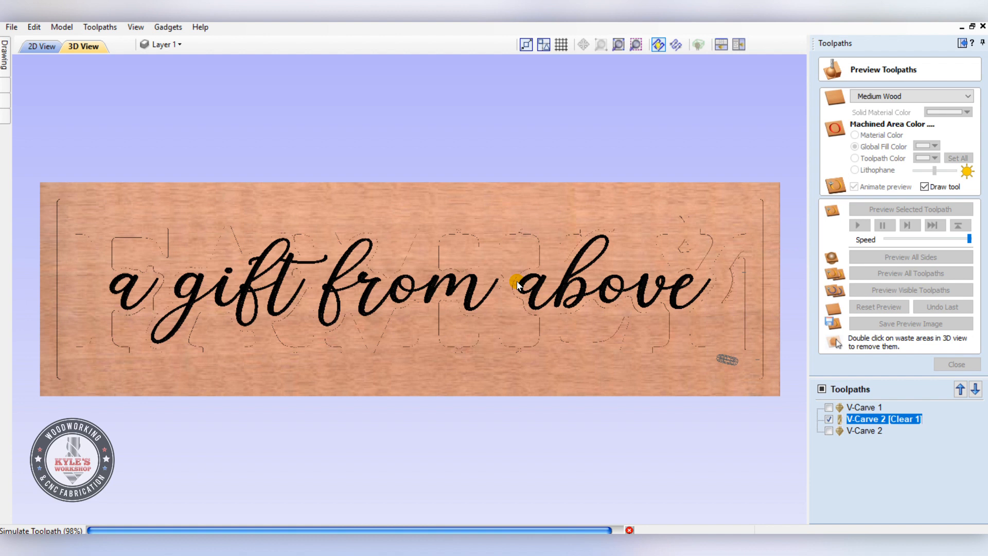
{"action": "left_click", "coordinate": [910, 209]}
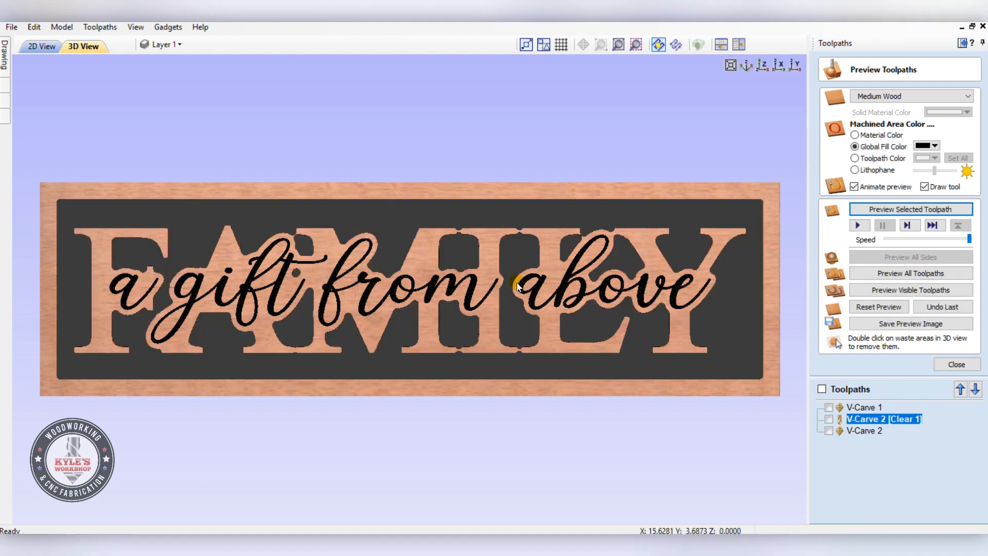
{"action": "mouse_move", "coordinate": [149, 214]}
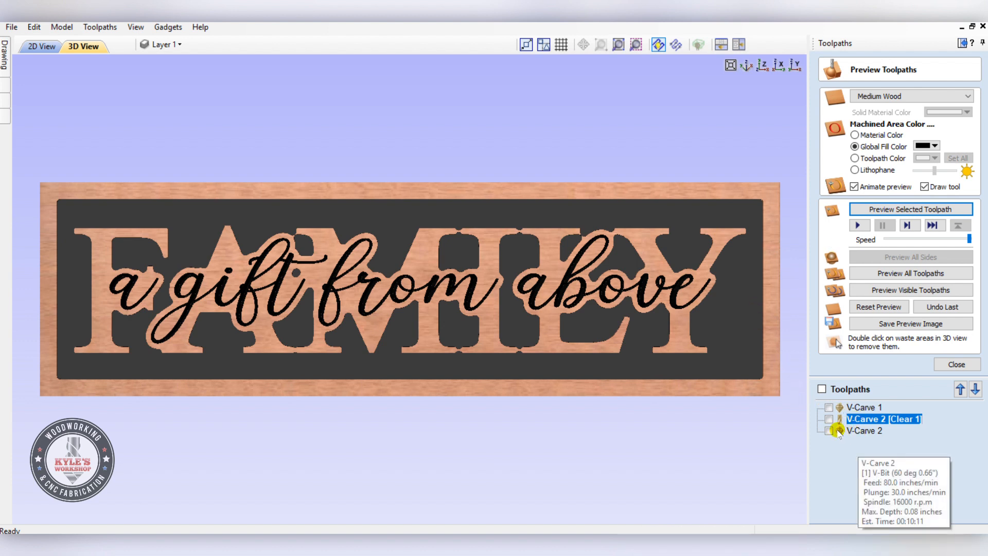
Step: Preview the V-Carve 2 script phrase toolpath and tilt the 3D view
{"action": "left_click", "coordinate": [828, 430]}
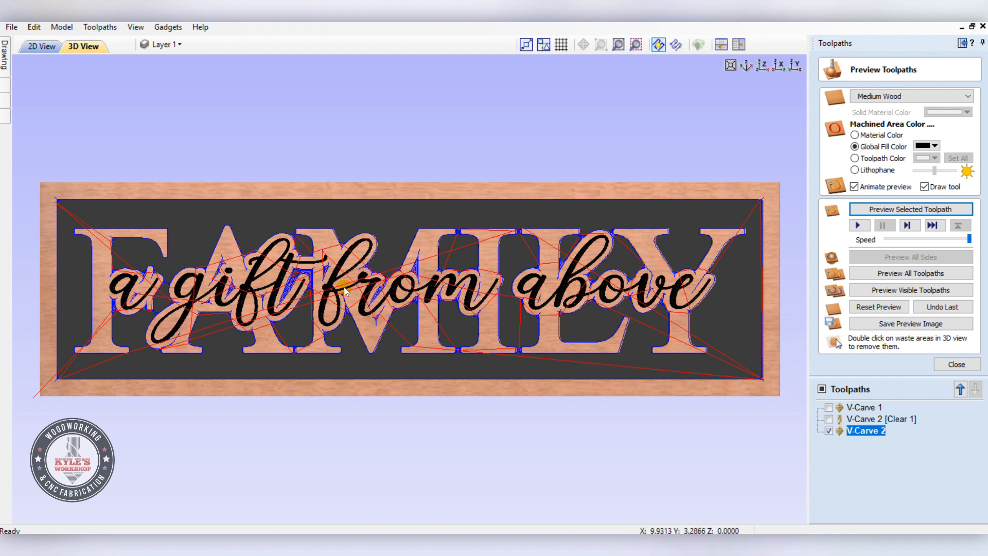
{"action": "mouse_move", "coordinate": [171, 192]}
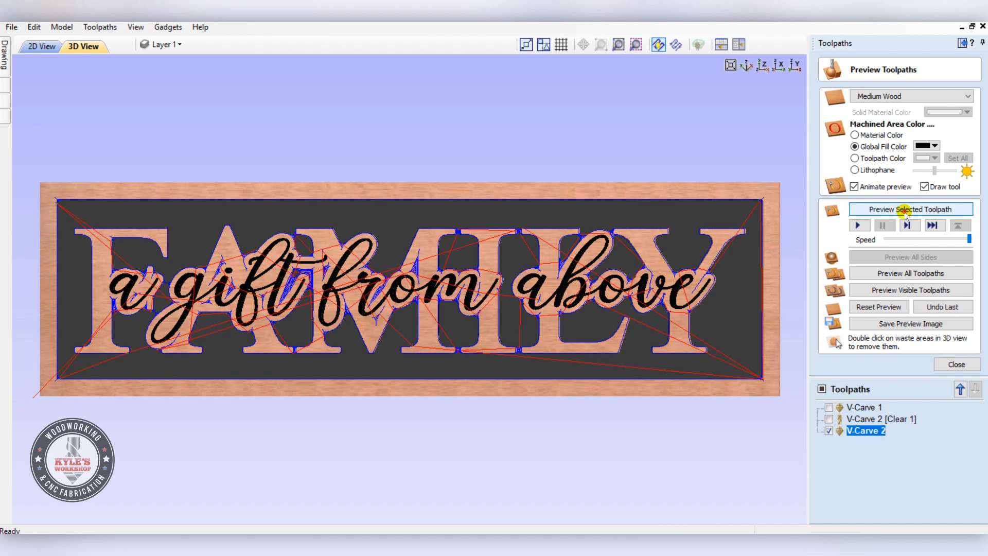
{"action": "left_click", "coordinate": [910, 208]}
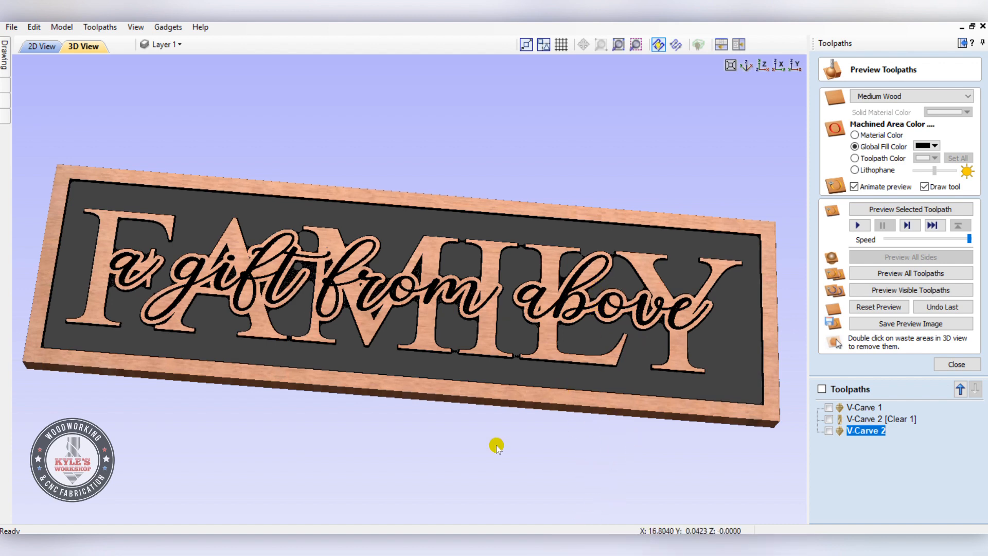
{"action": "left_click_drag", "start_coordinate": [496, 446], "coordinate": [393, 321]}
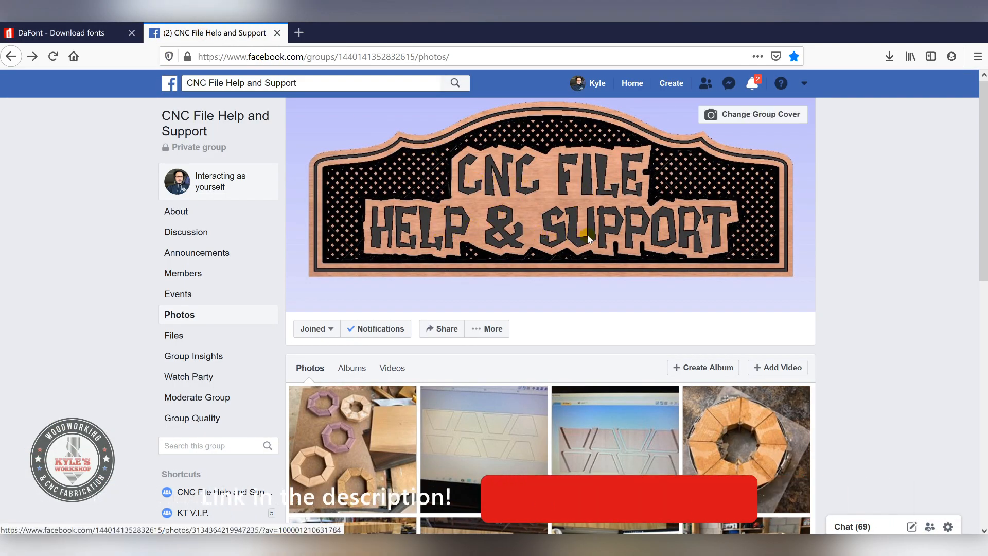
Step: Open a carved flag photo from the group's Photos and advance to the next
{"action": "scroll", "scroll_direction": "down", "scroll_amount": 3}
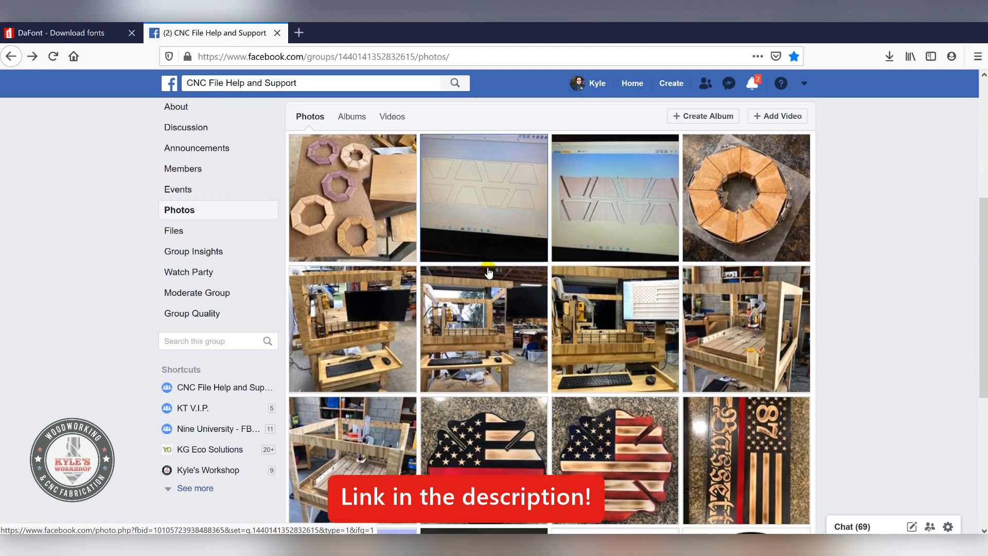
{"action": "scroll", "scroll_direction": "down", "scroll_amount": 3}
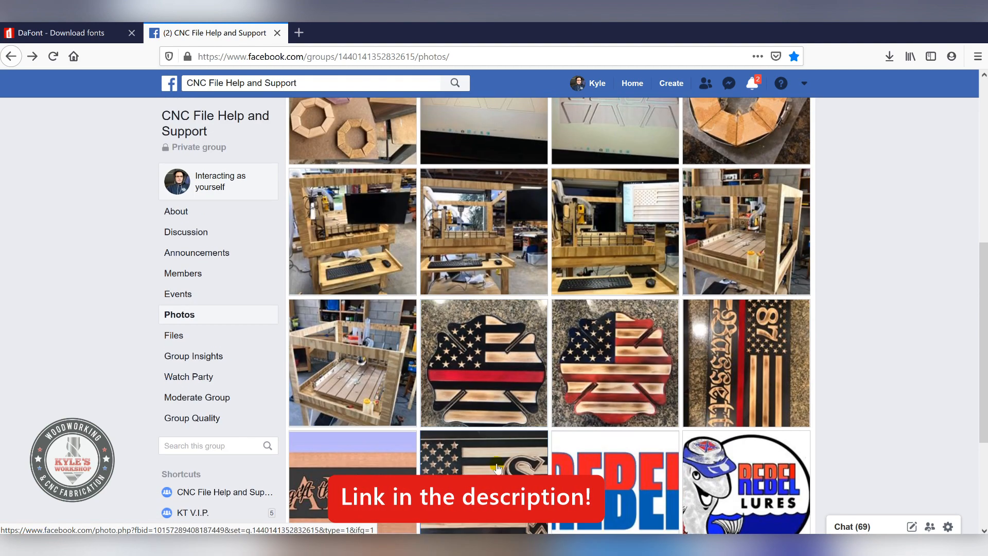
{"action": "left_click", "coordinate": [483, 362]}
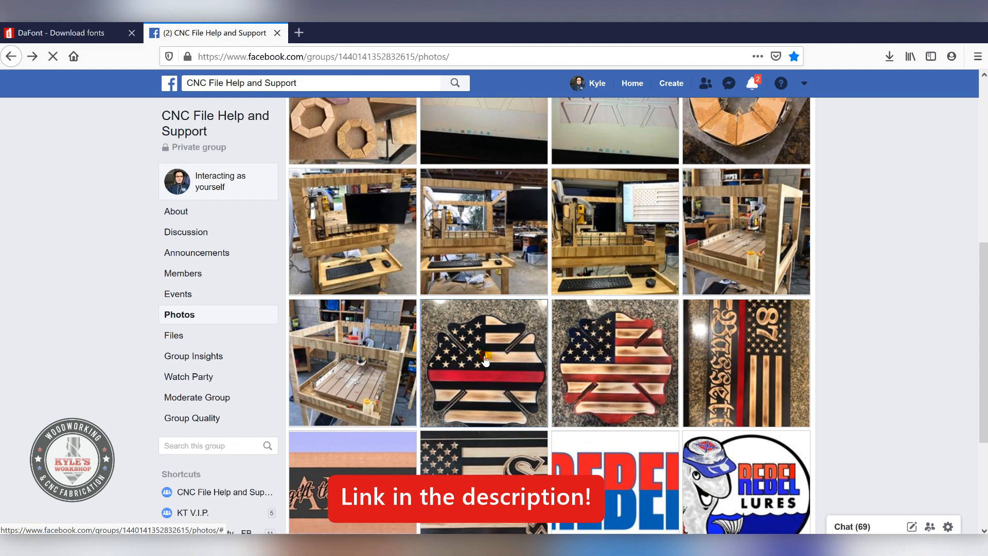
{"action": "left_click", "coordinate": [483, 362]}
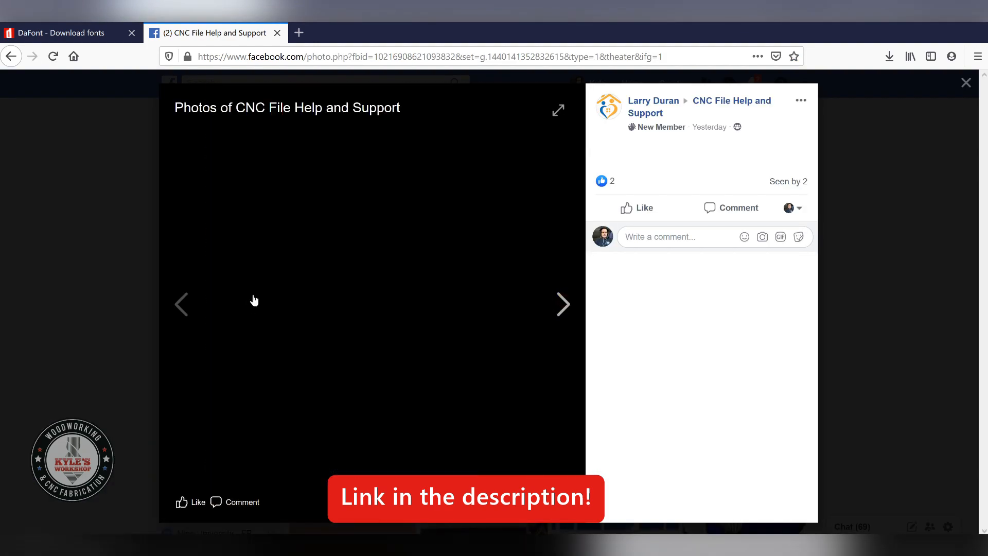
{"action": "left_click", "coordinate": [562, 305]}
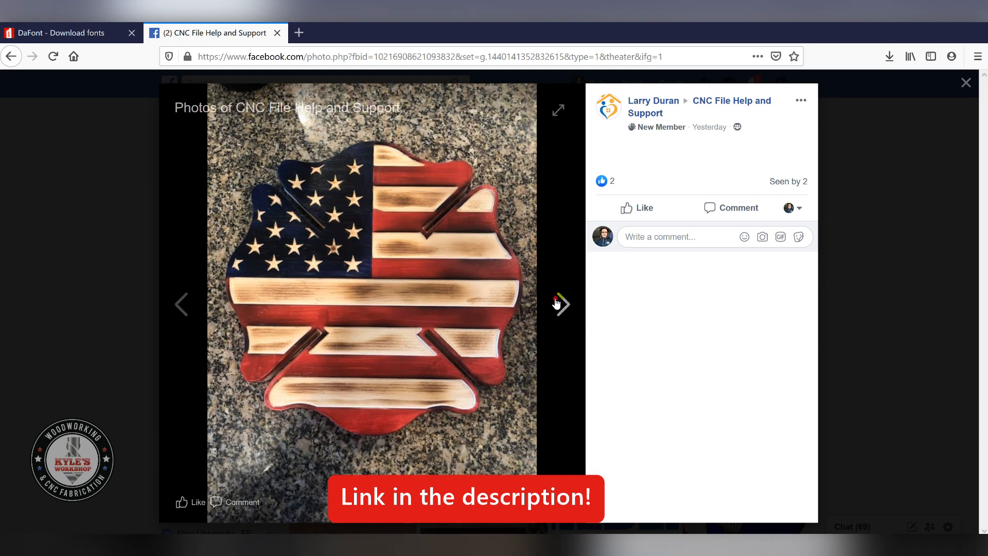
{"action": "left_click", "coordinate": [561, 304]}
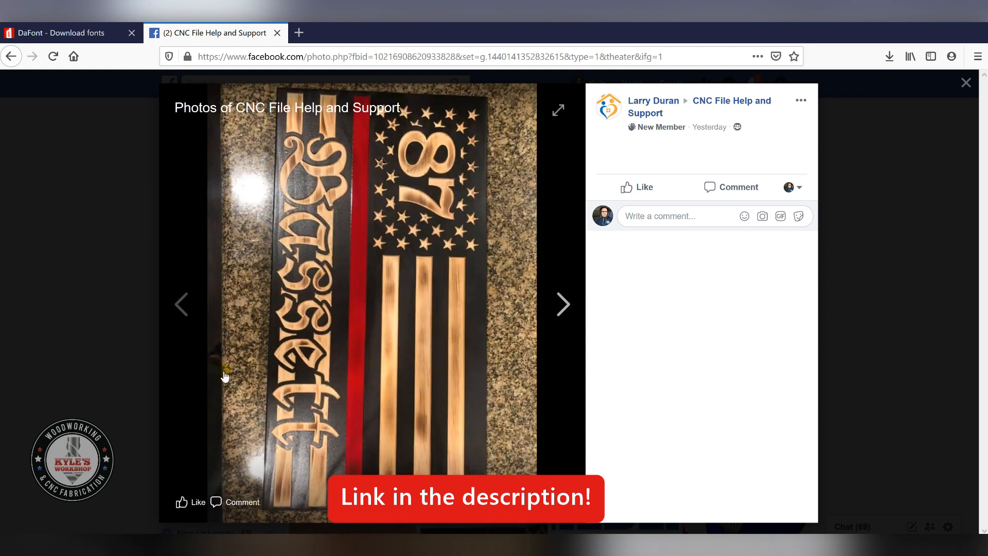